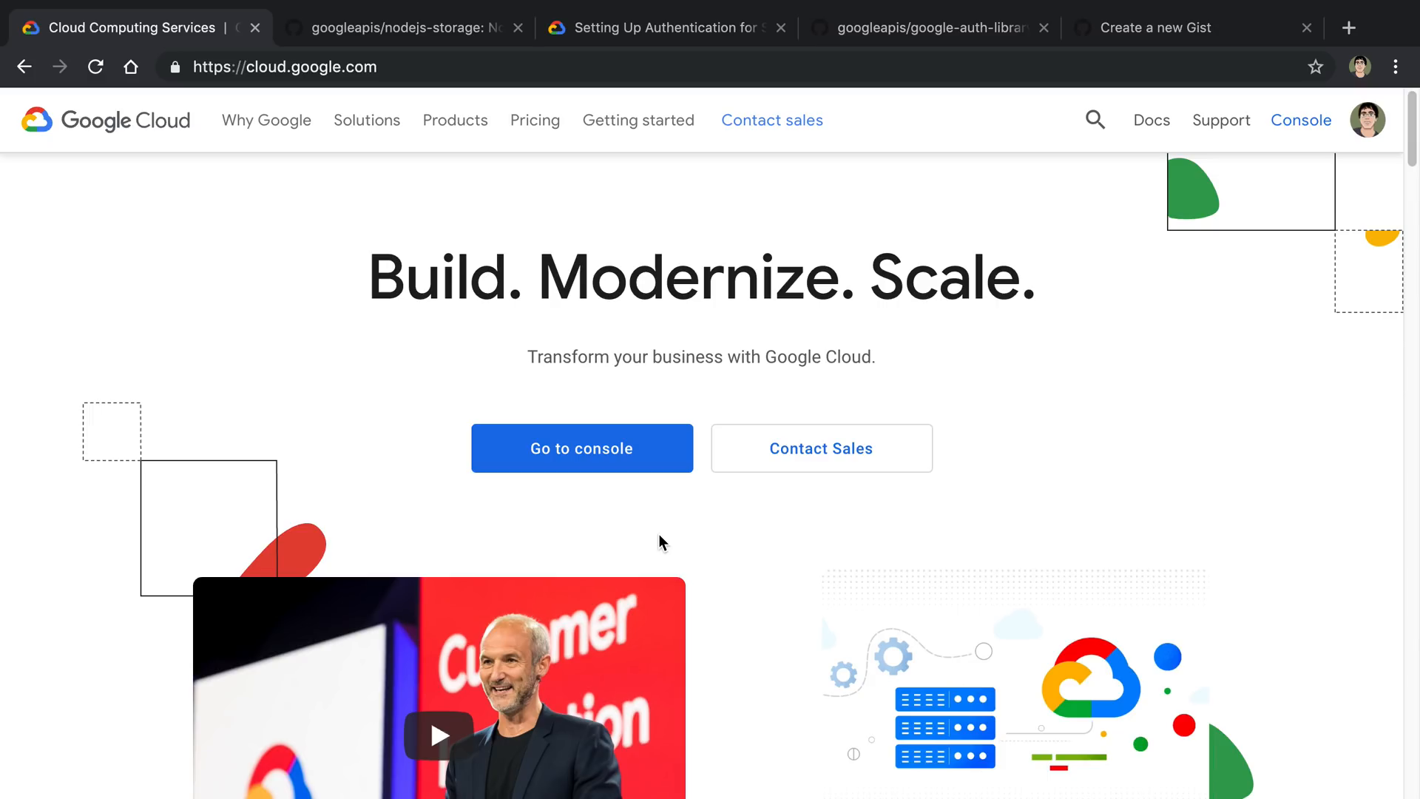
Step: Switch to the googleapis/nodejs-storage README at its Quickstart setup steps
click(399, 28)
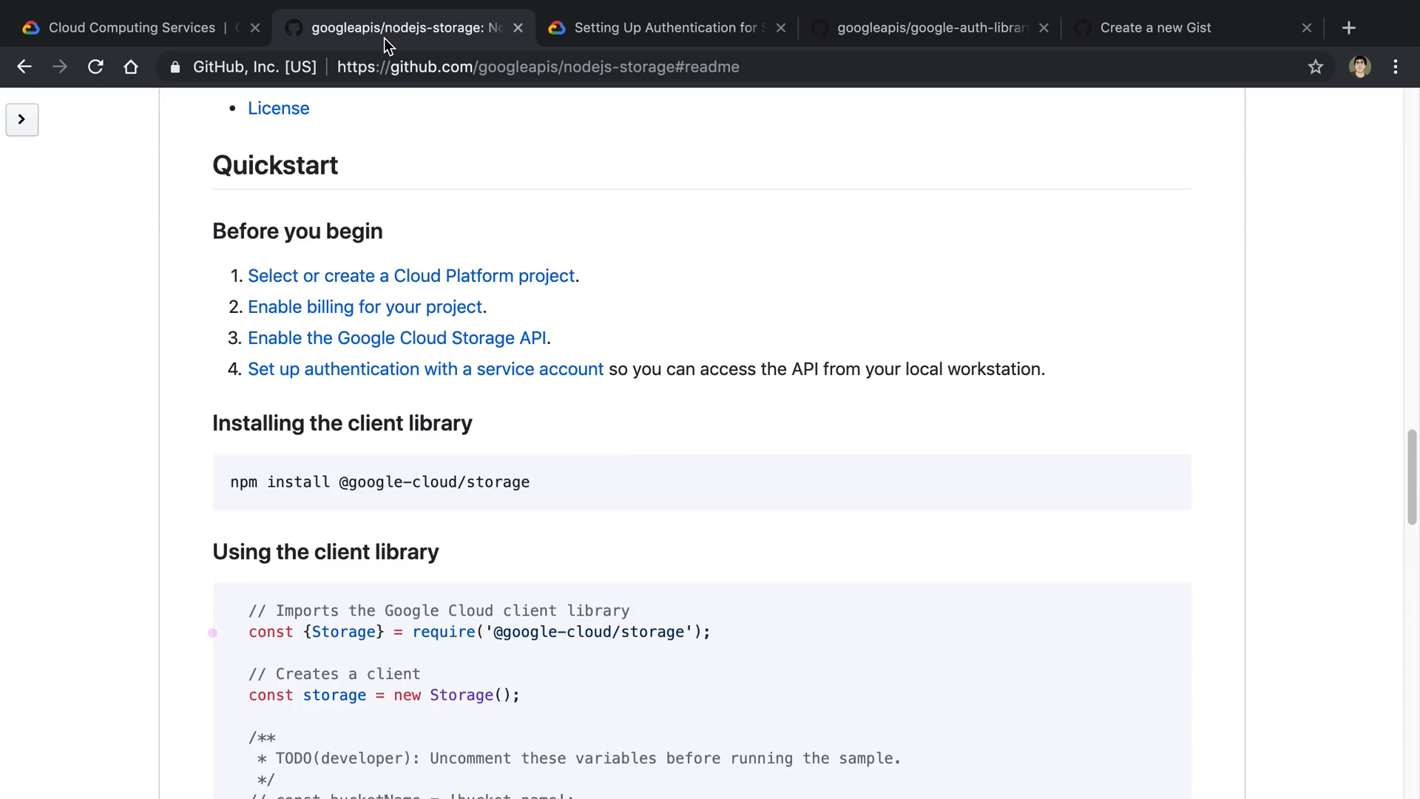
mouse_move(734, 354)
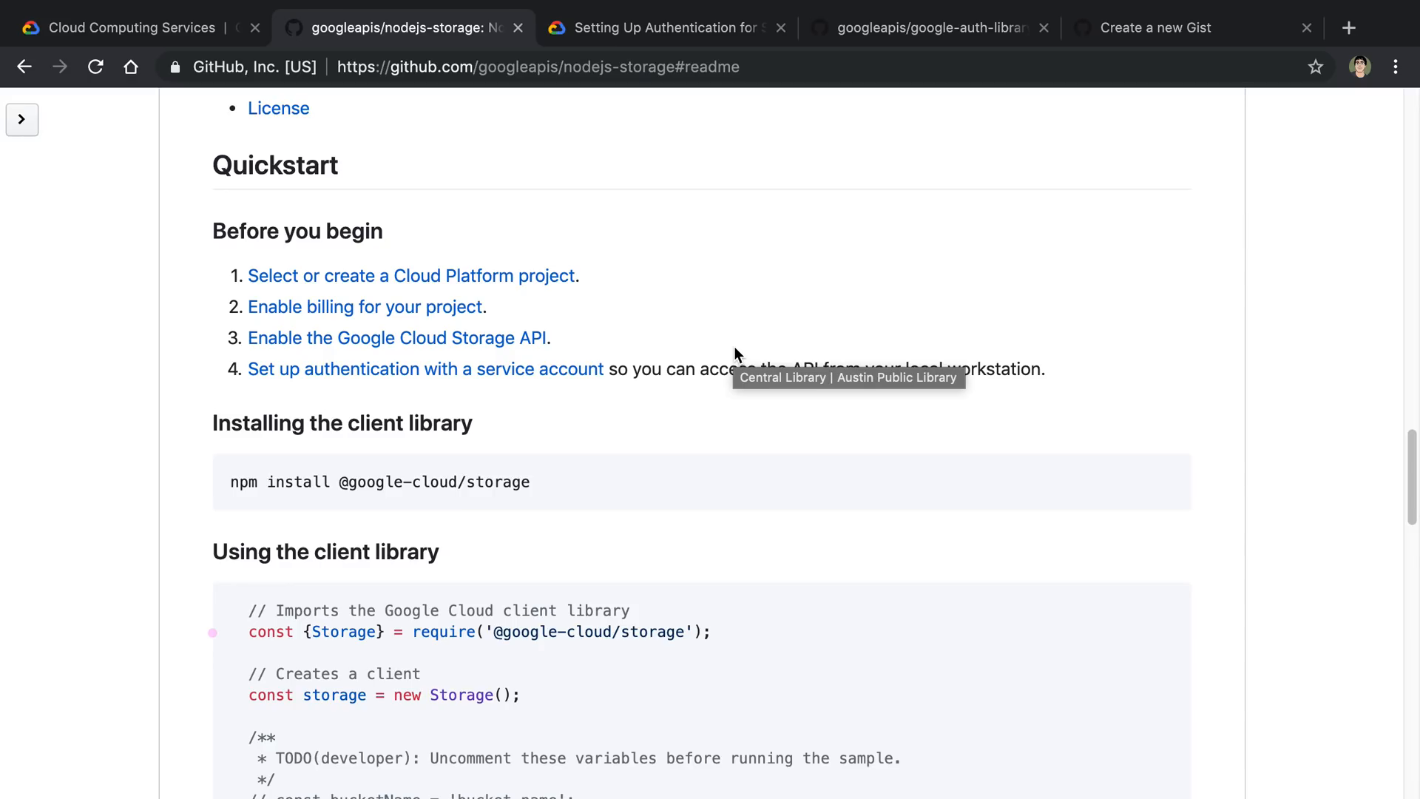
mouse_move(775, 306)
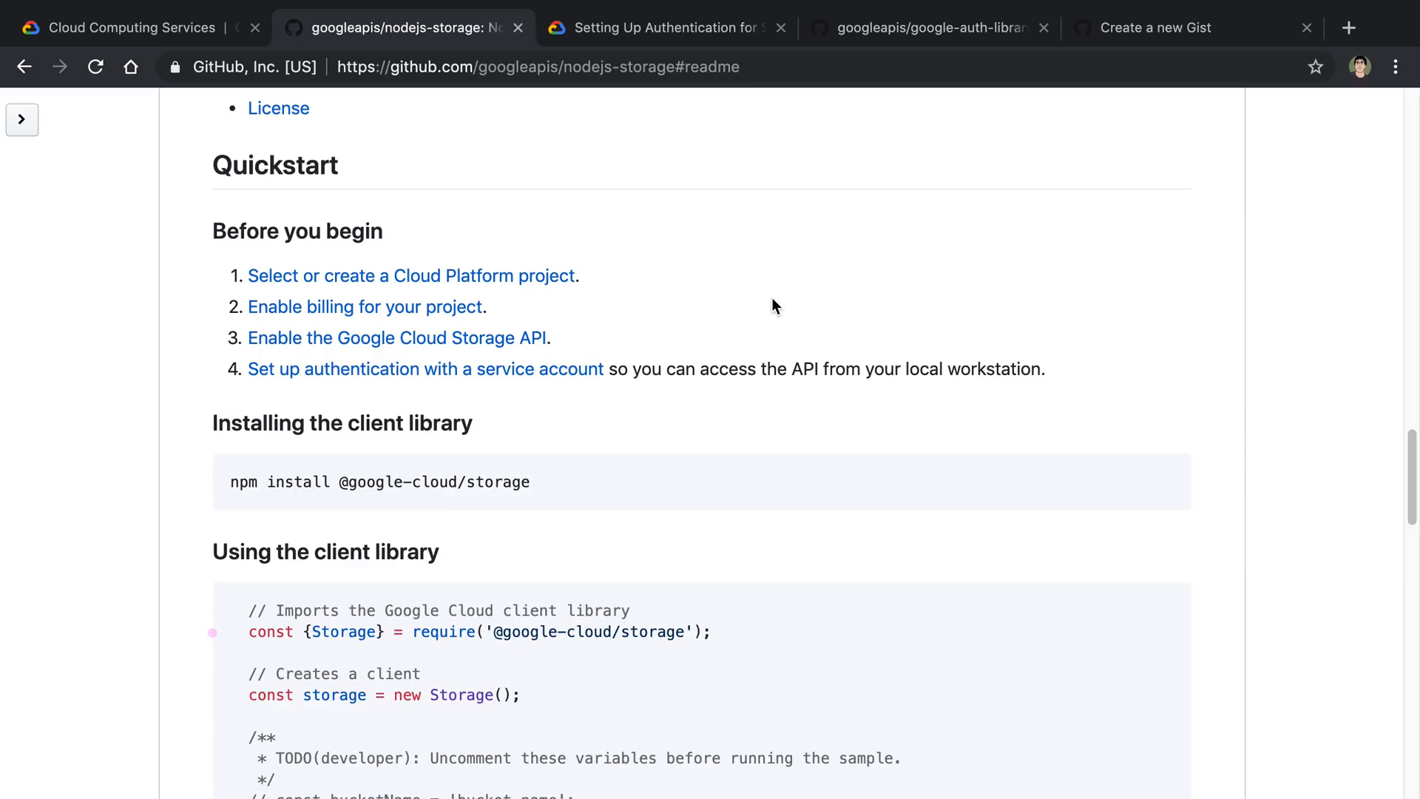
scroll(down, 3)
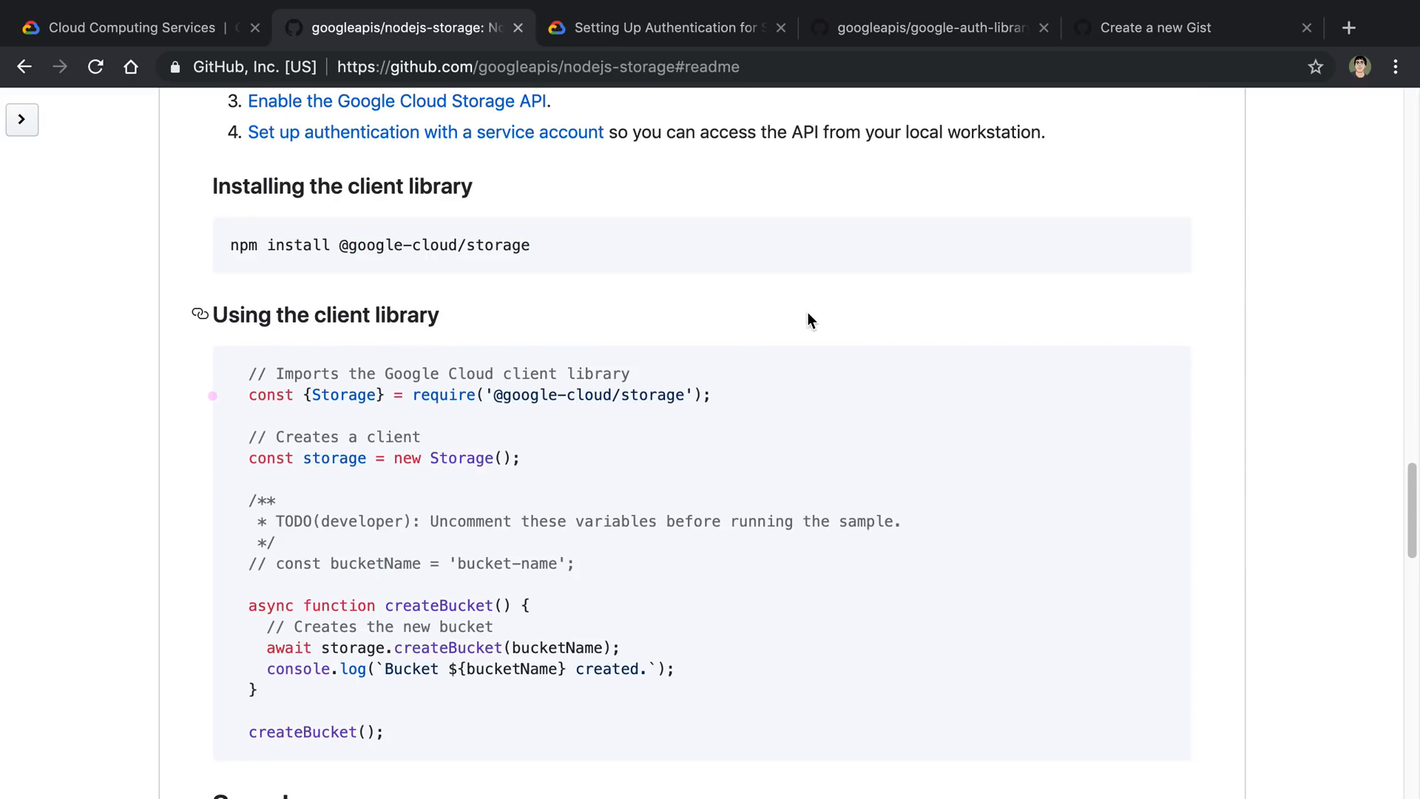
scroll(down, 3)
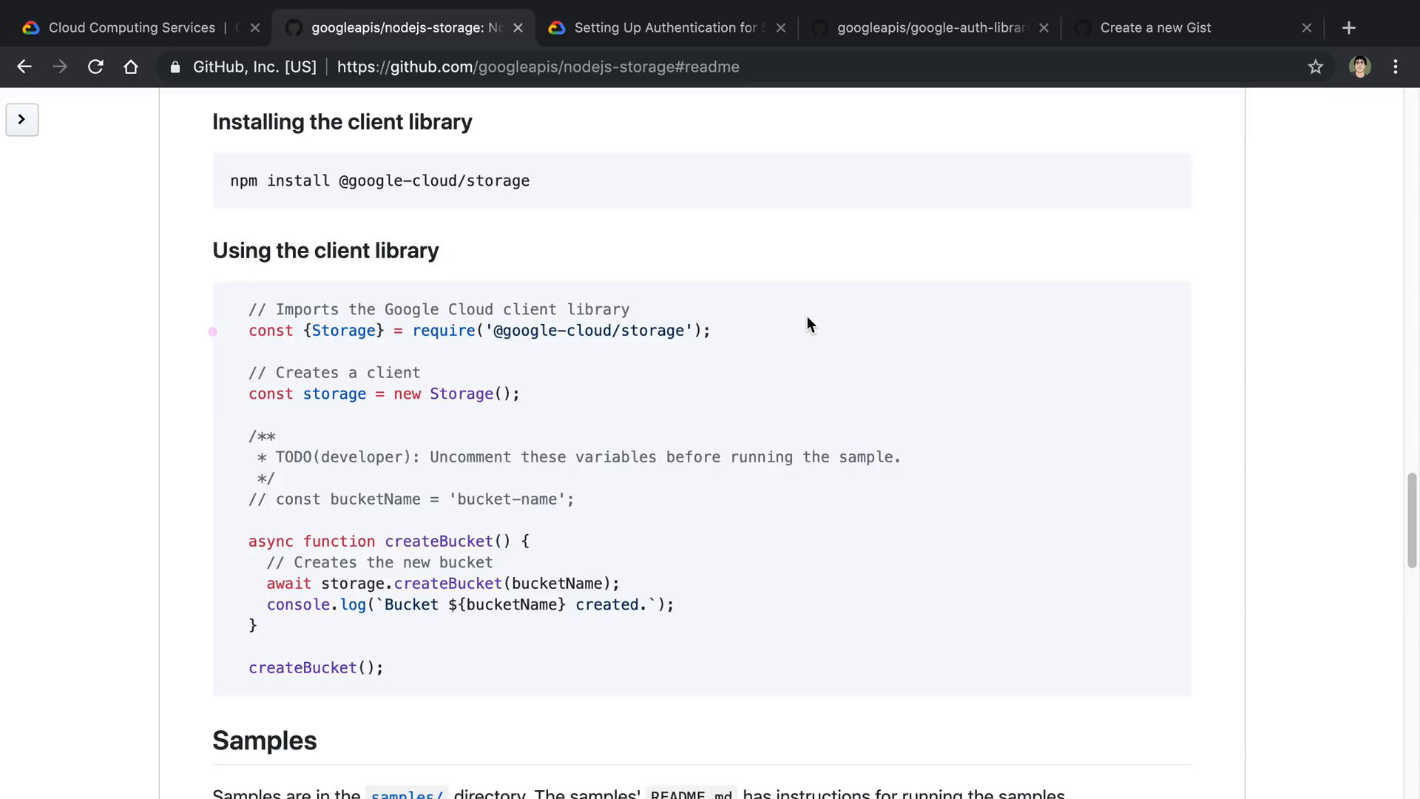
mouse_move(795, 338)
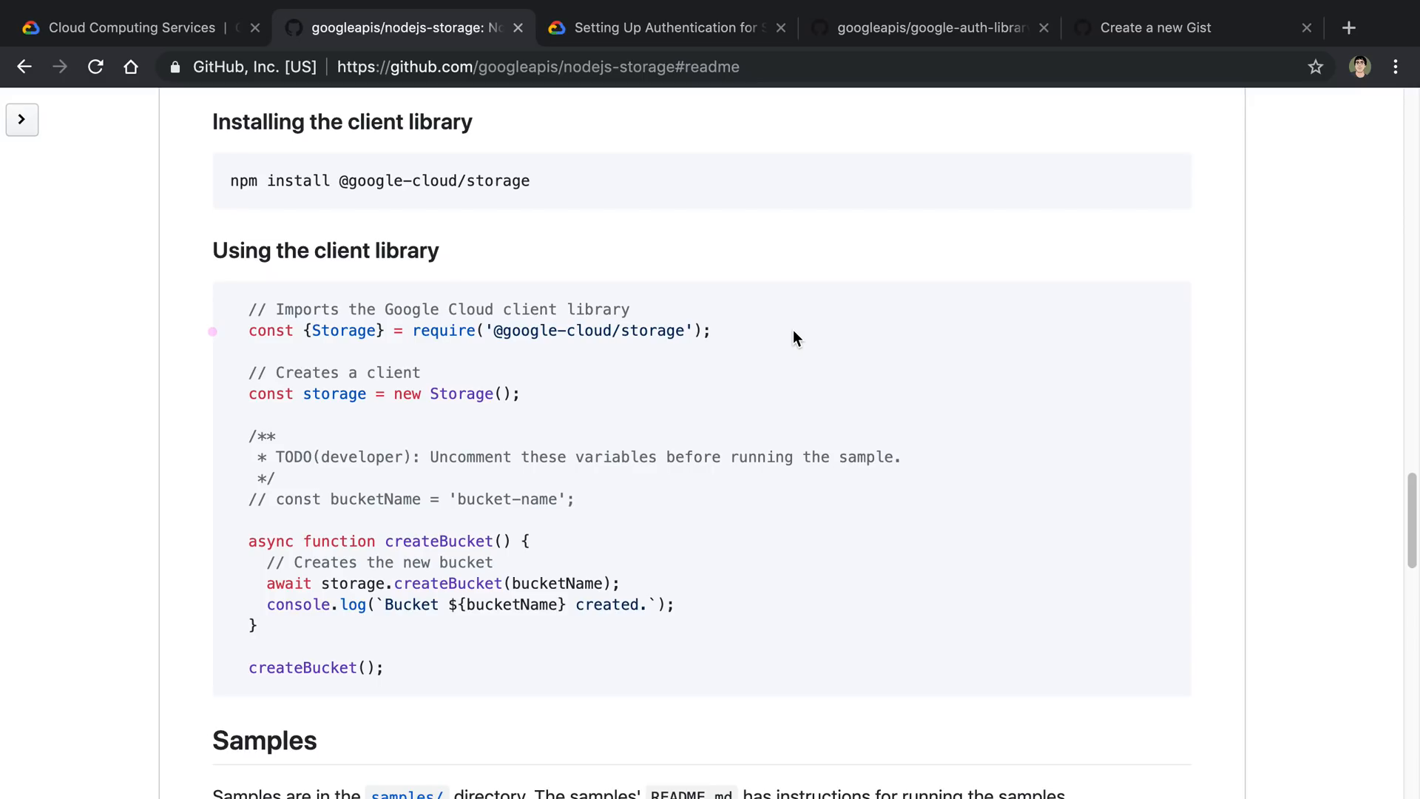
triple_click(380, 393)
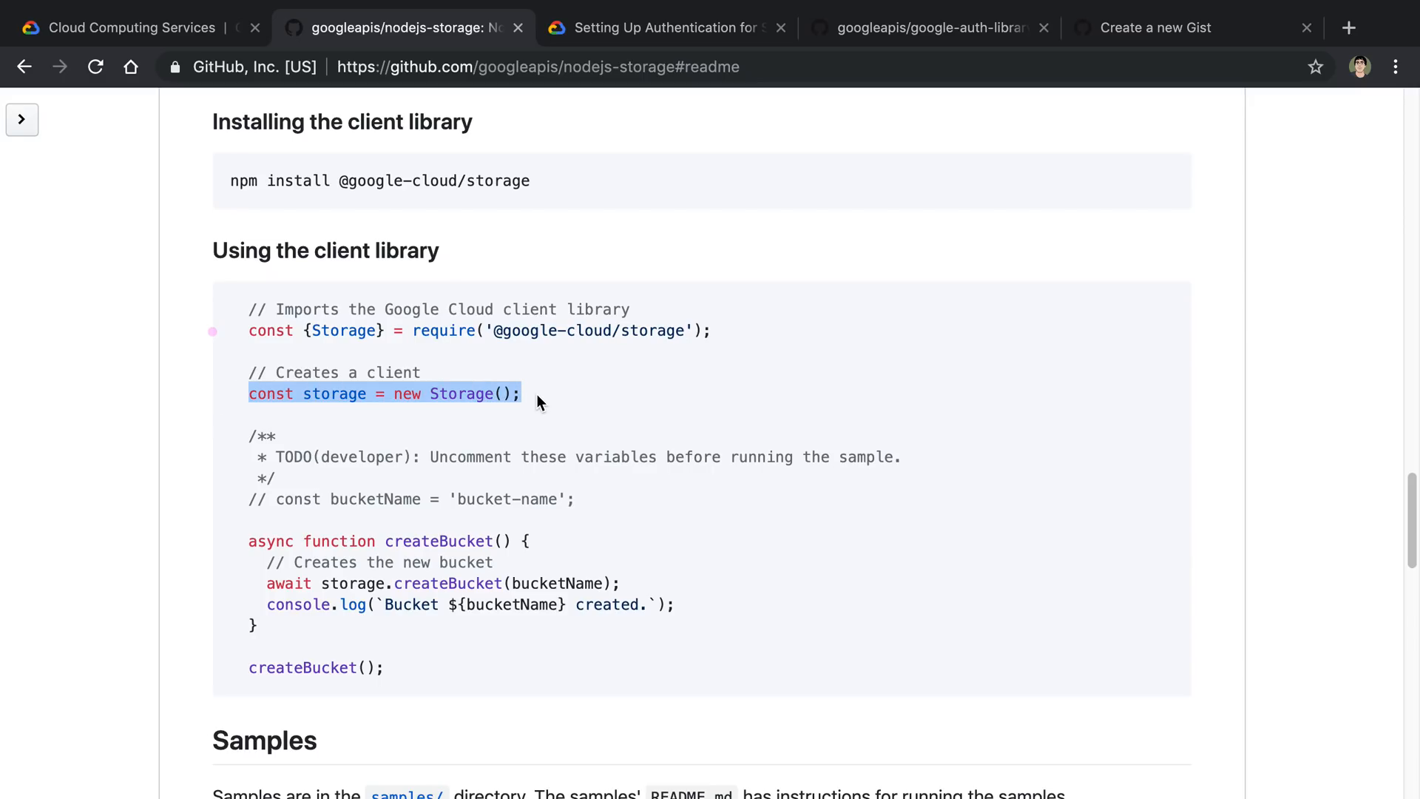
mouse_move(738, 435)
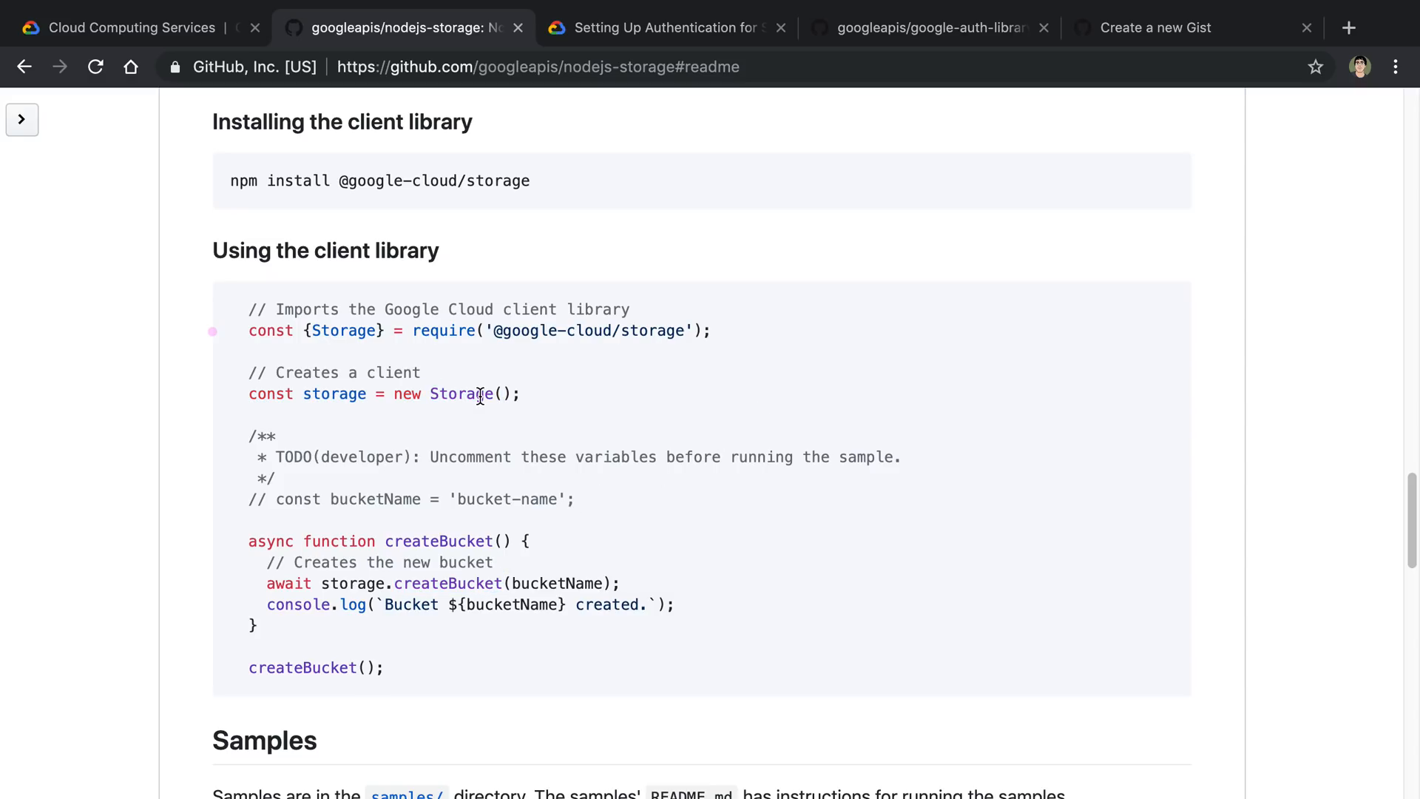
double_click(458, 392)
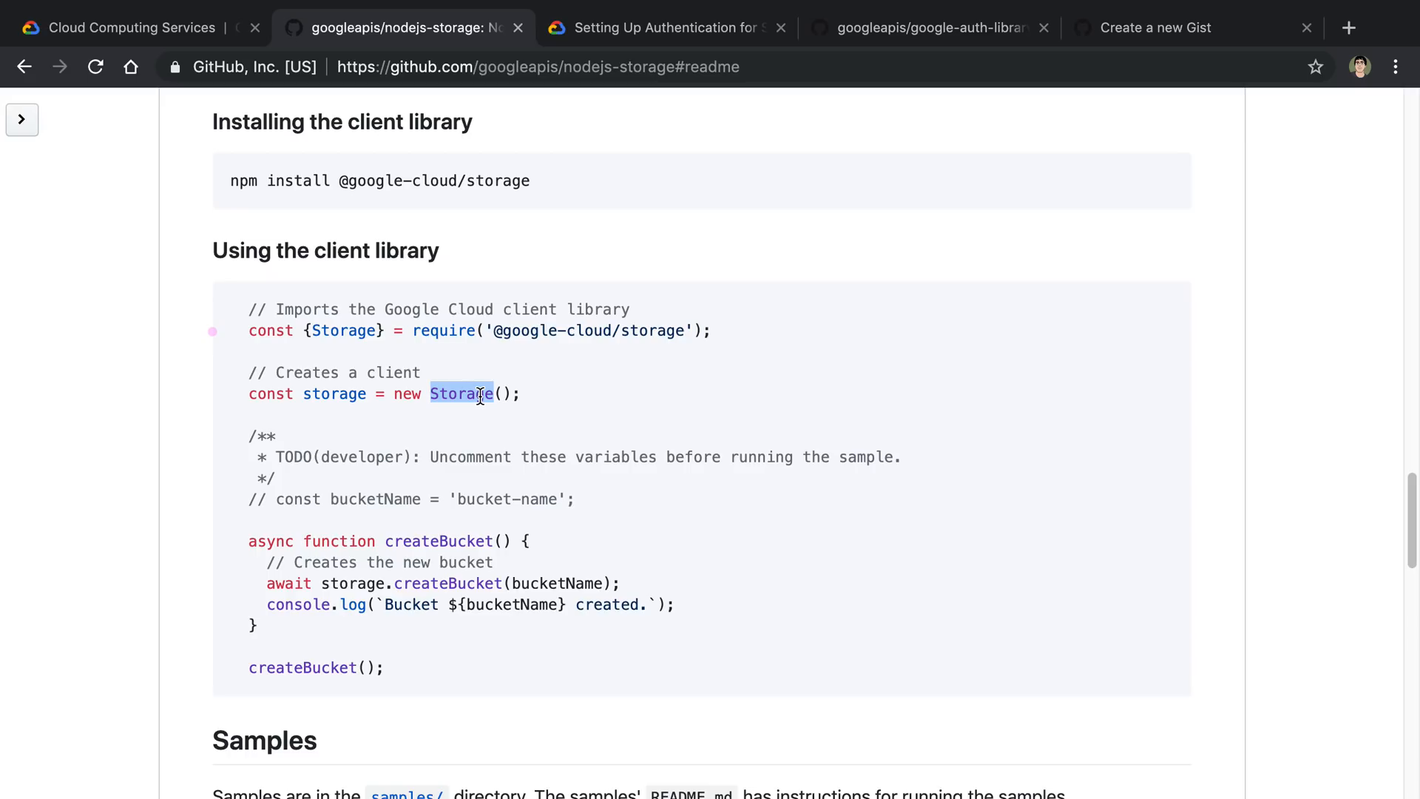
Step: Bring up the Setting Up Authentication guide at the GOOGLE_APPLICATION_CREDENTIALS section
click(666, 27)
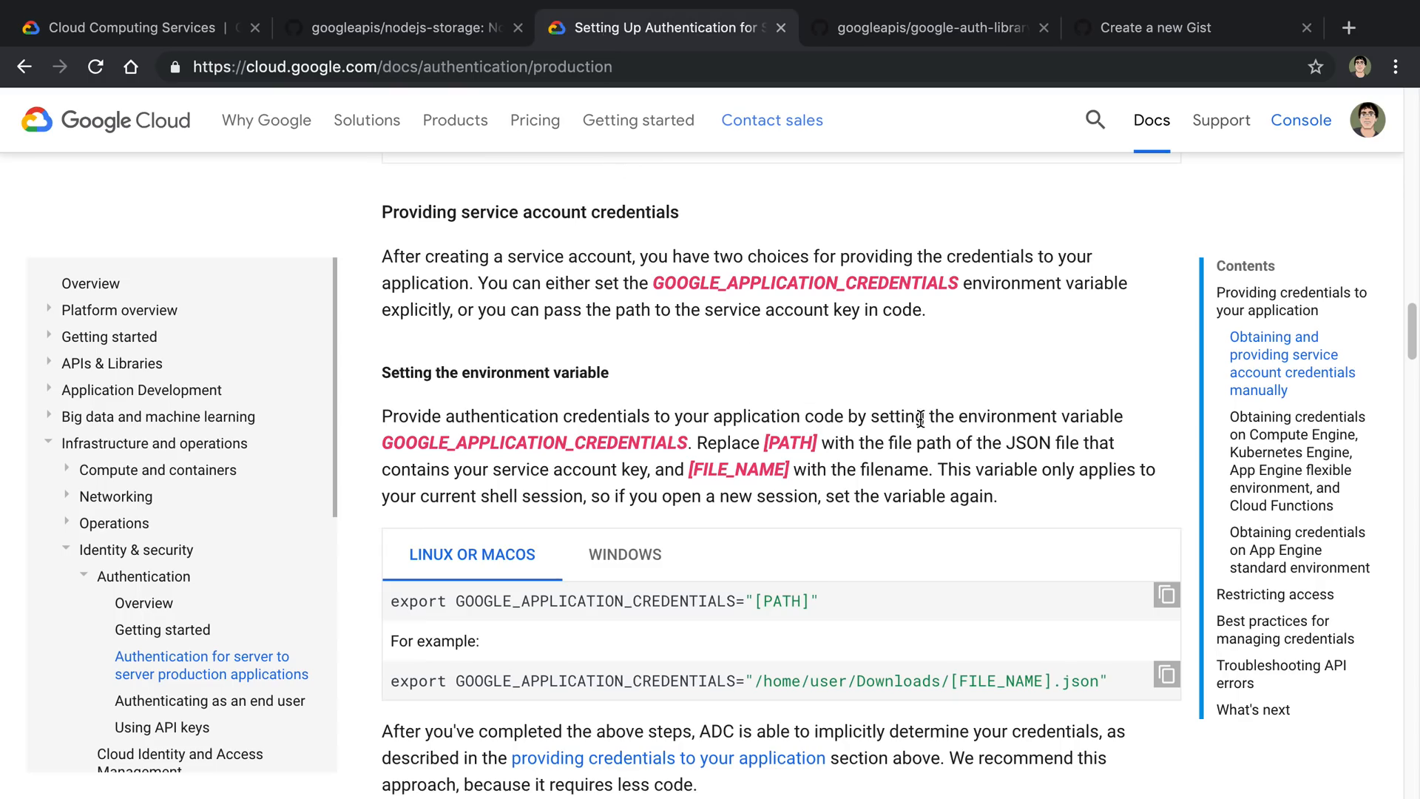
scroll(down, 3)
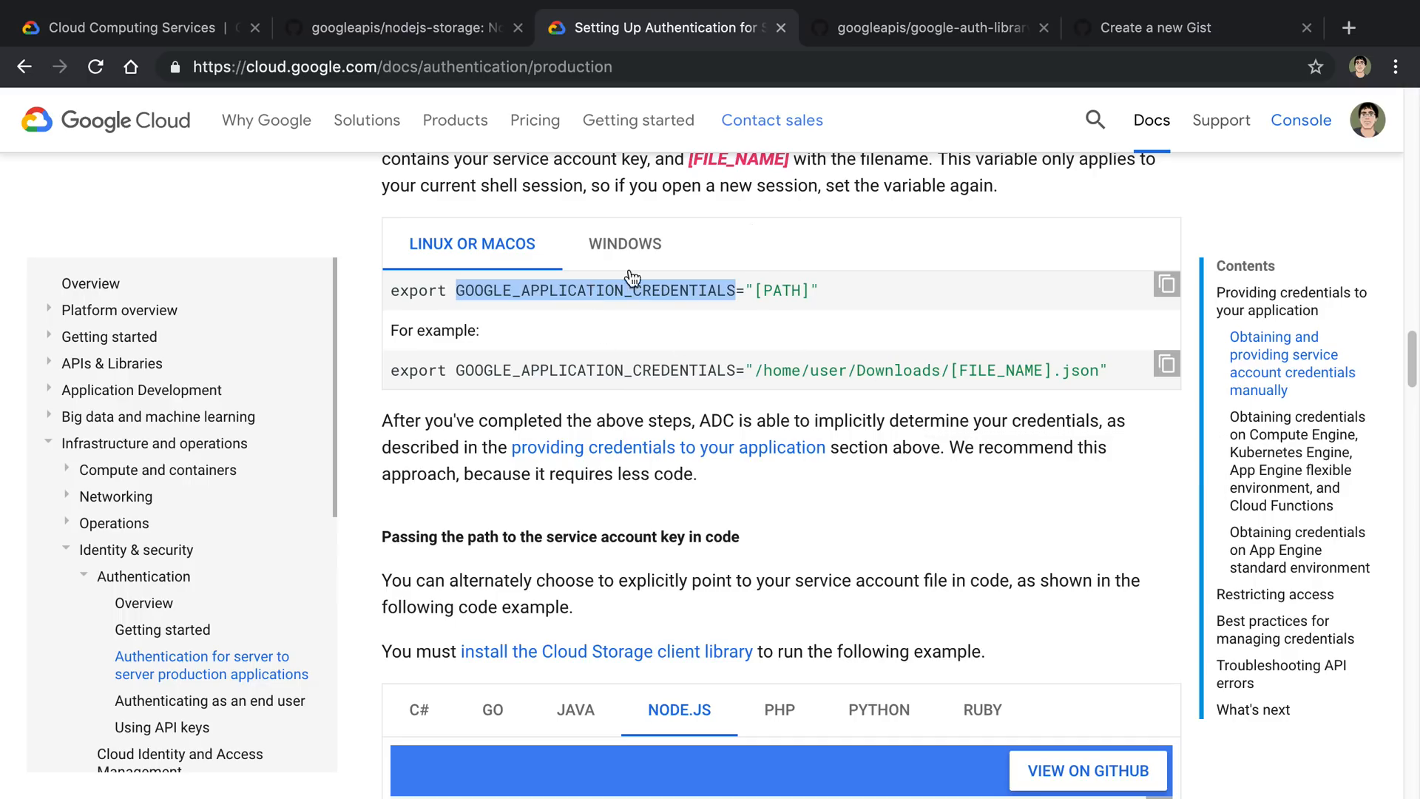
mouse_move(800, 214)
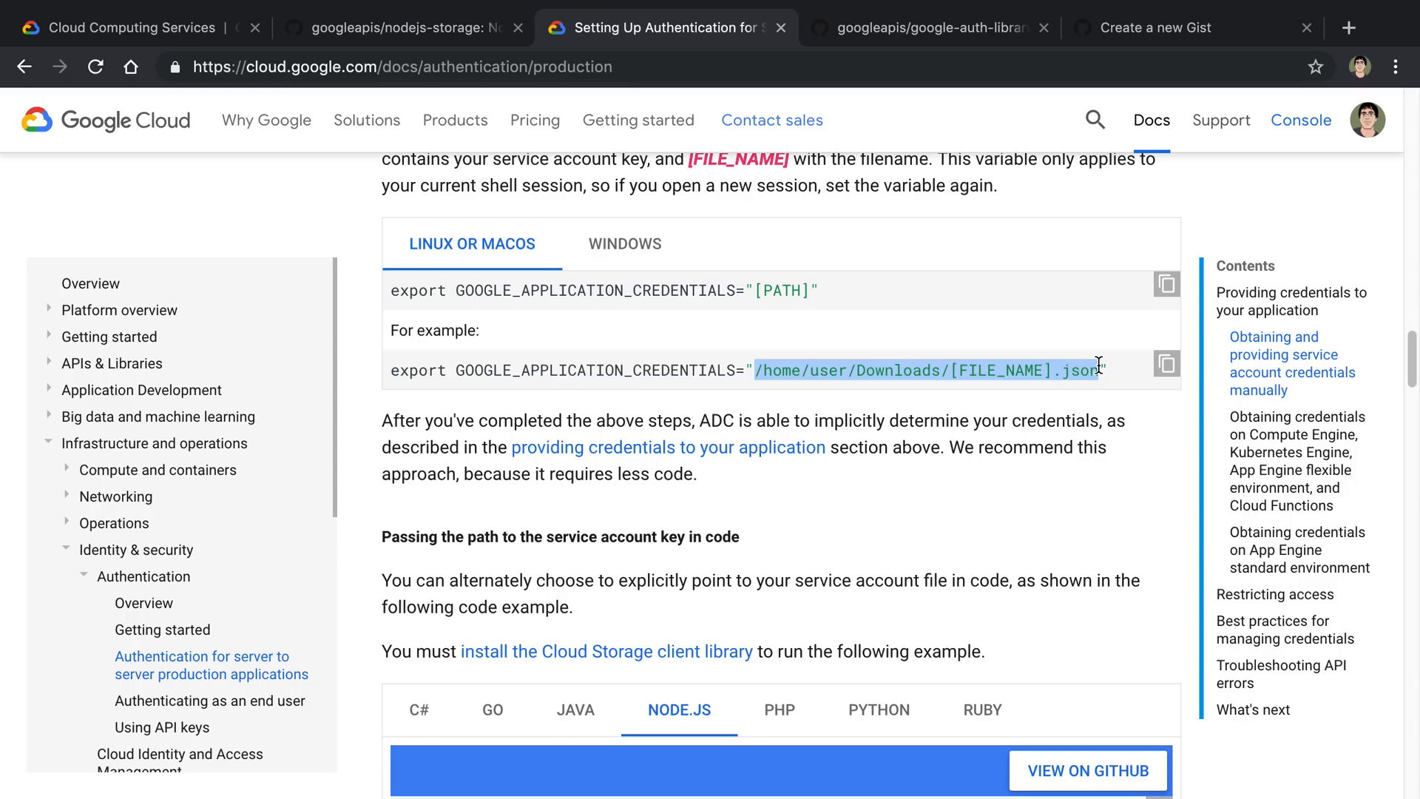
mouse_move(1045, 545)
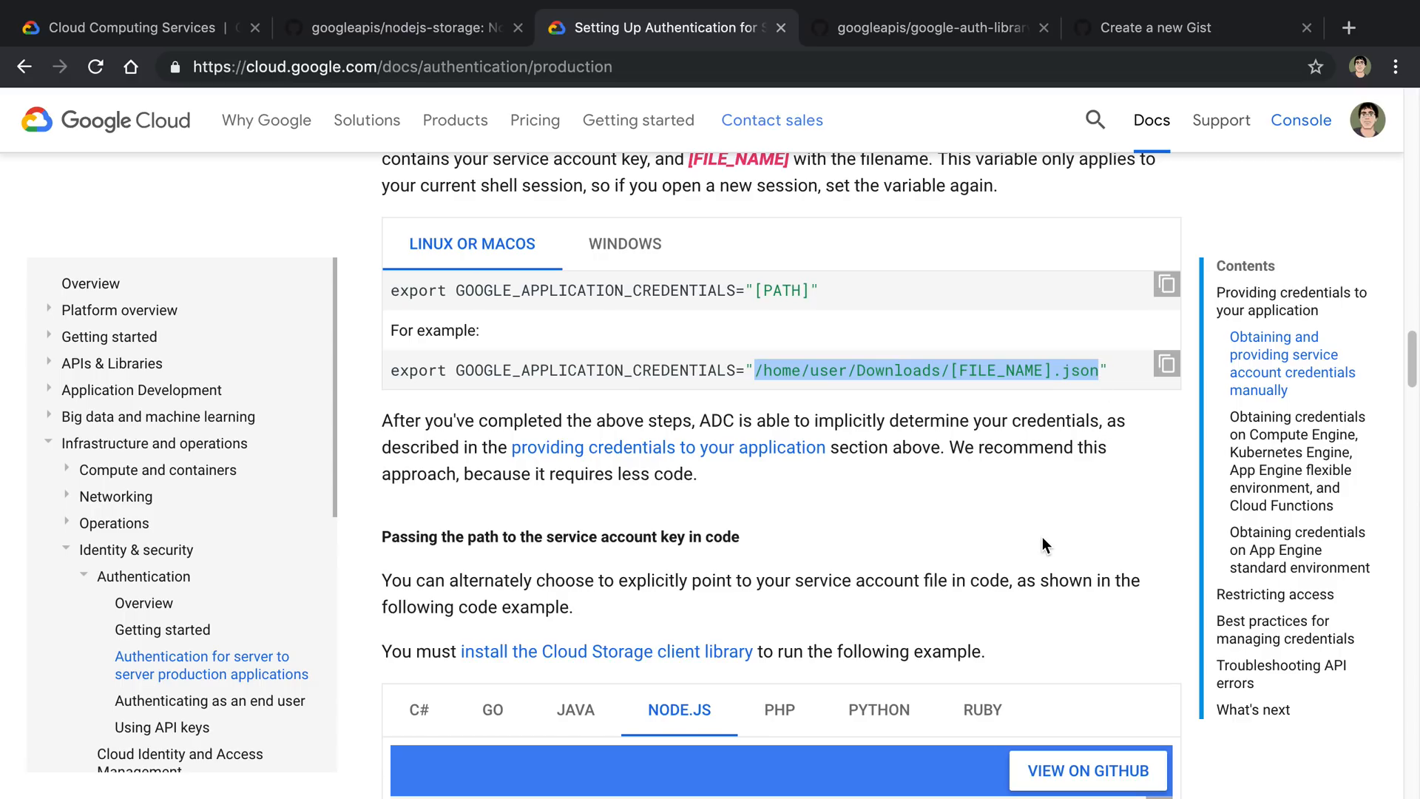
scroll(down, 3)
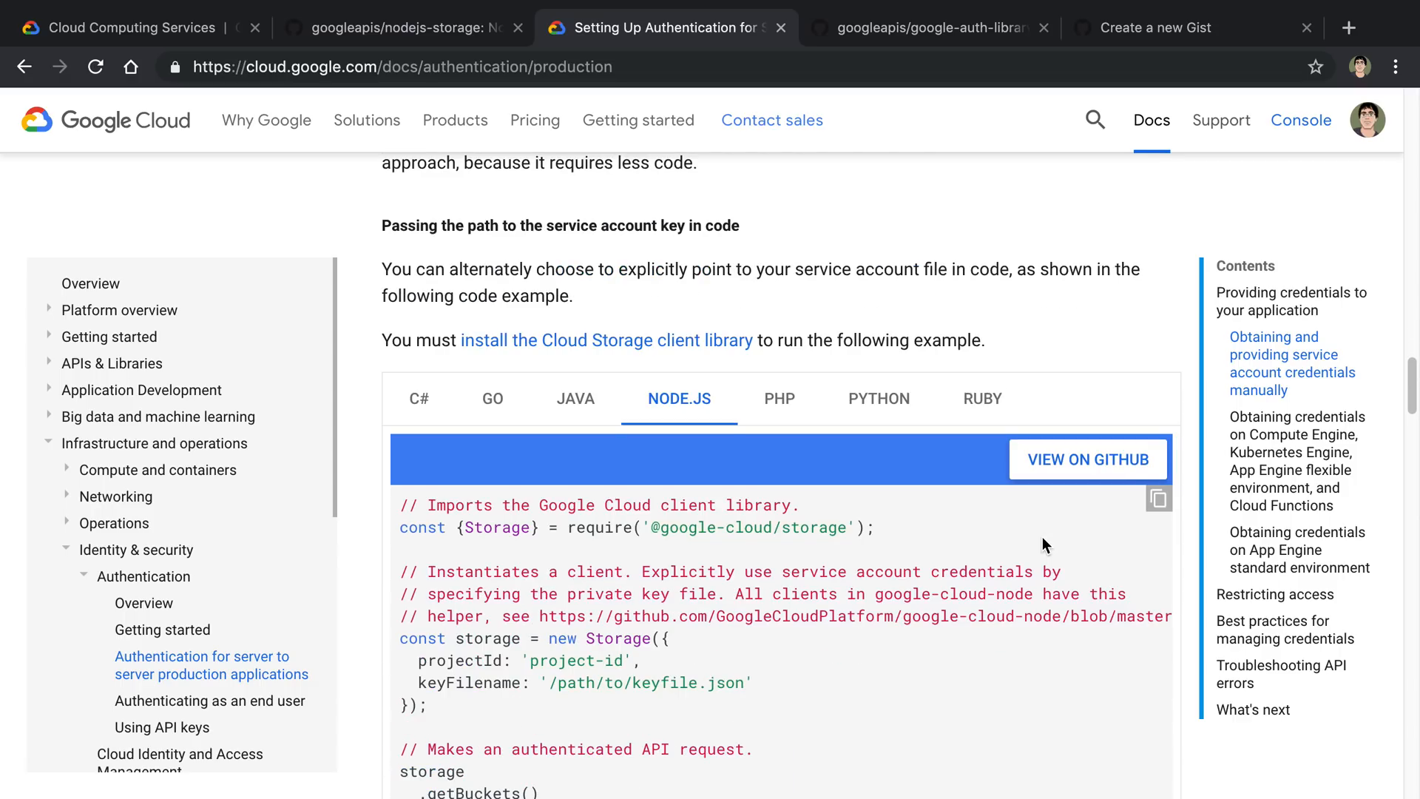
scroll(down, 3)
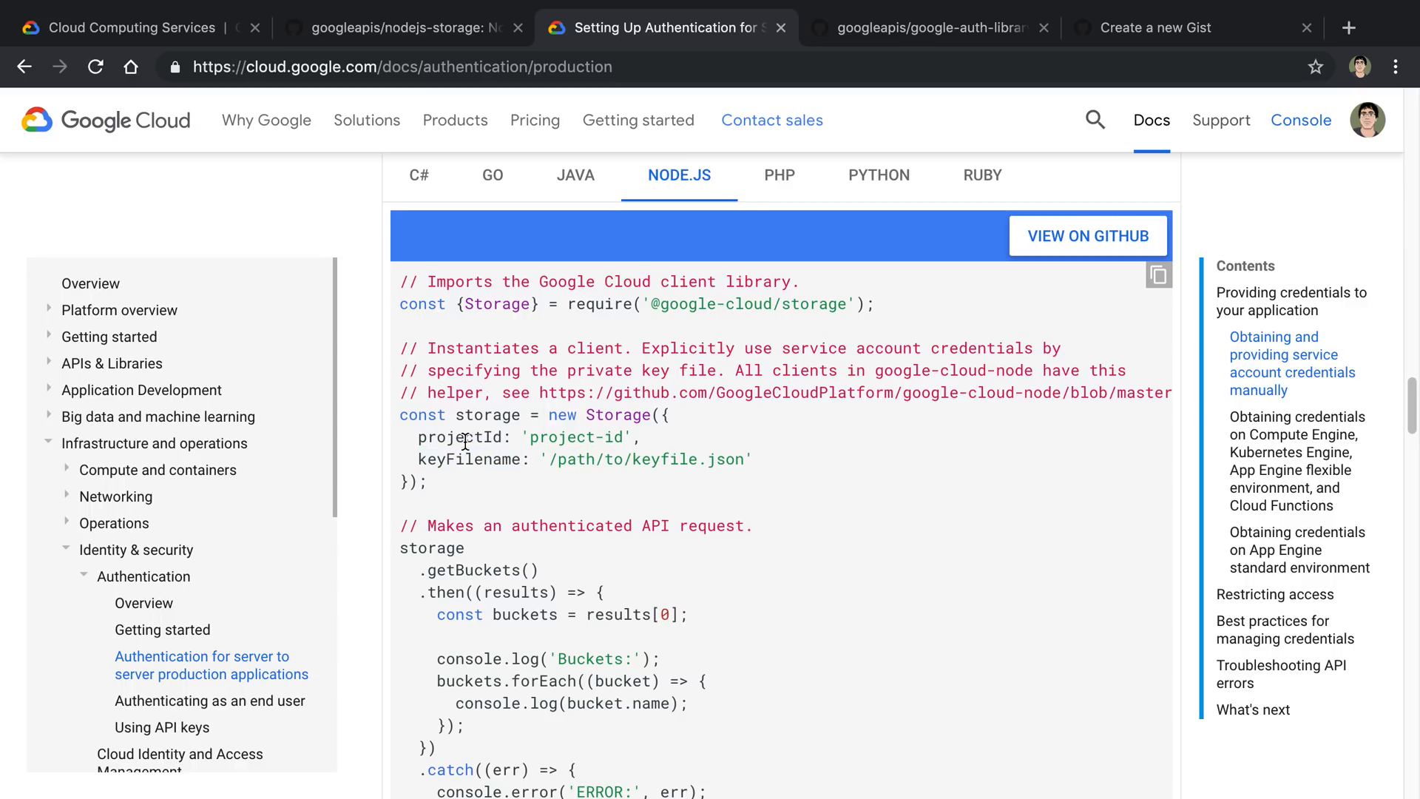
mouse_move(504, 379)
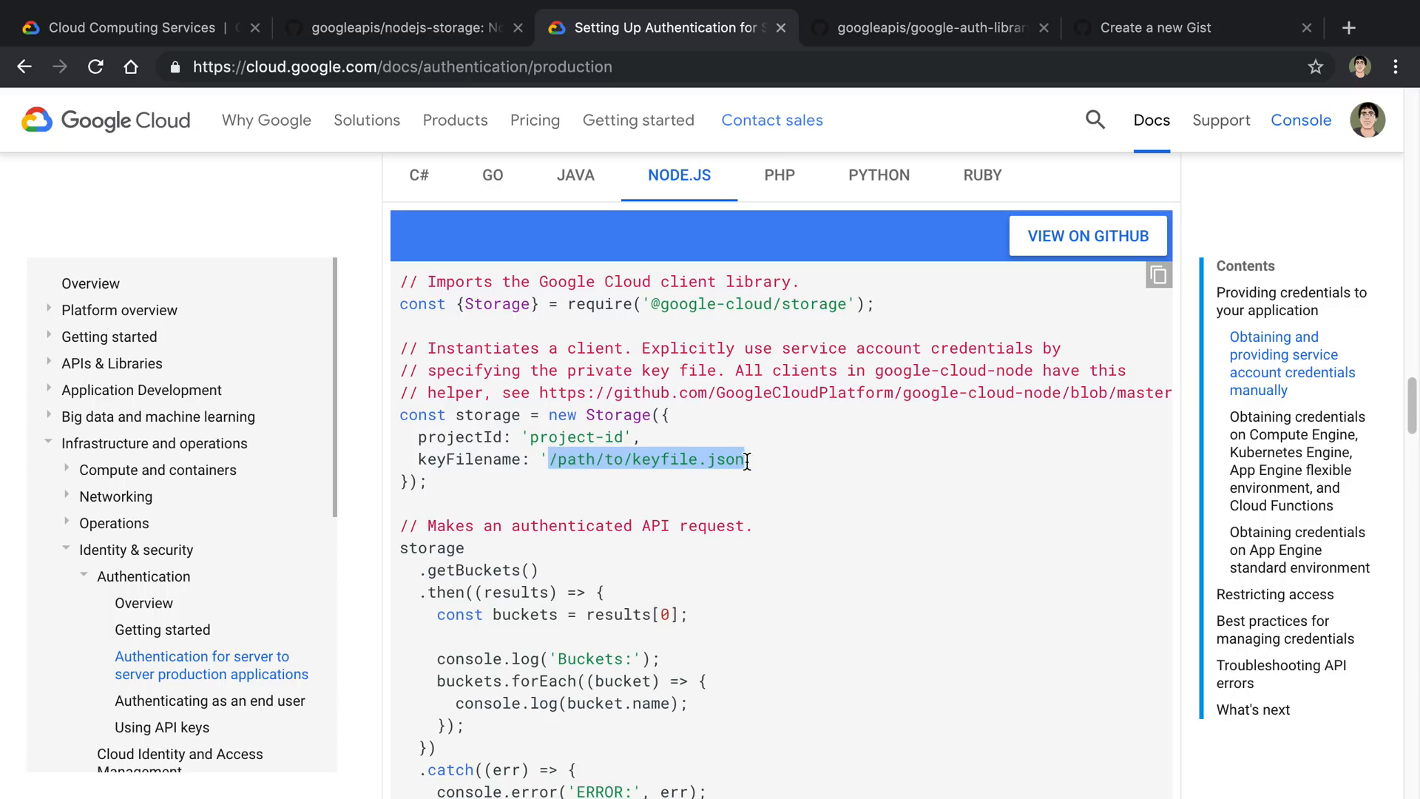
click(792, 439)
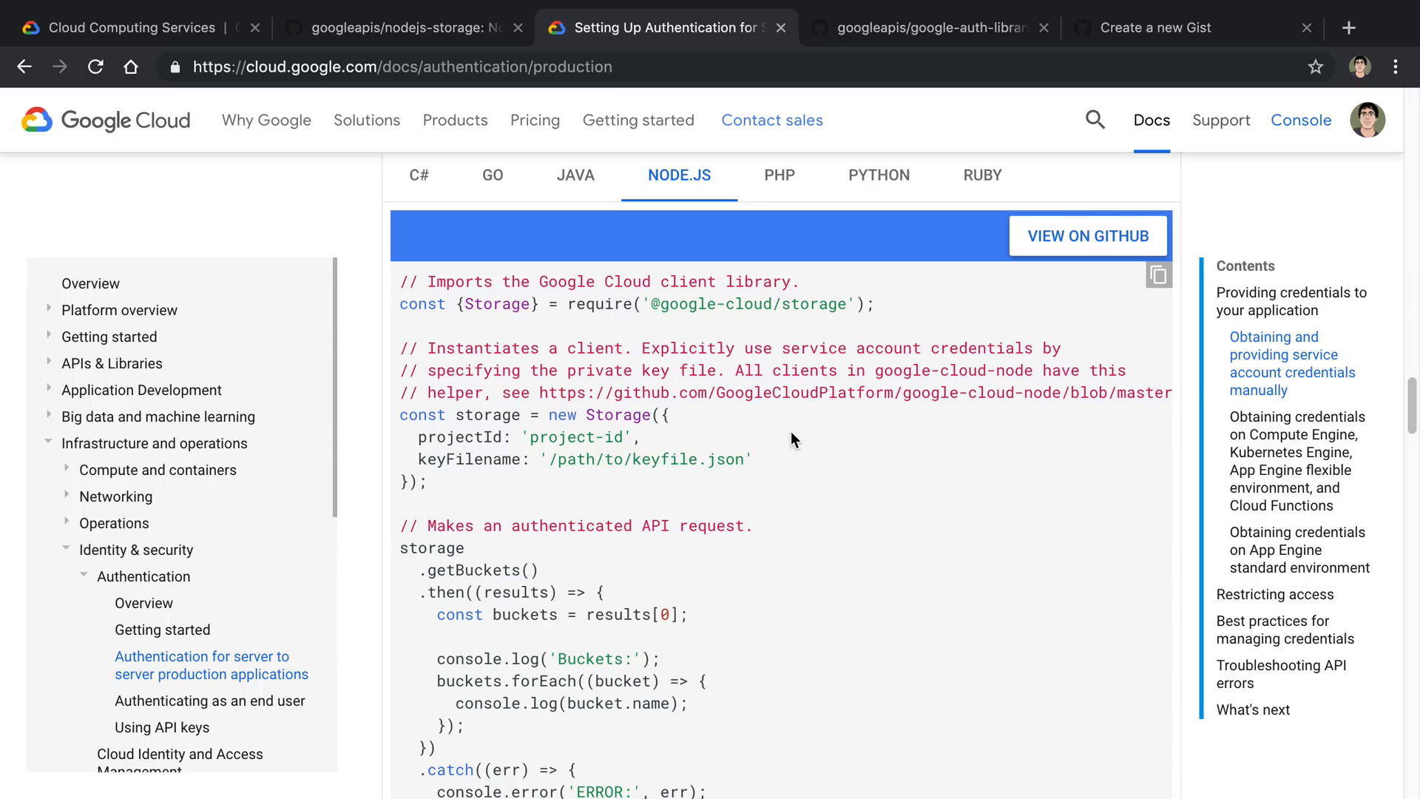
mouse_move(743, 461)
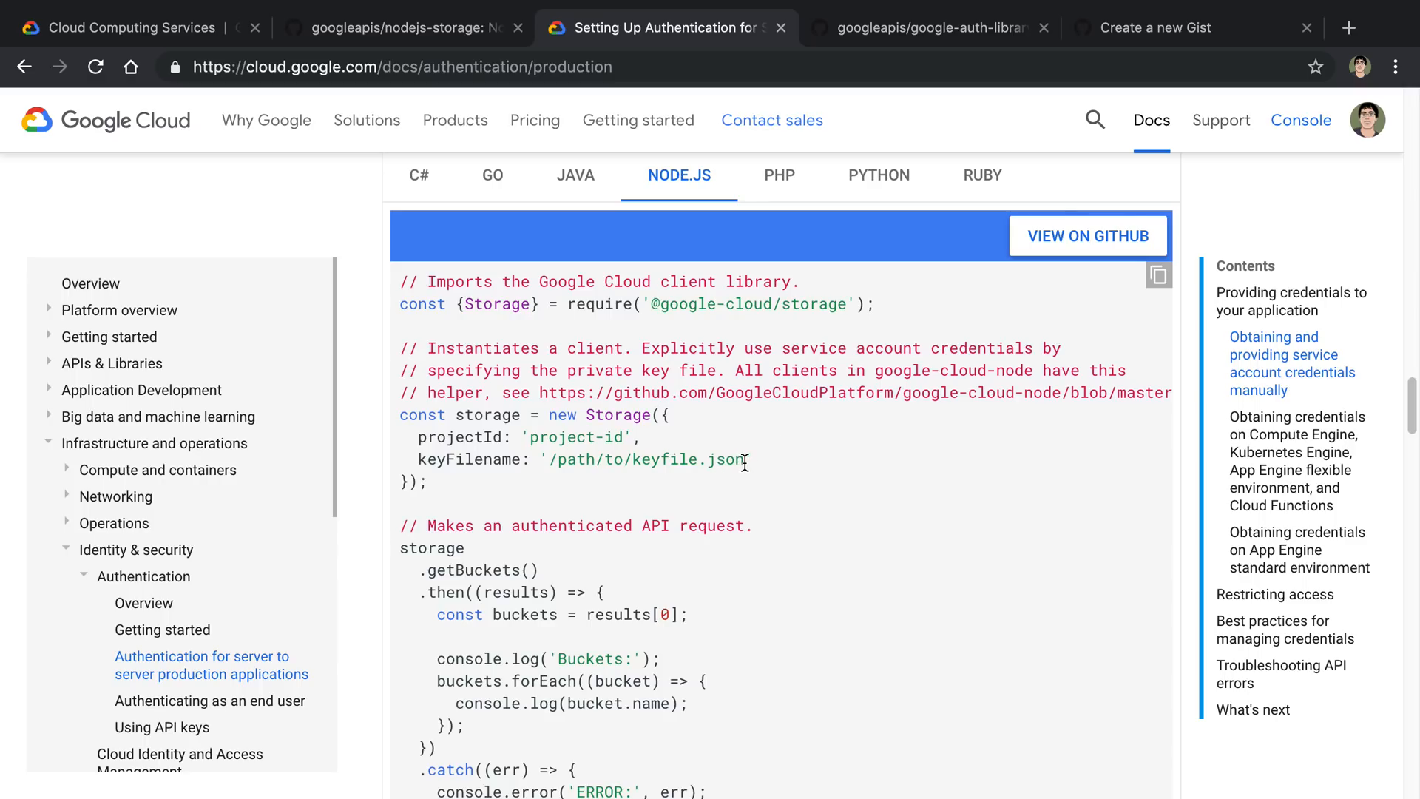
mouse_move(782, 445)
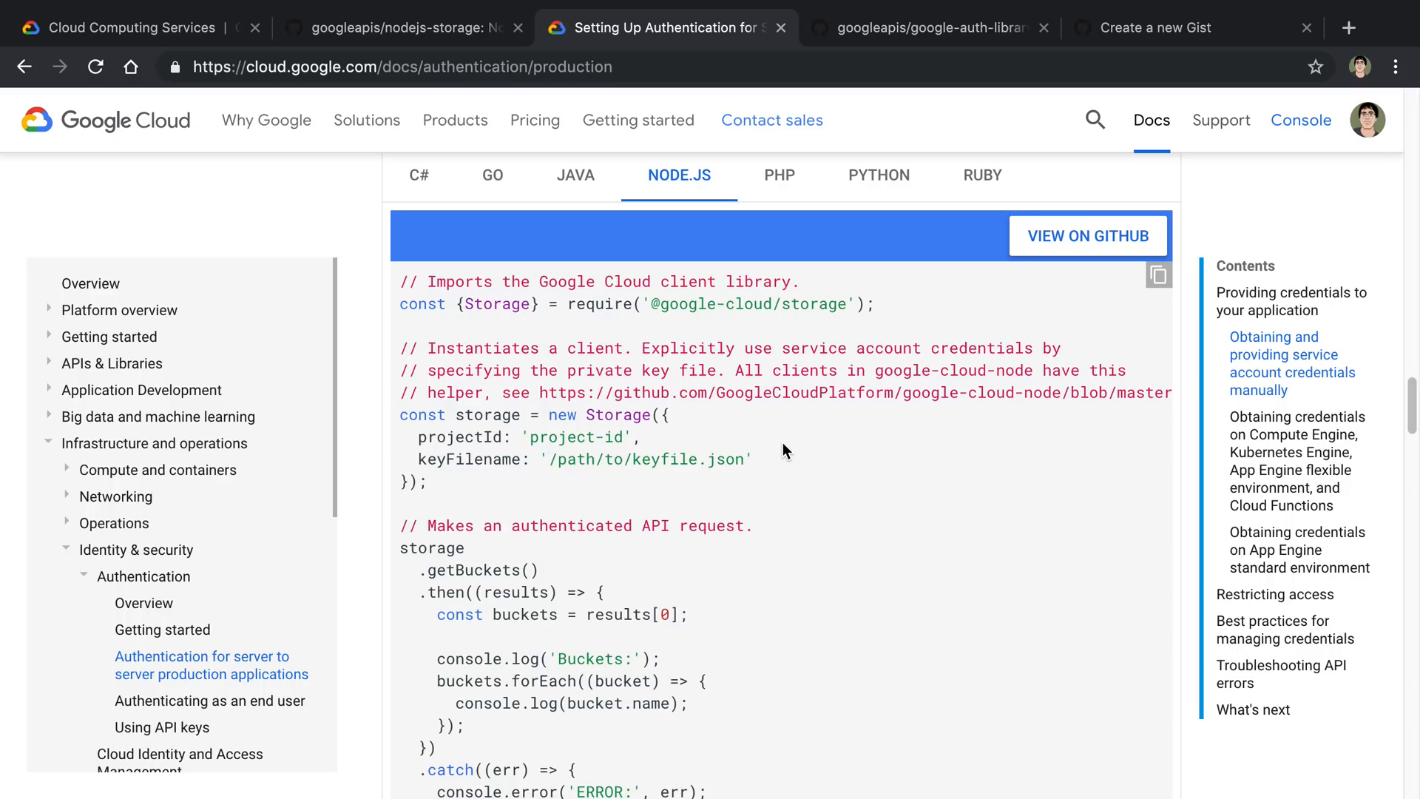
Step: Leave the docs page for the google-auth-library README's environment-variable credentials section
scroll(up, 3)
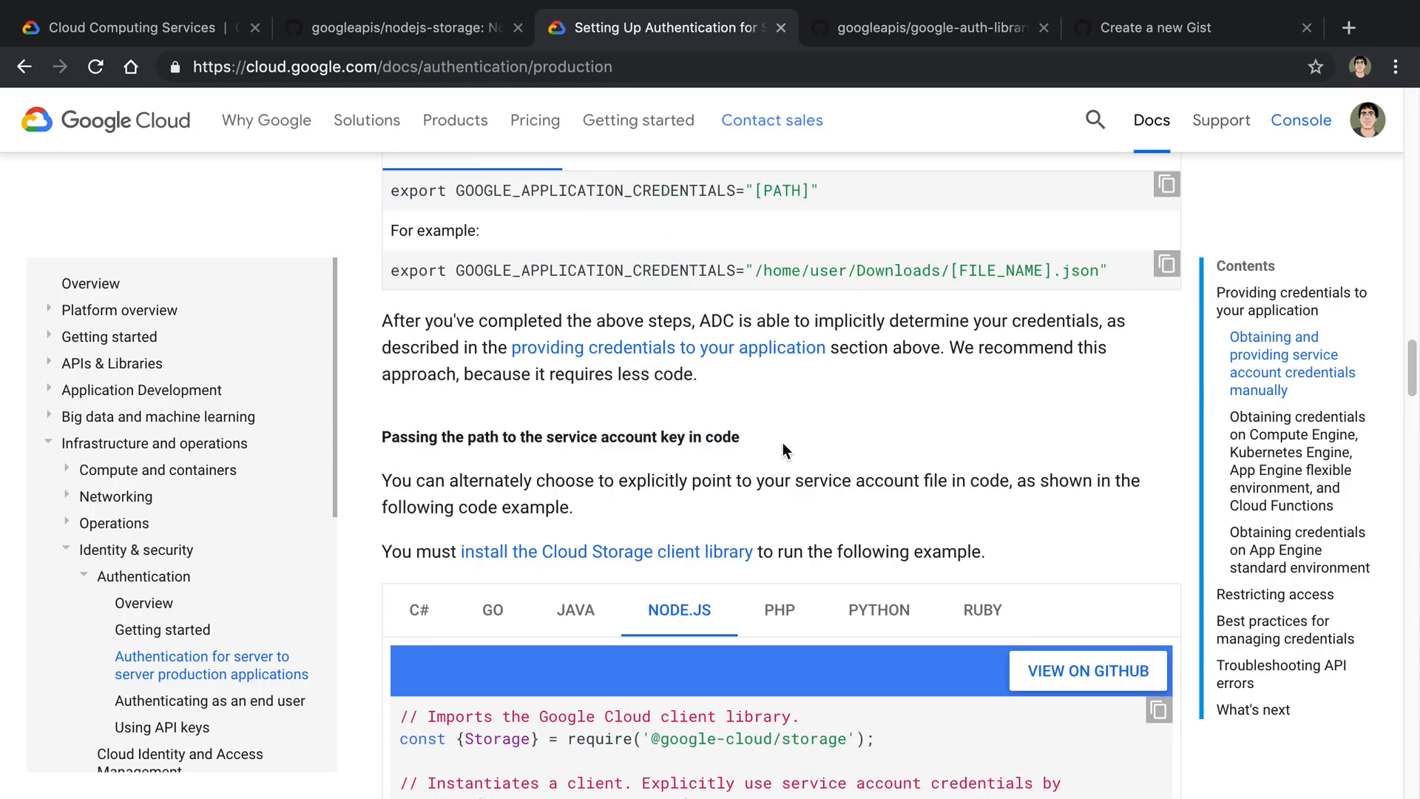
mouse_move(679, 245)
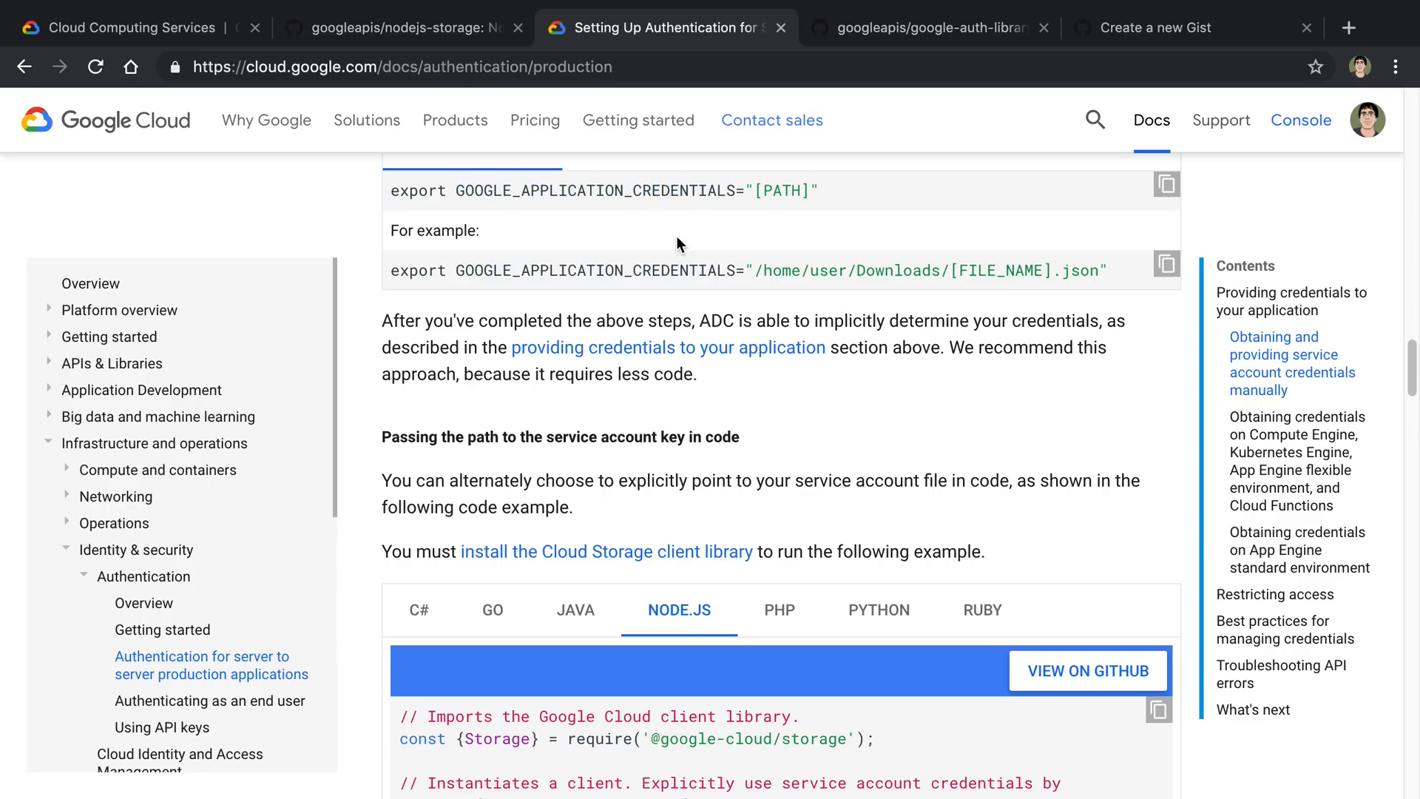
scroll(down, 3)
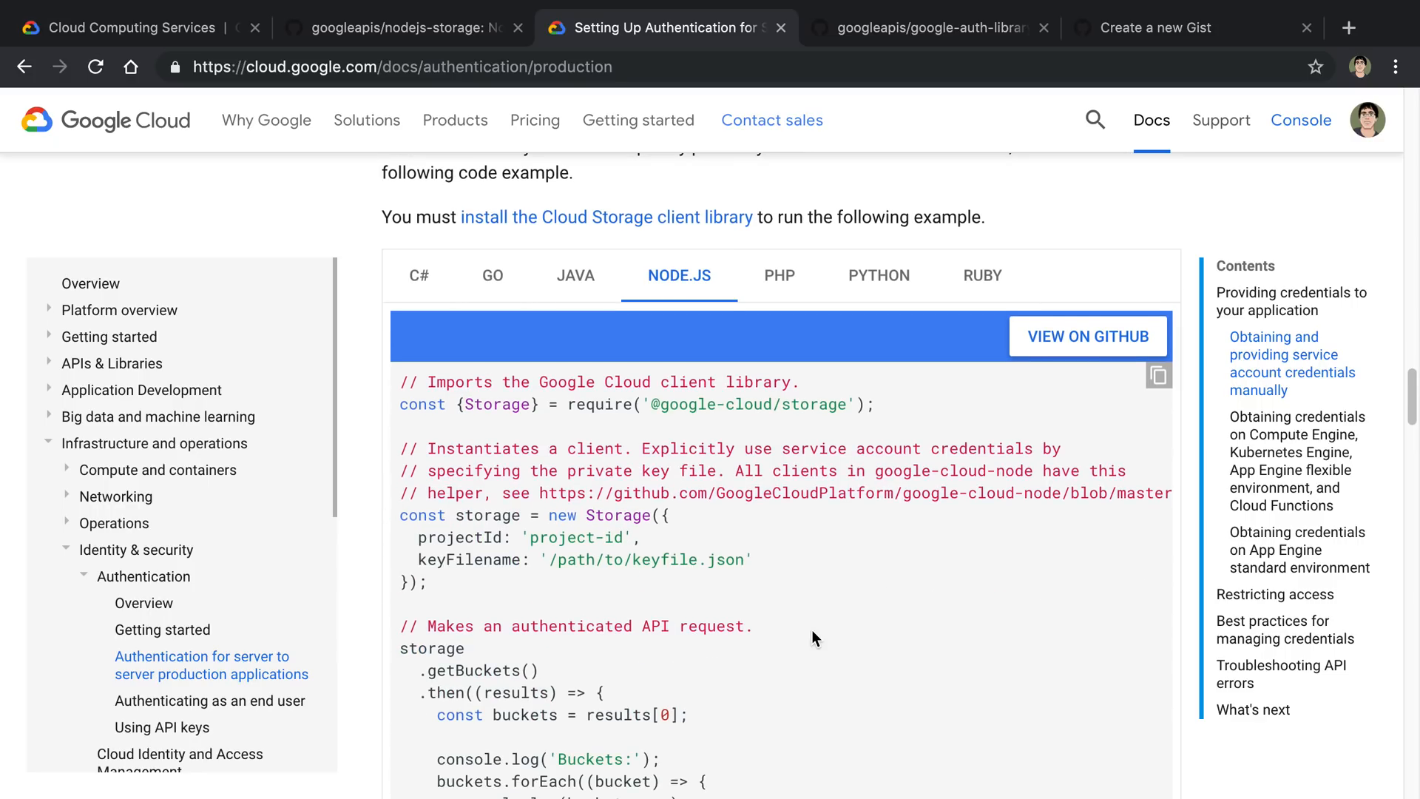
mouse_move(838, 626)
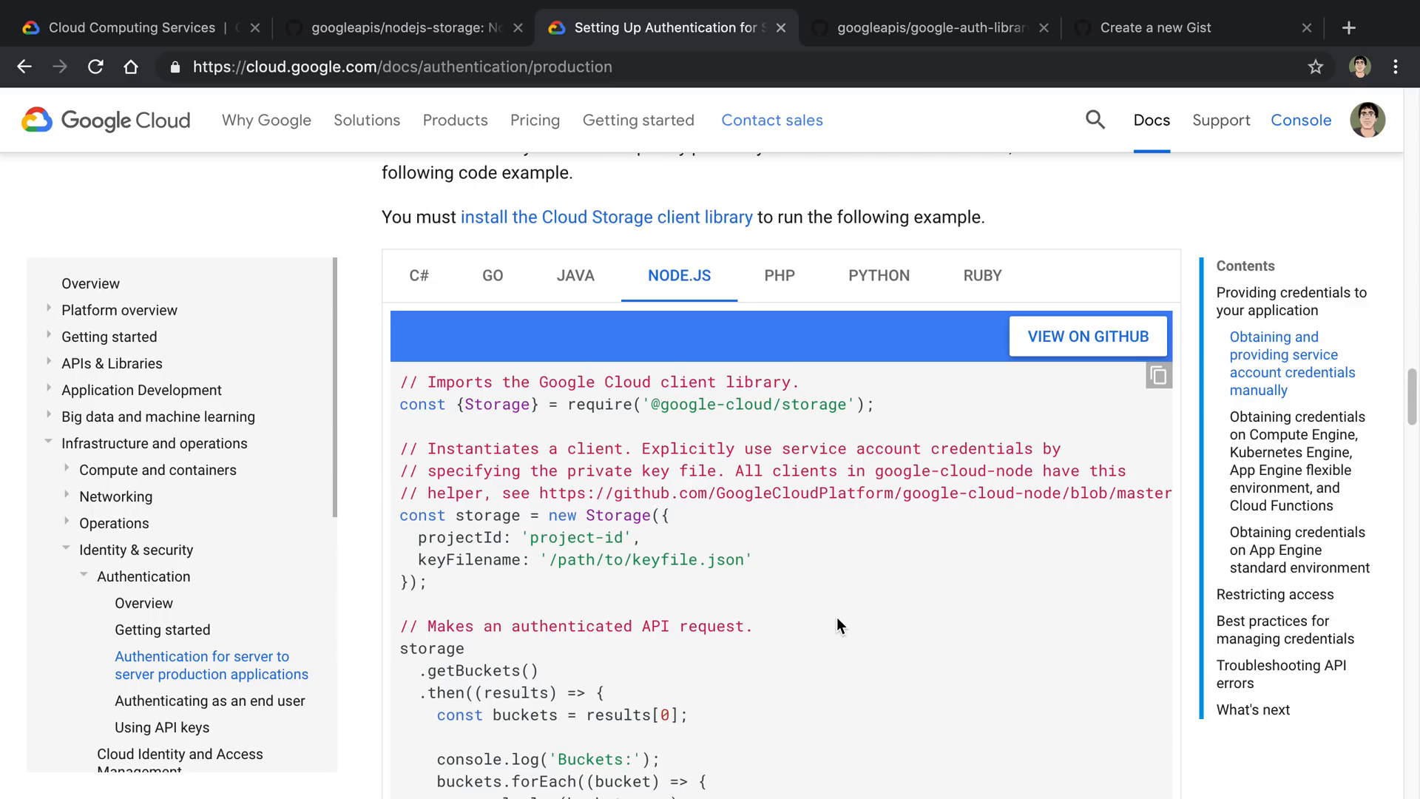
click(924, 27)
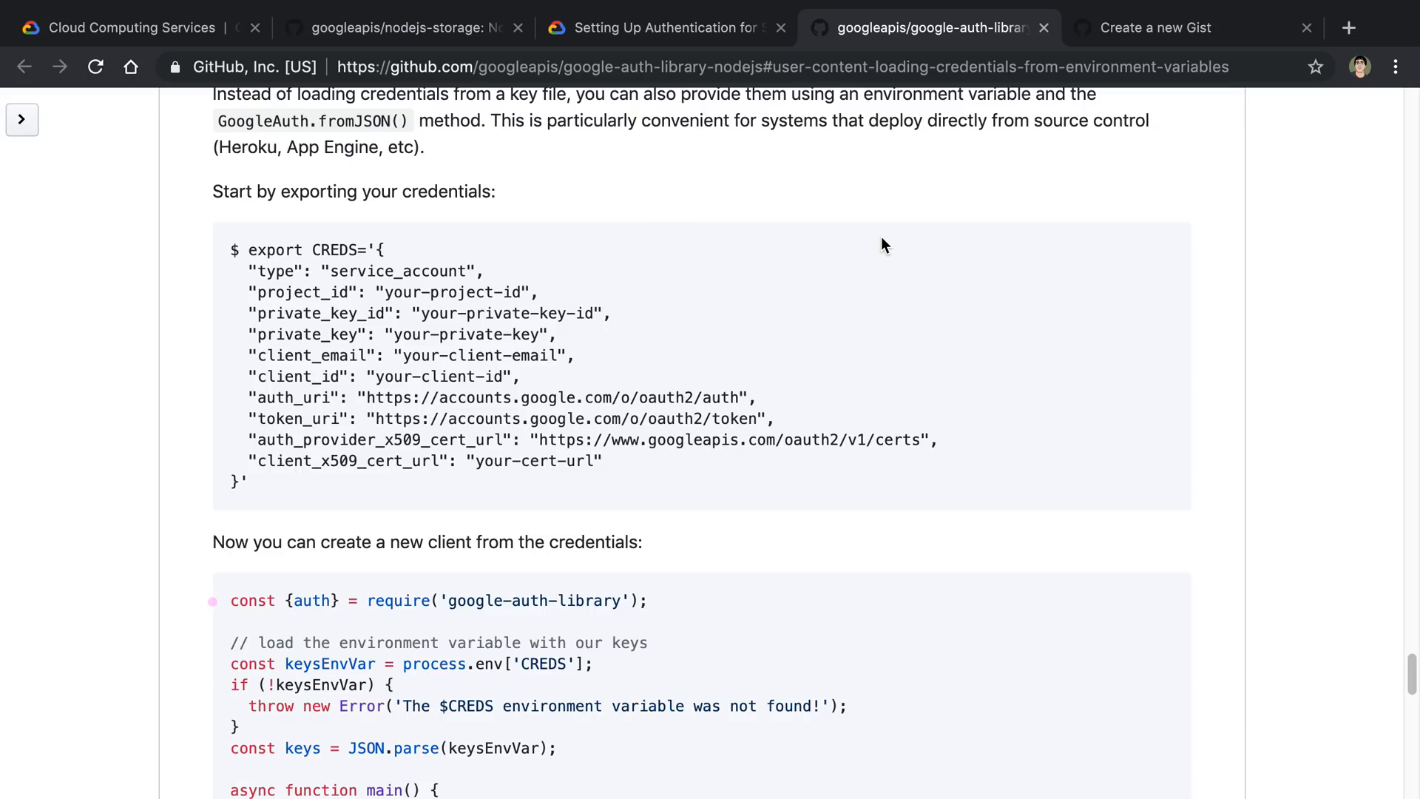
Step: Select the export CREDS JSON block, then highlight just the CREDS variable name
scroll(up, 3)
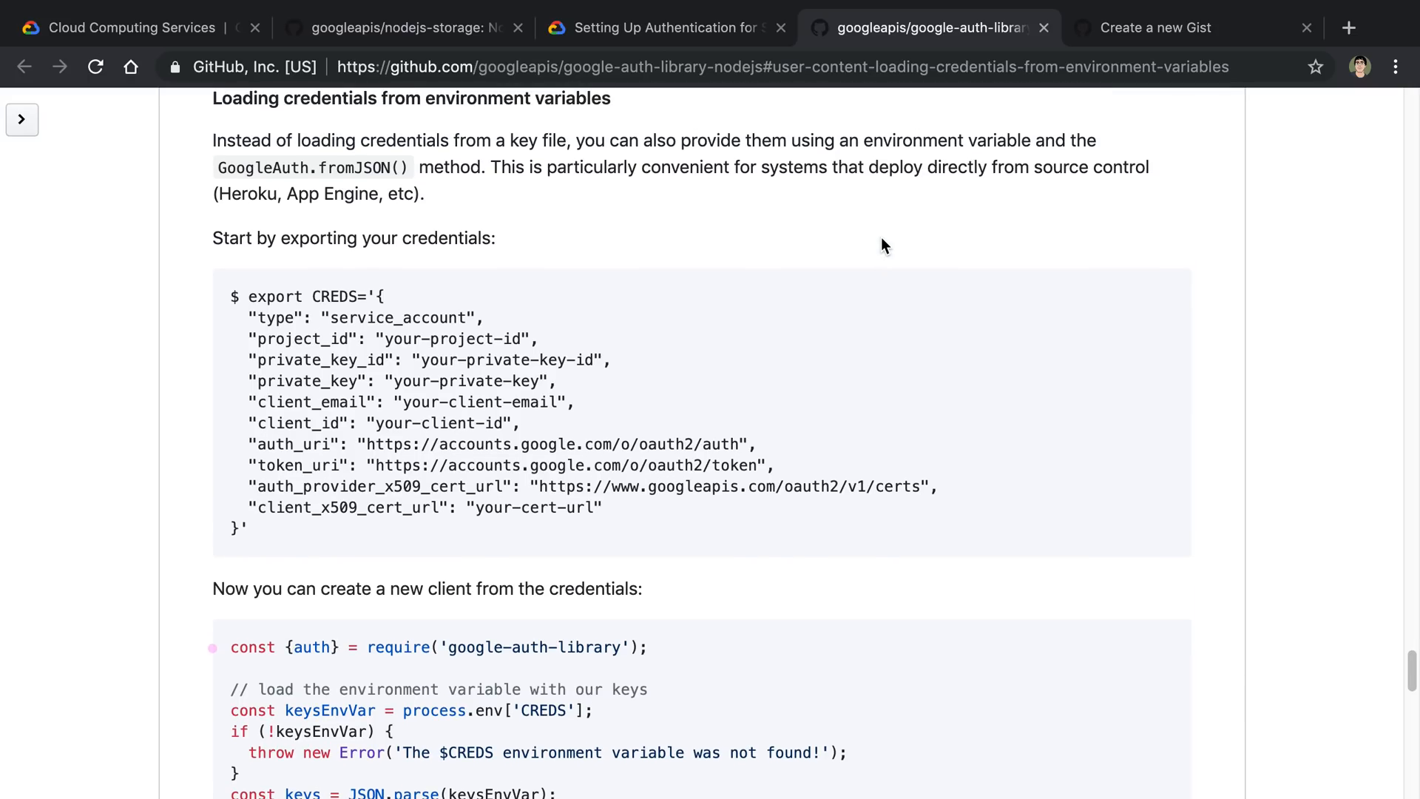
scroll(up, 3)
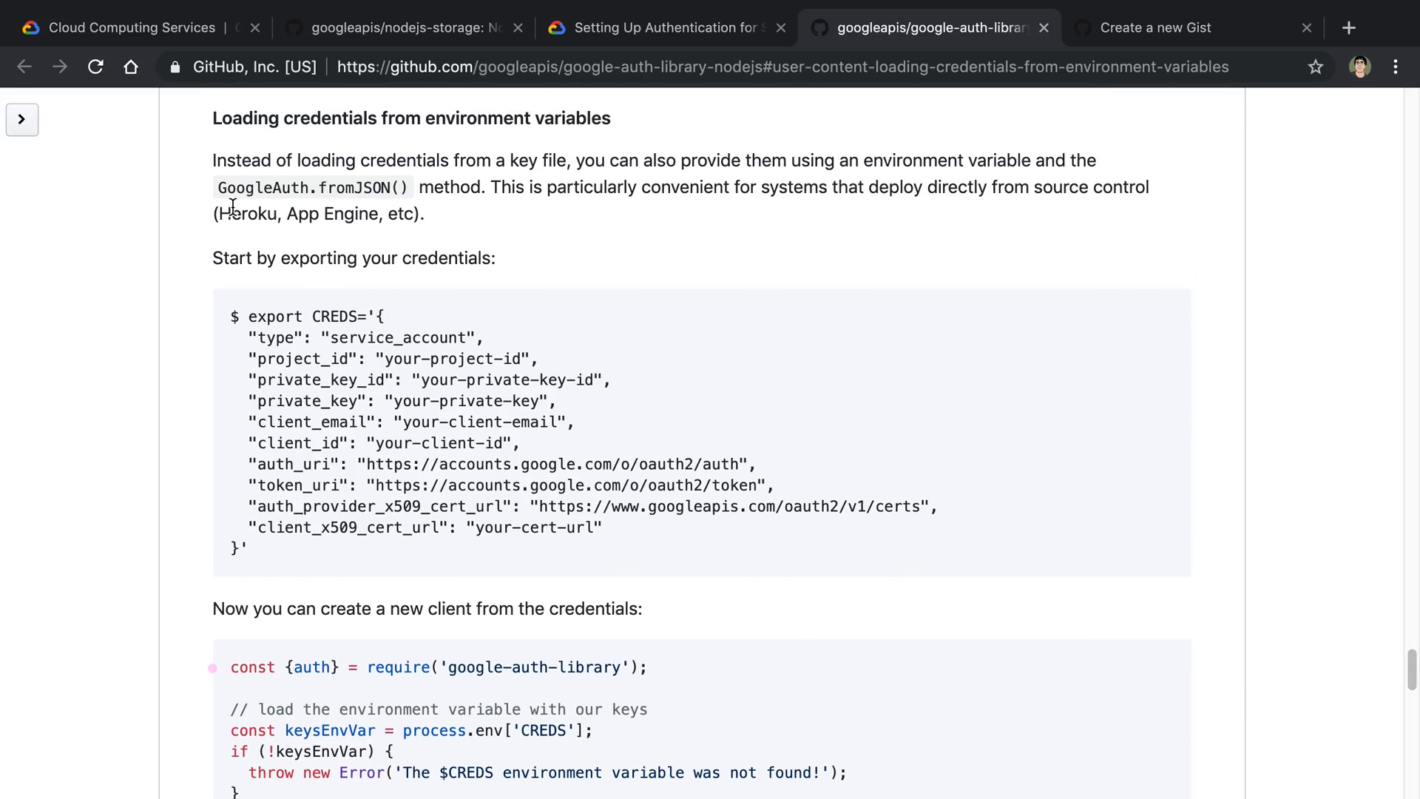
mouse_move(665, 229)
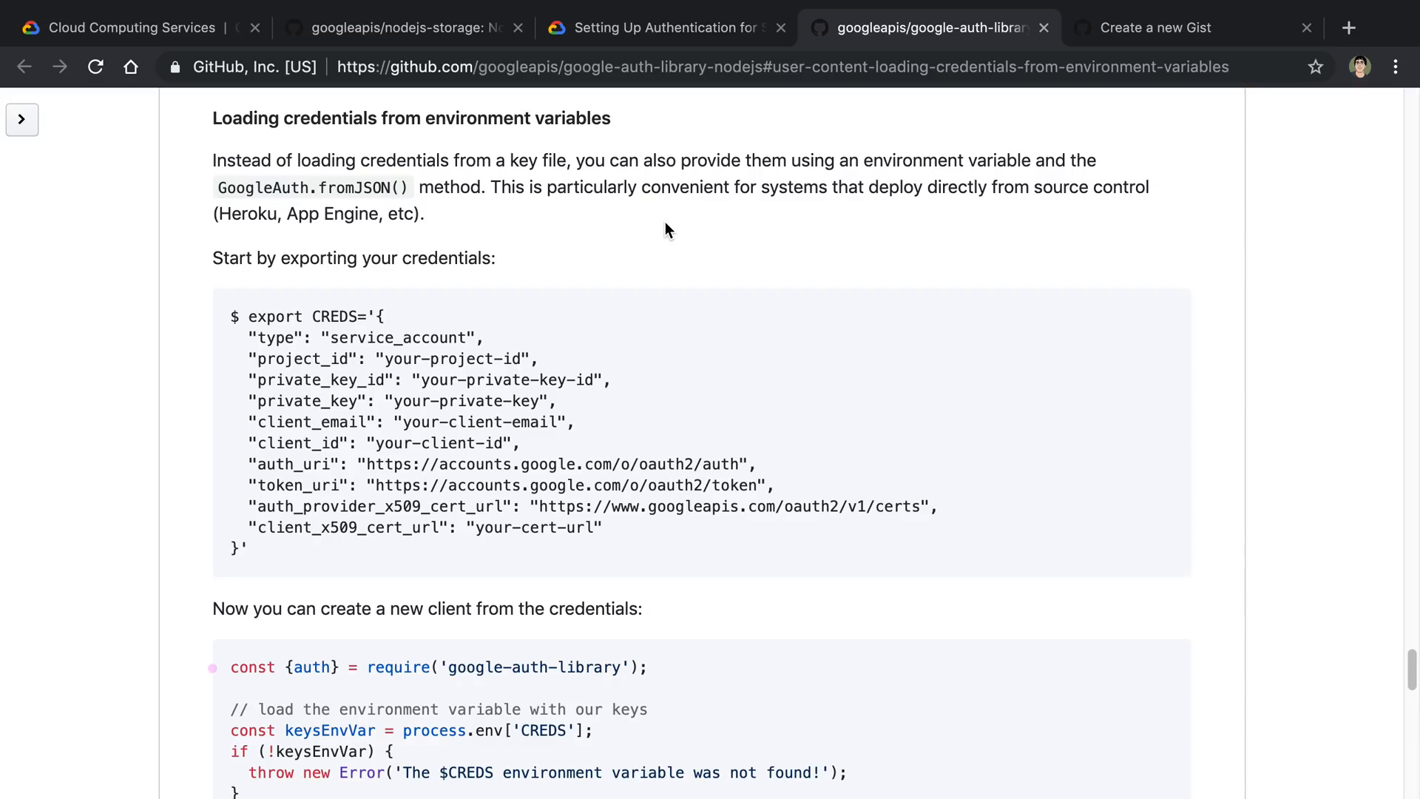
mouse_move(631, 272)
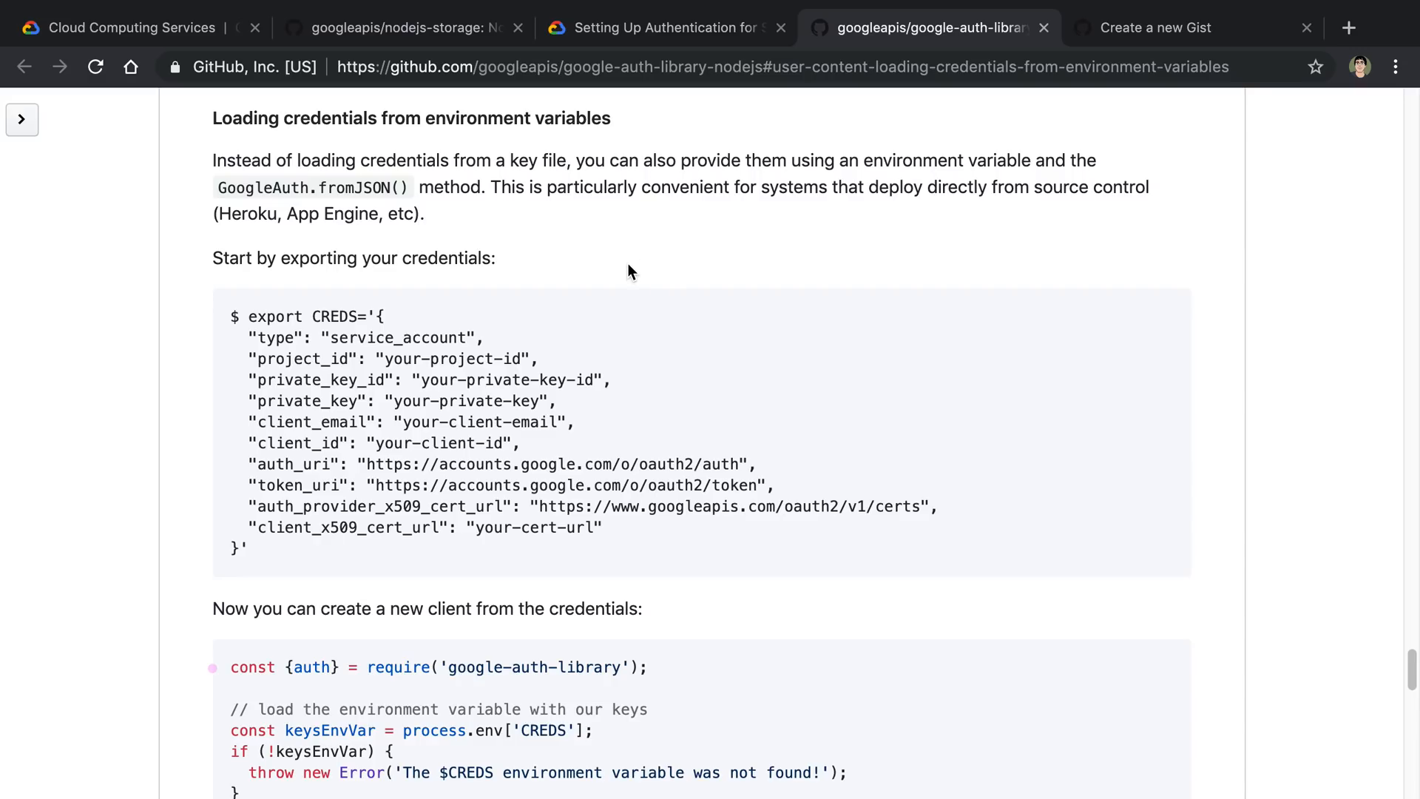
scroll(down, 3)
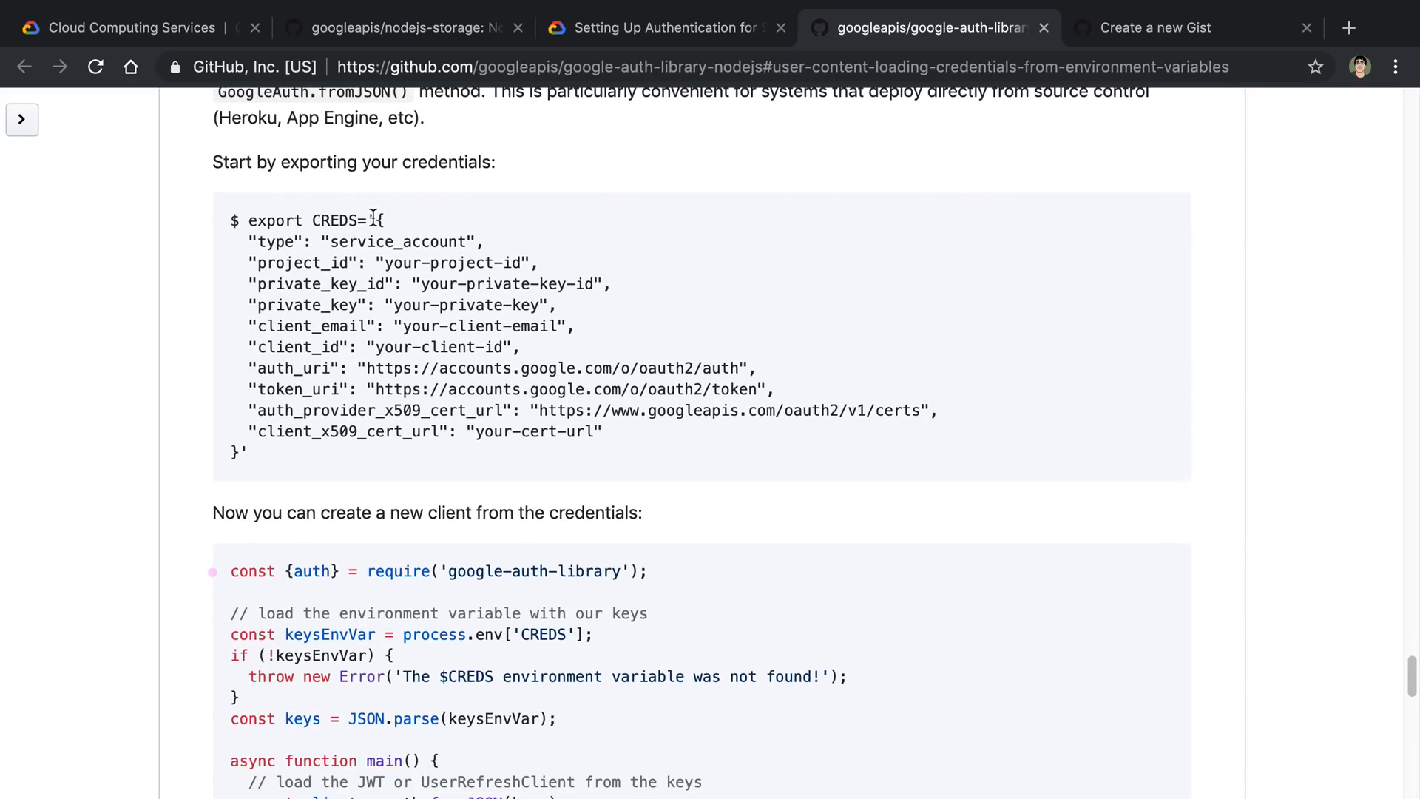
drag(371, 220, 240, 451)
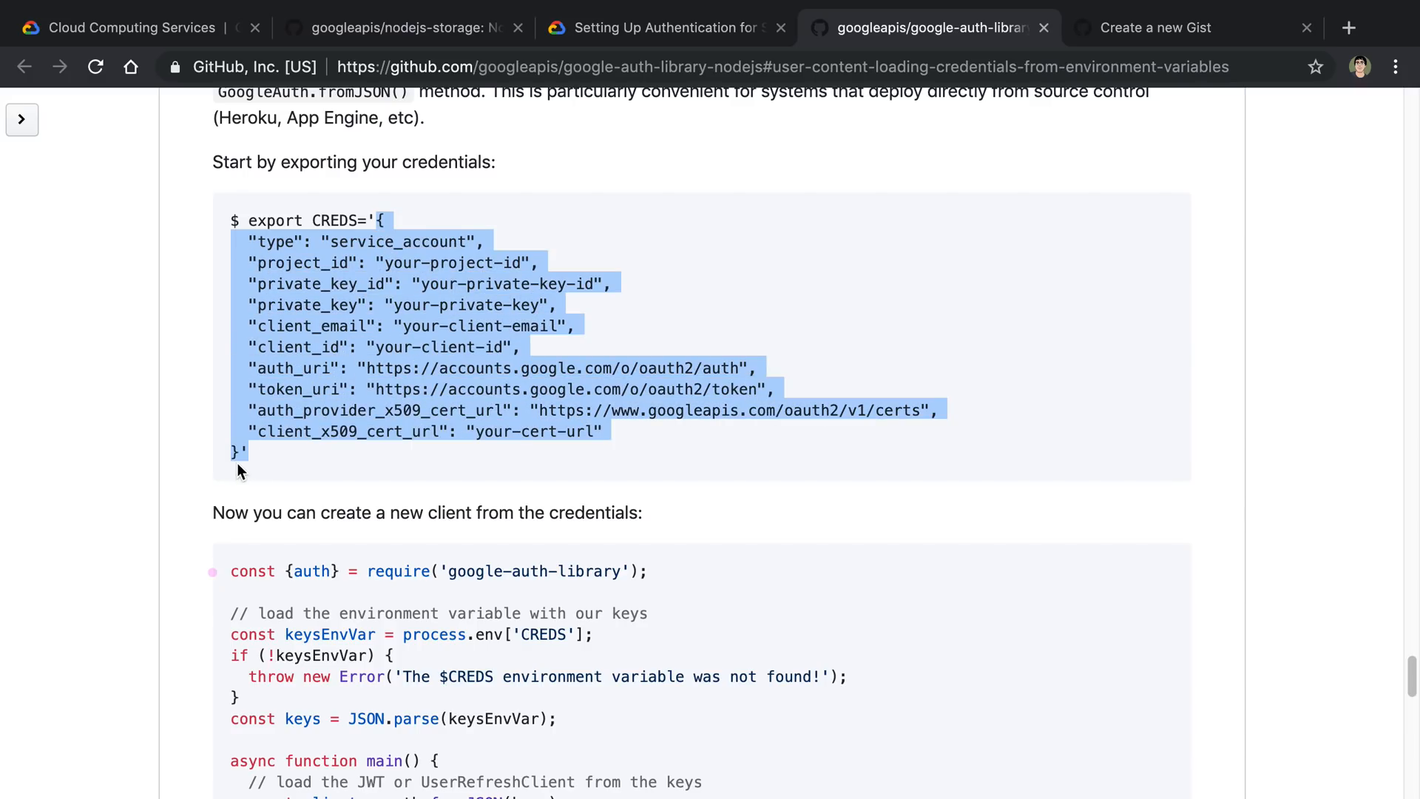
mouse_move(315, 365)
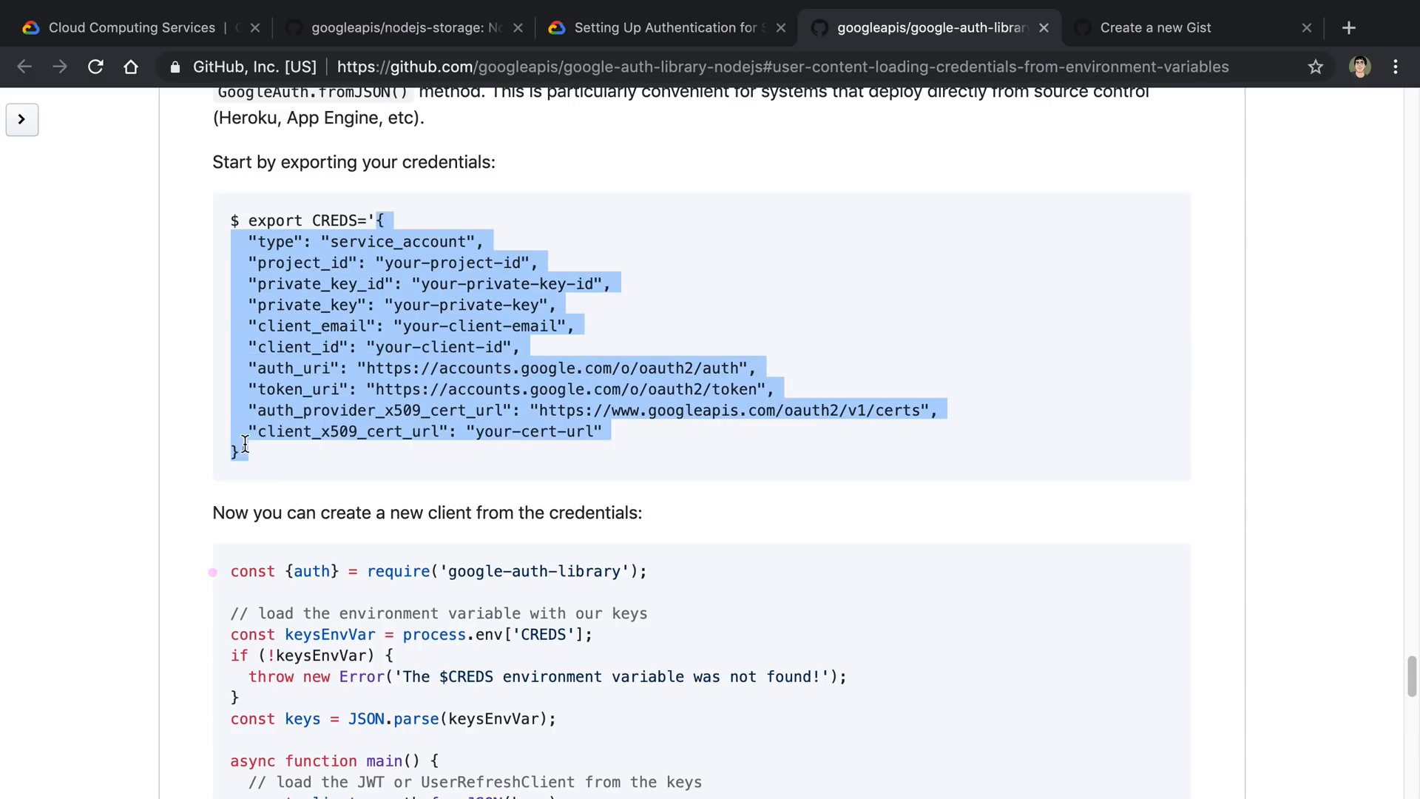
click(342, 220)
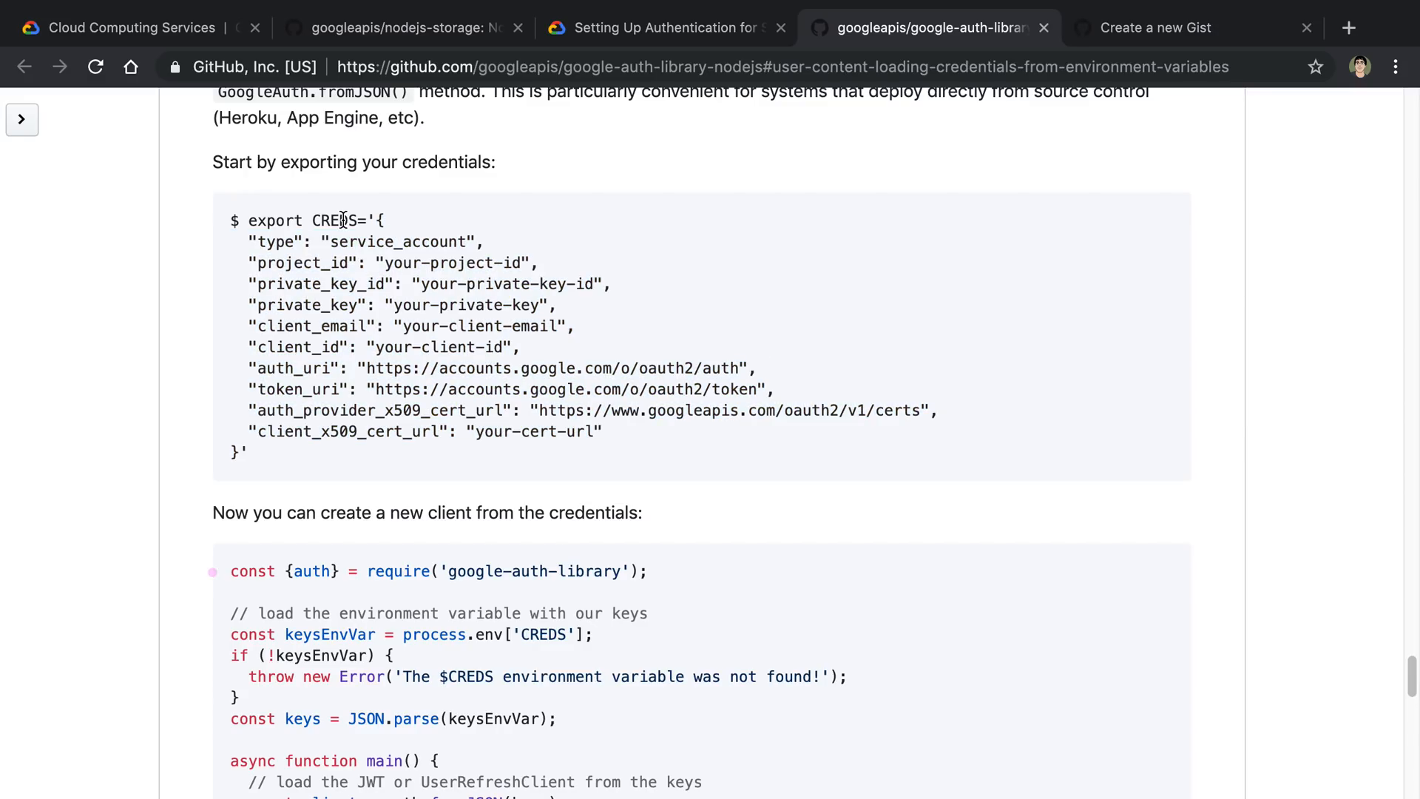
double_click(334, 221)
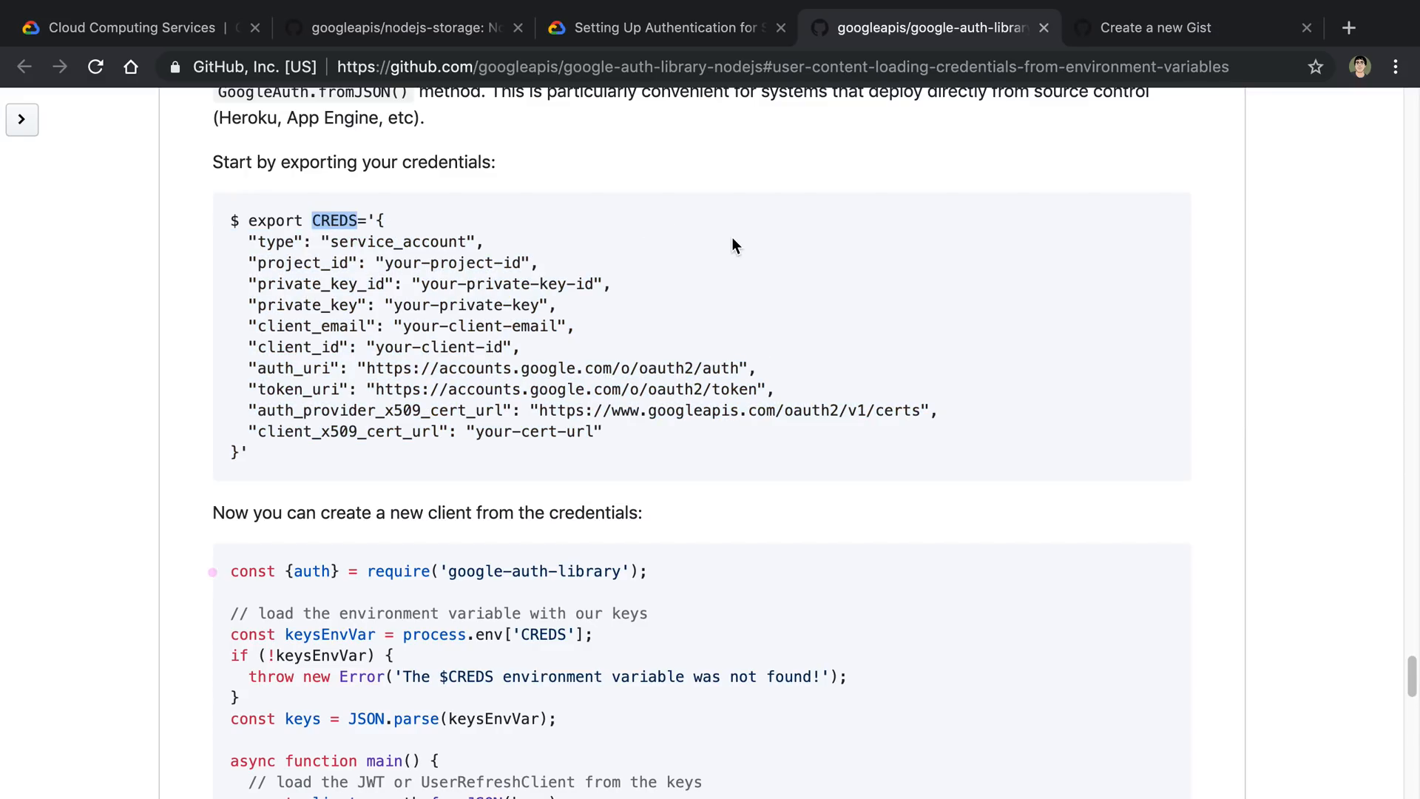
Step: Scroll past the create-a-client example, then switch to the nodejs-storage README's client library sample
scroll(down, 3)
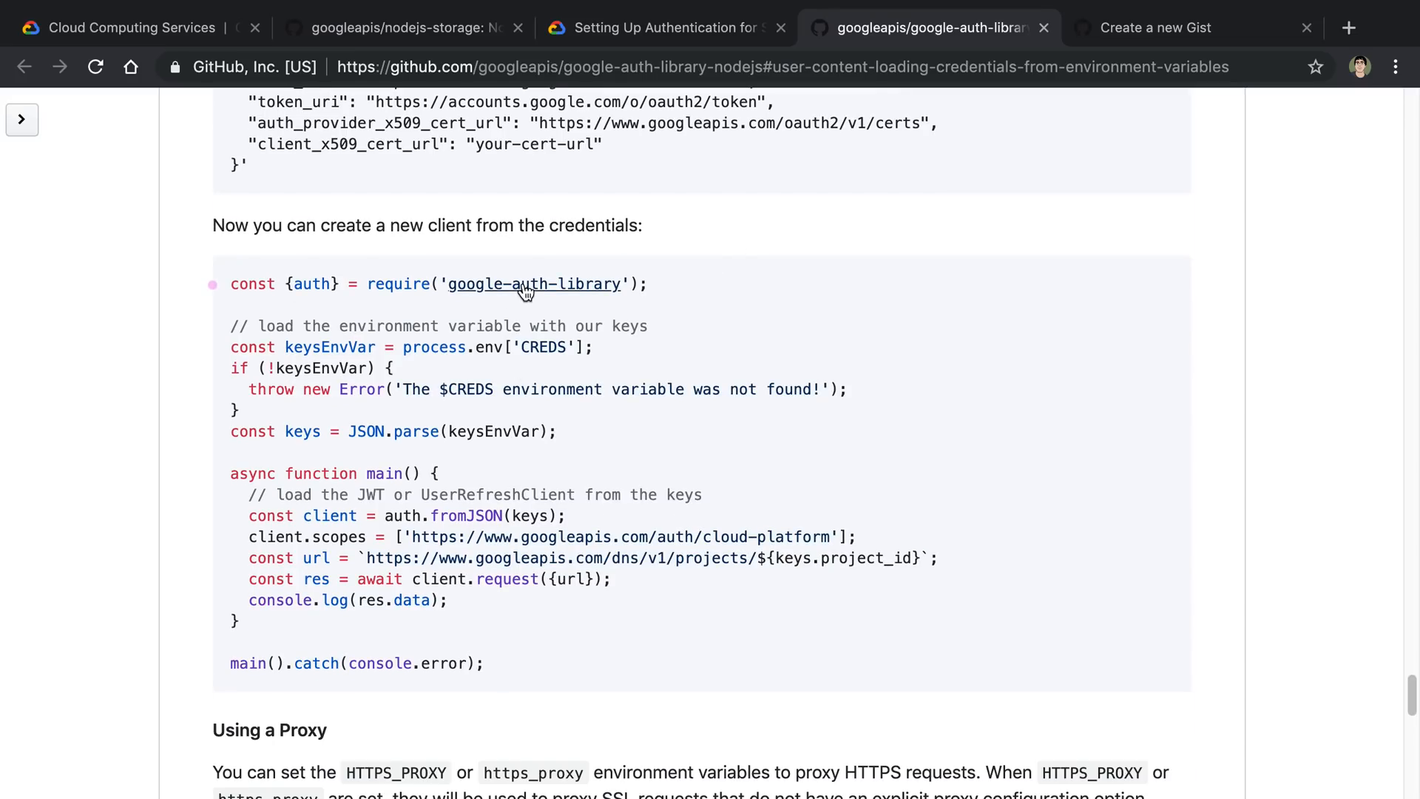
mouse_move(557, 285)
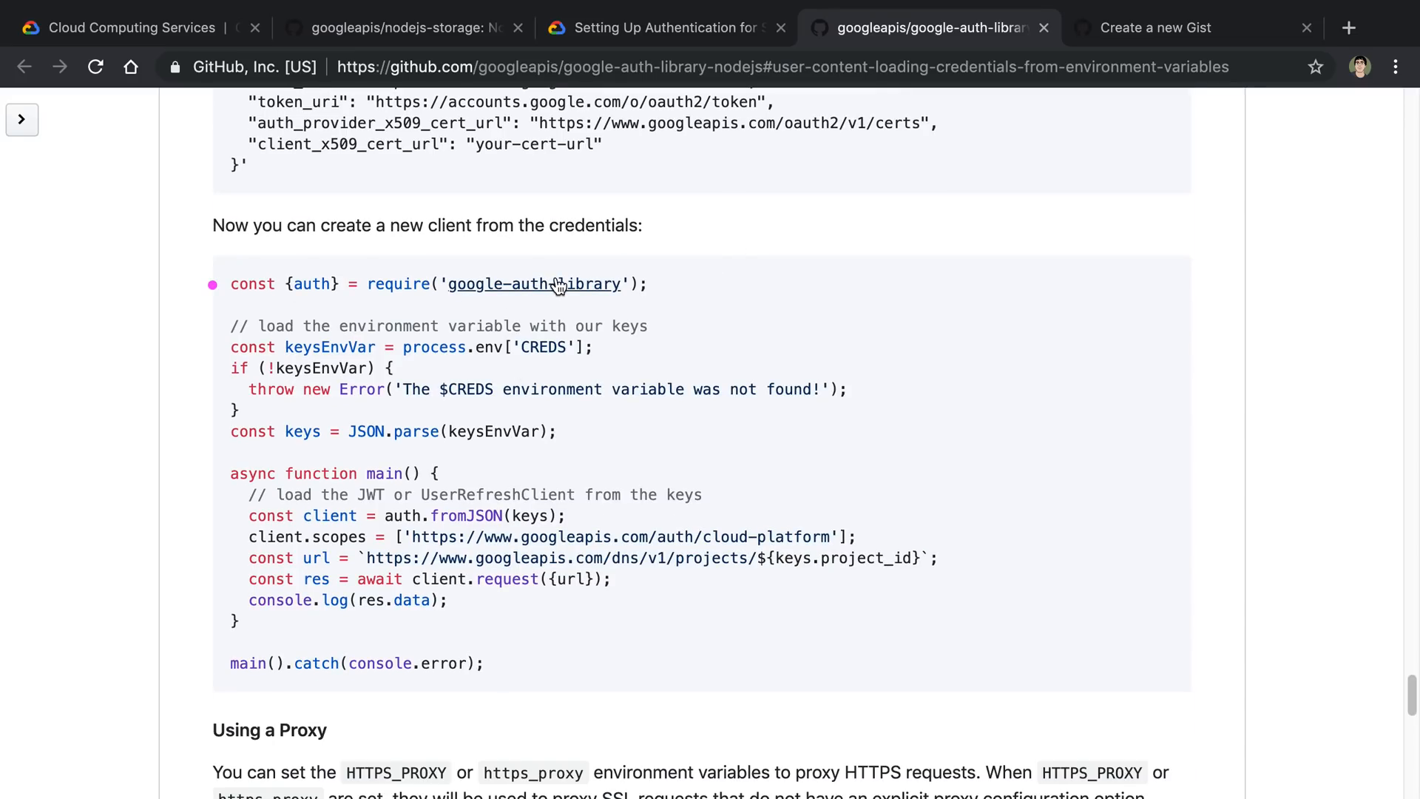
mouse_move(465, 493)
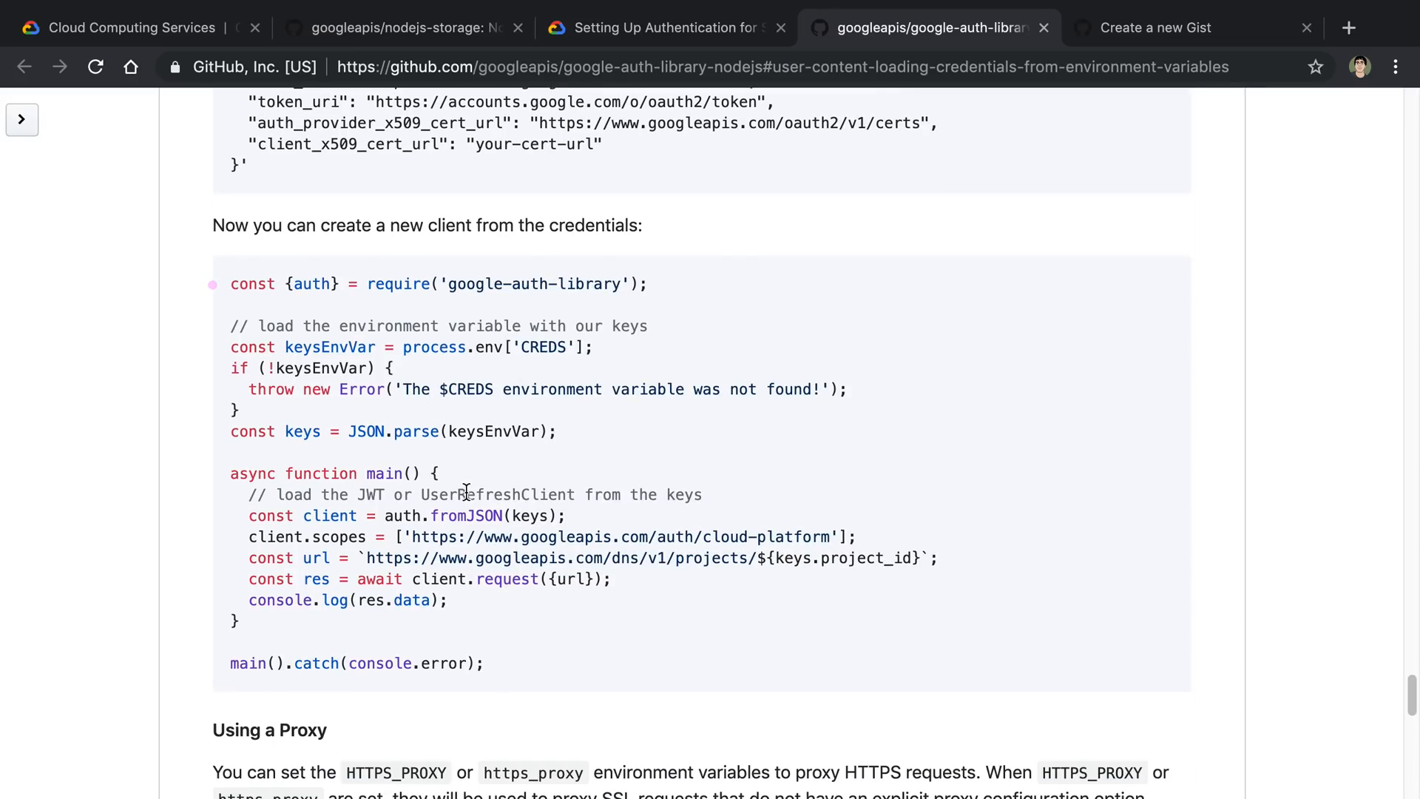
mouse_move(790, 378)
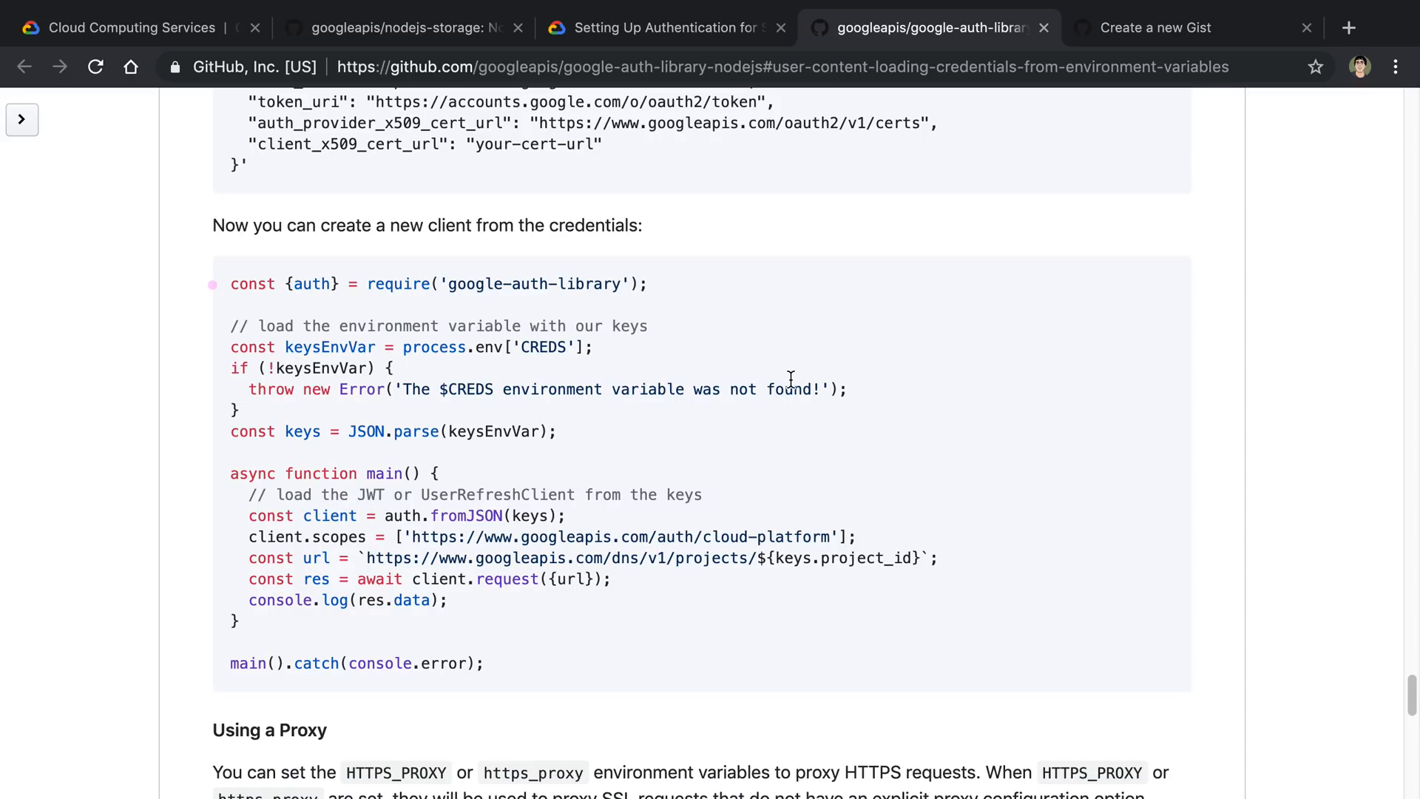
mouse_move(688, 371)
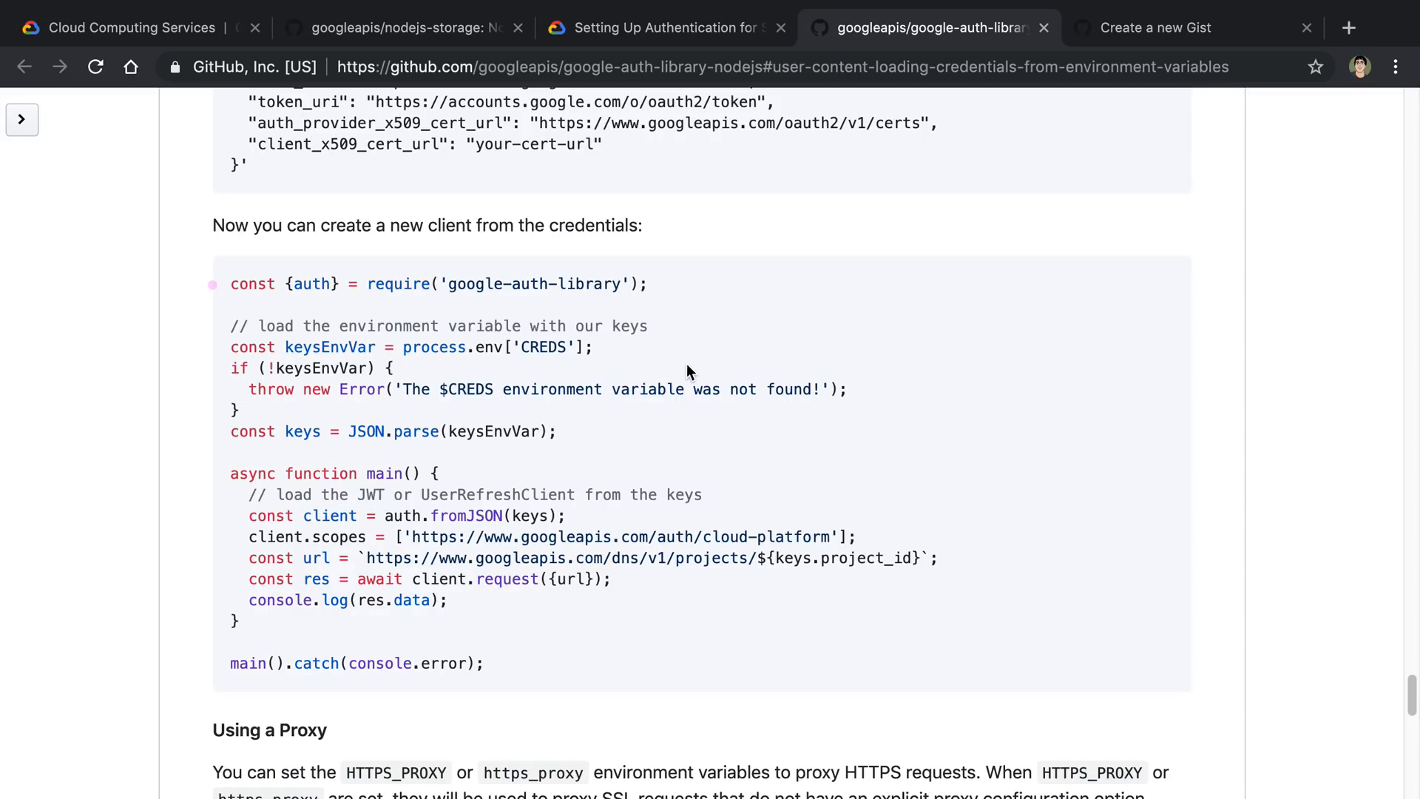
mouse_move(419, 347)
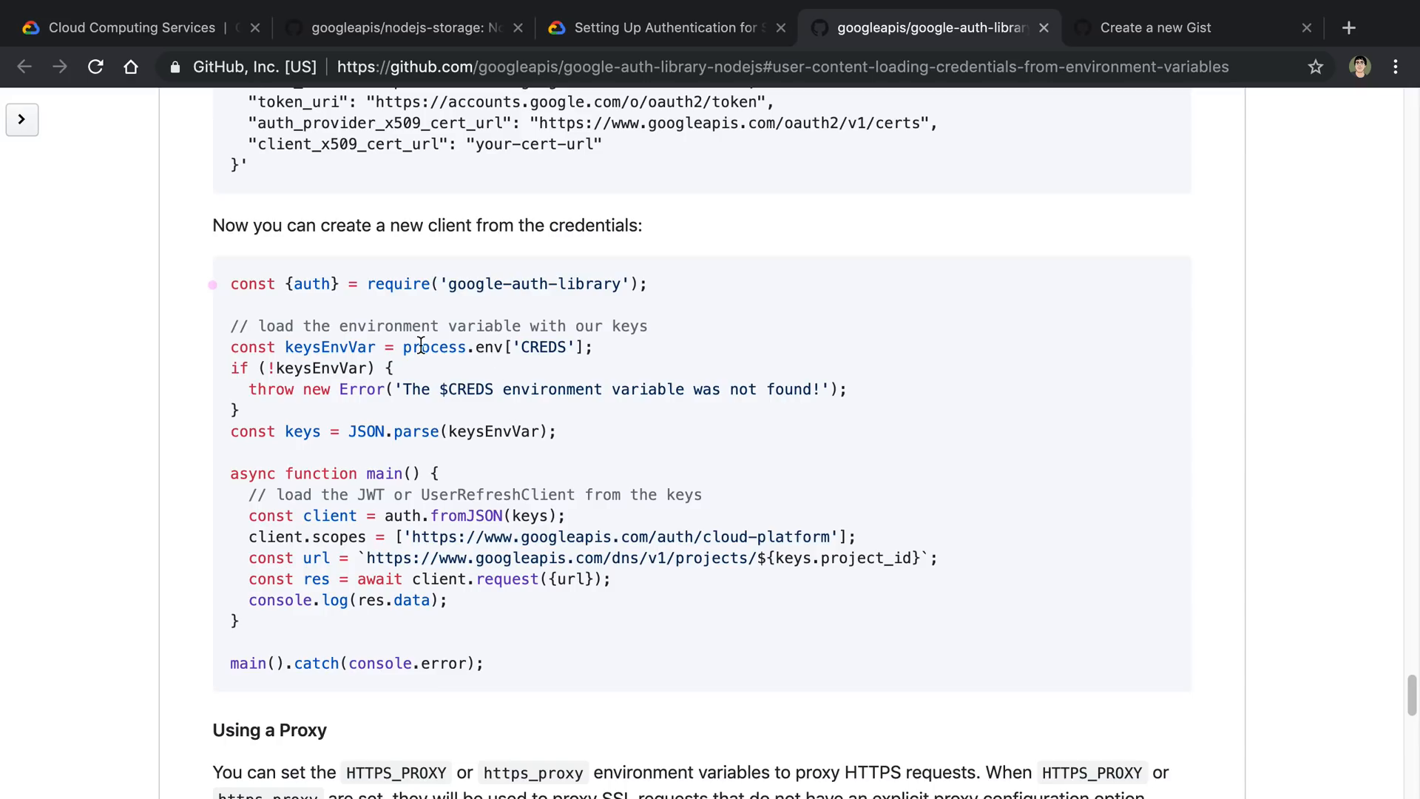
mouse_move(743, 350)
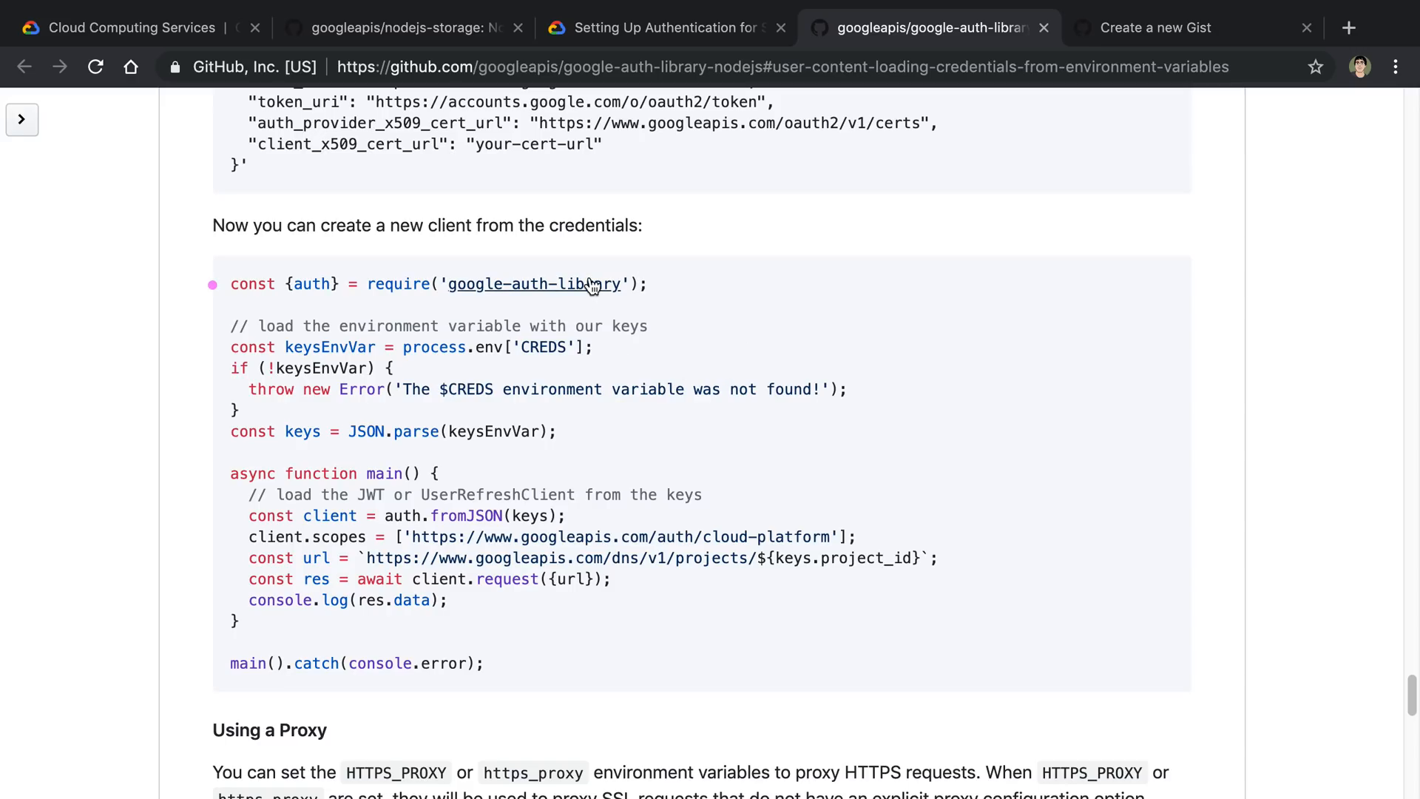
click(403, 27)
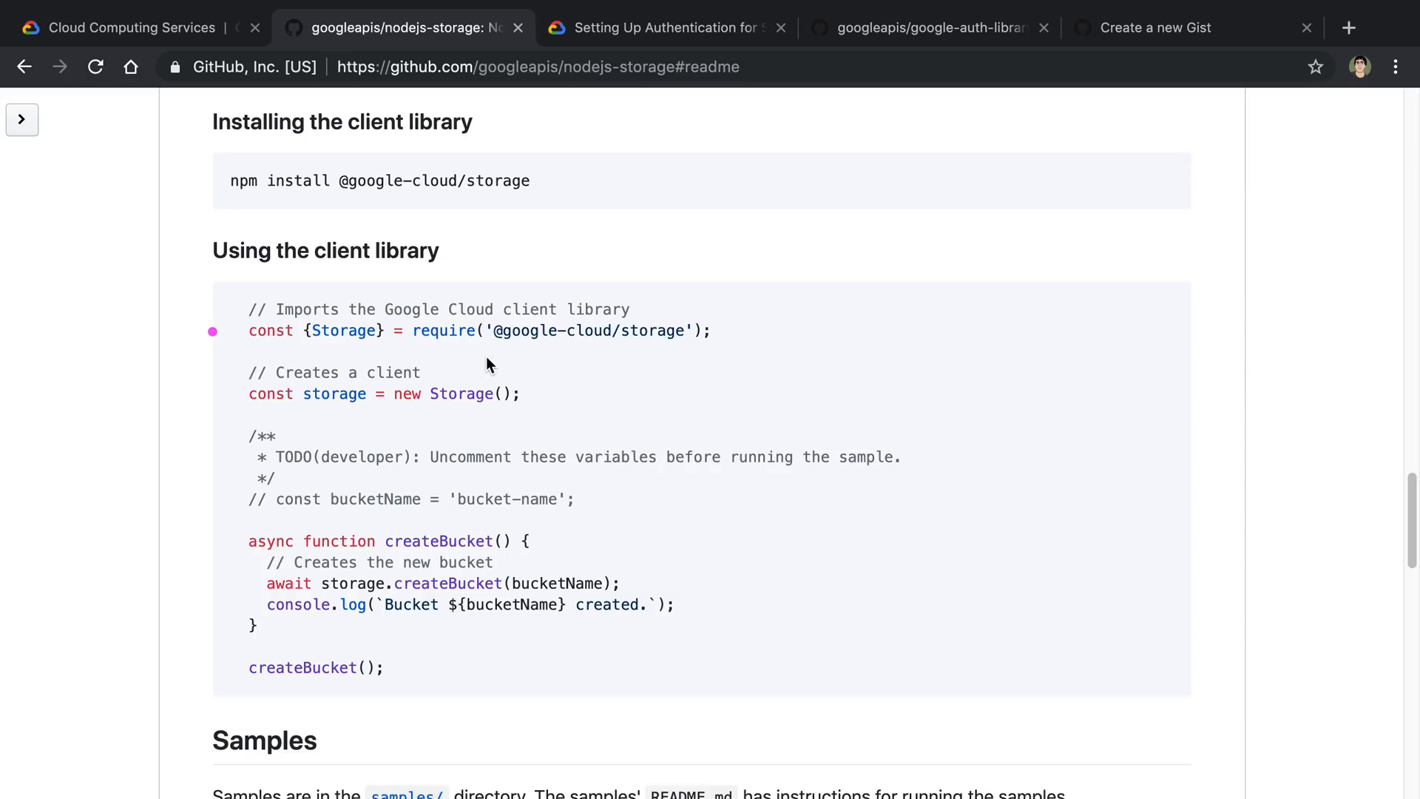
mouse_move(679, 314)
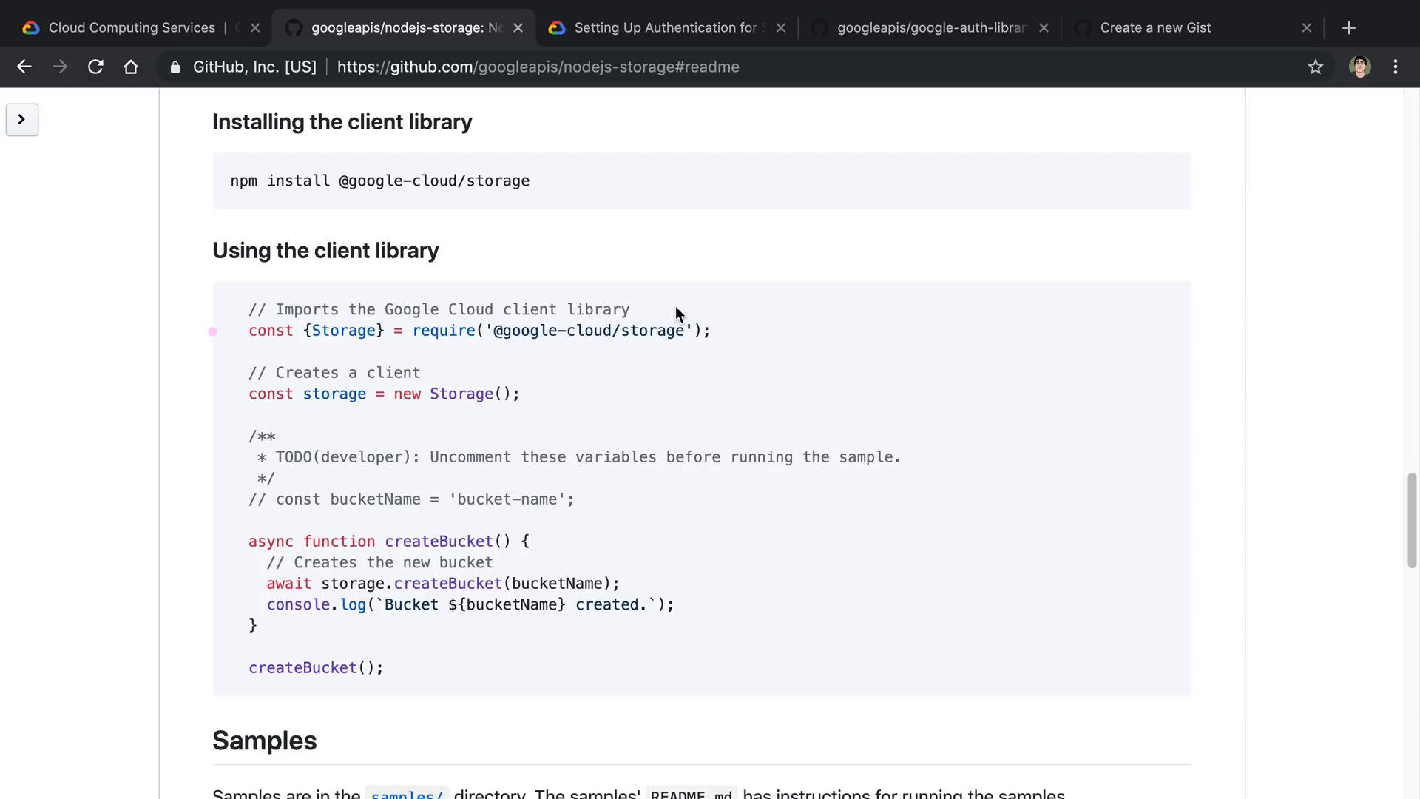
mouse_move(857, 57)
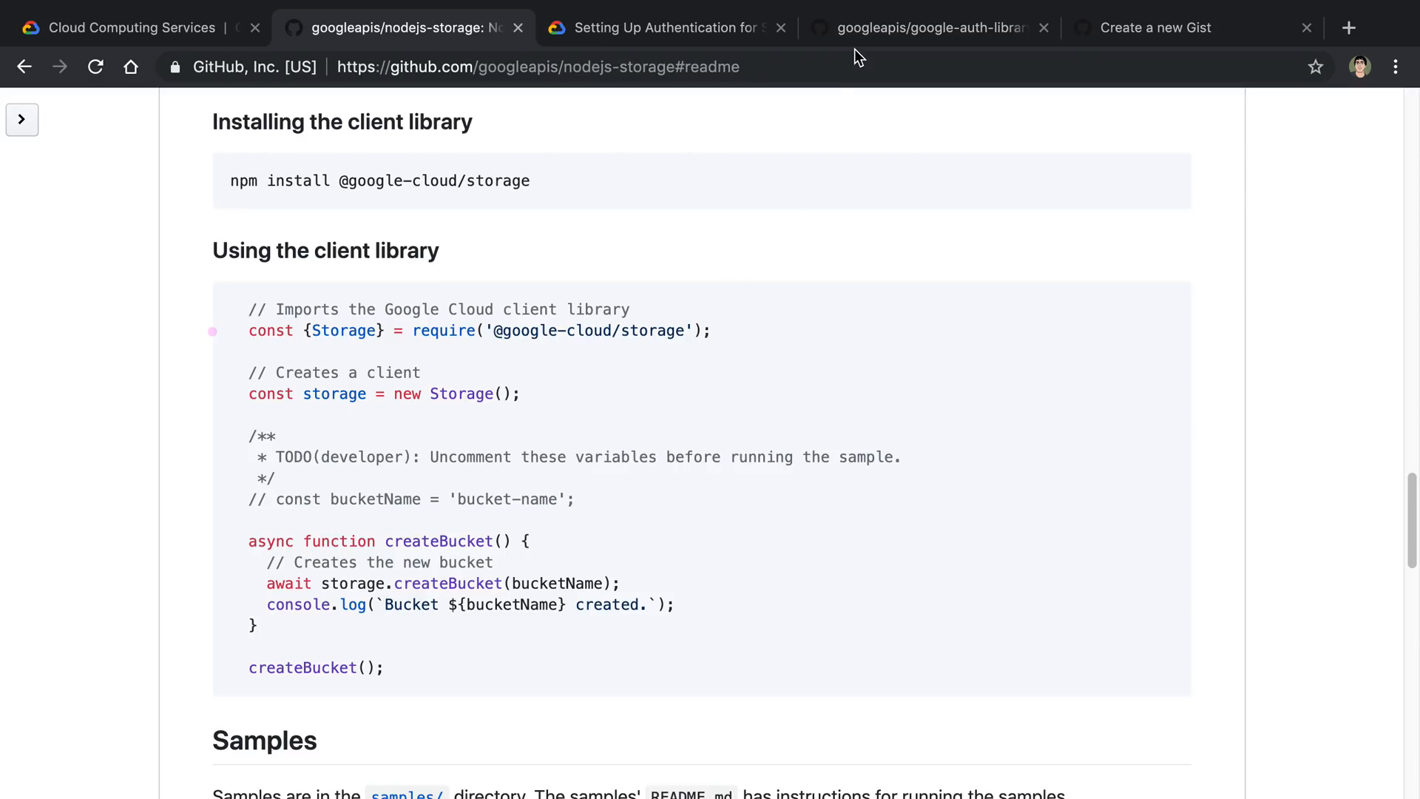
Step: Compare the nodejs-storage and auth library READMEs, clear the selection, and scroll to the CREDS export
click(923, 27)
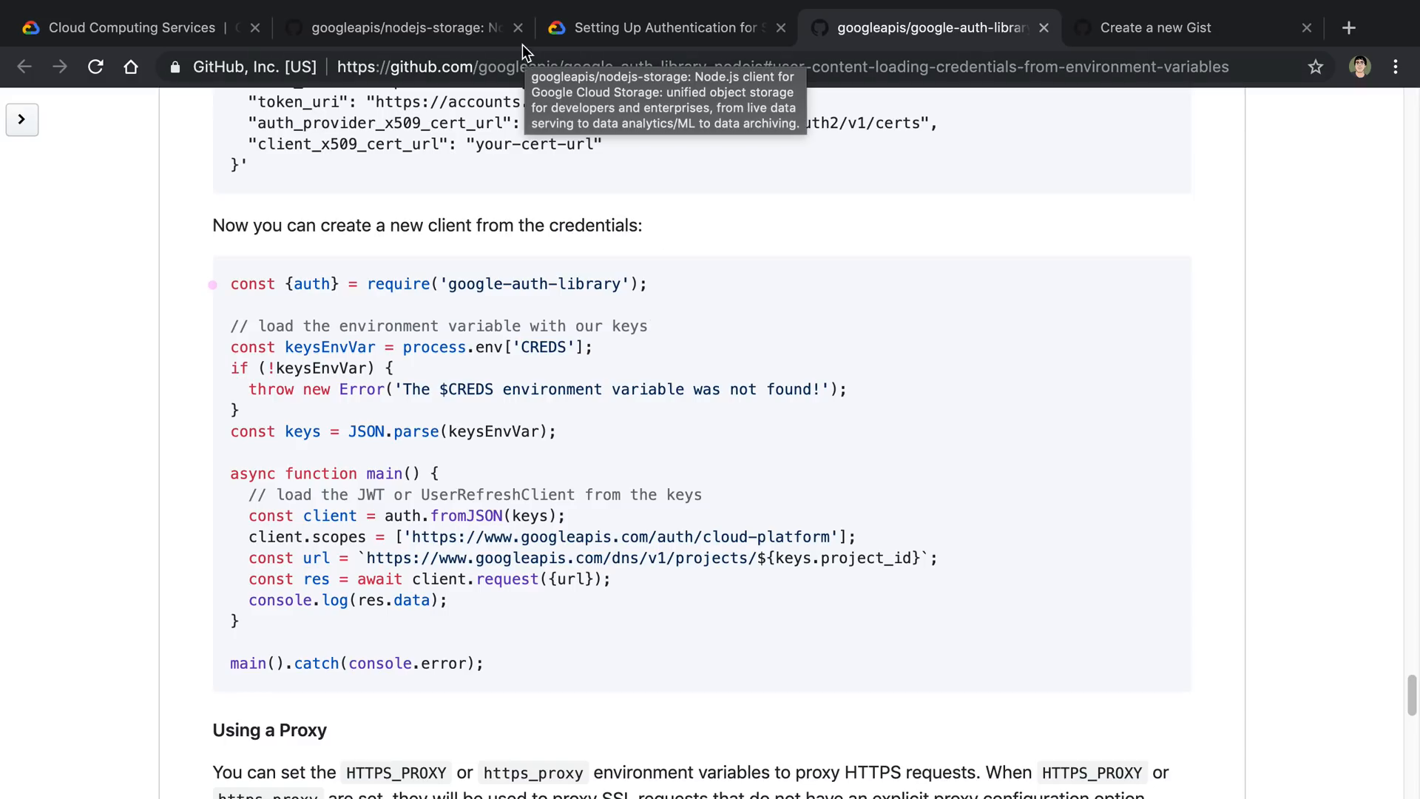
click(399, 27)
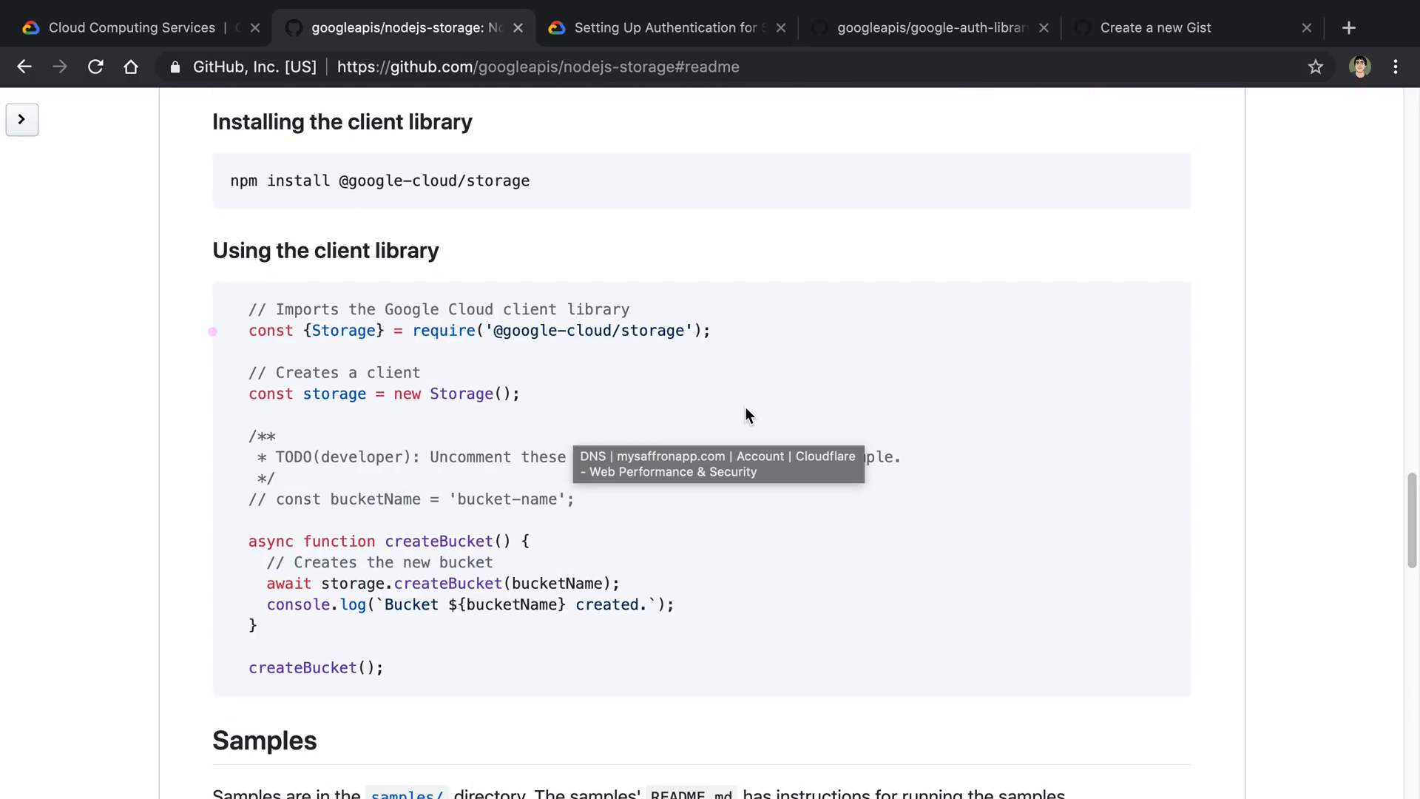
mouse_move(883, 56)
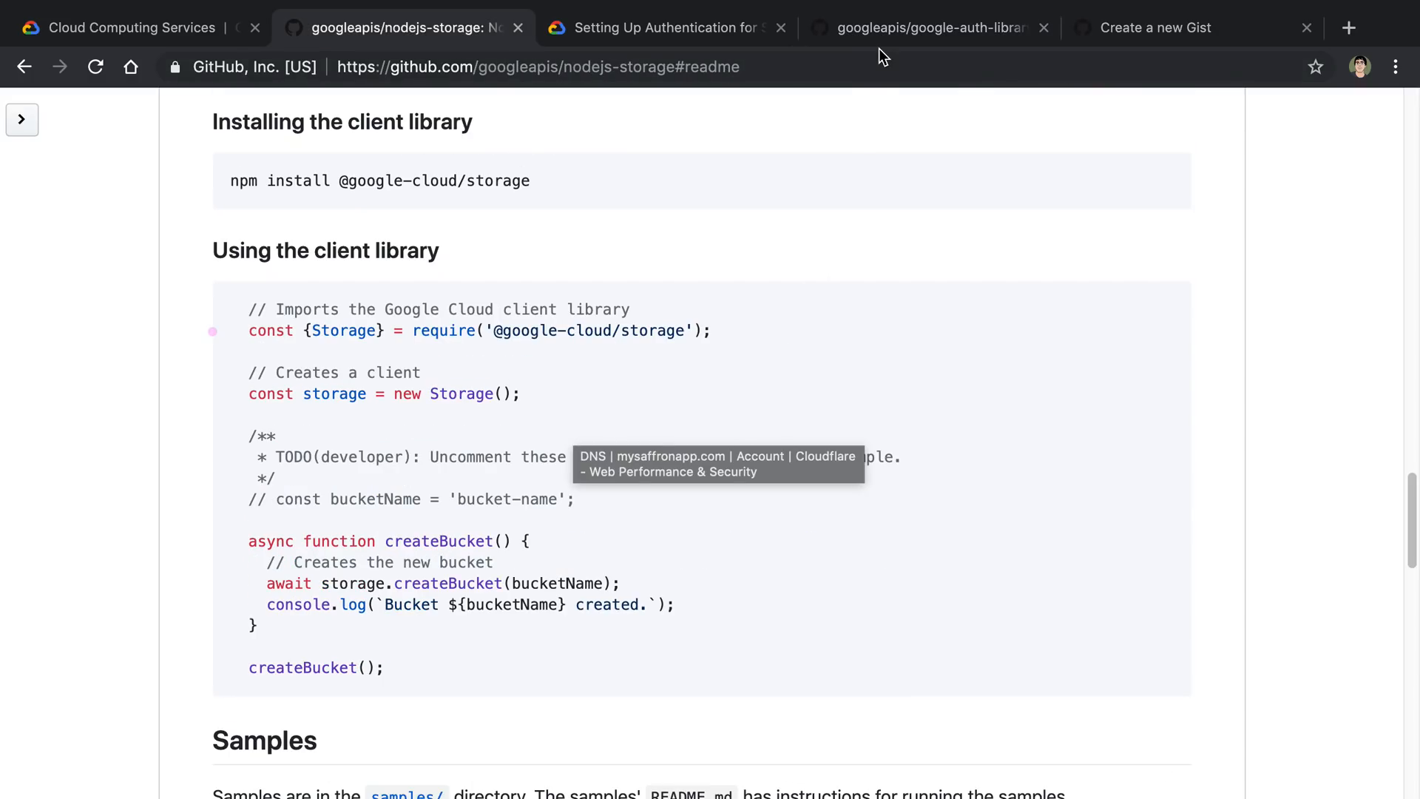
click(929, 27)
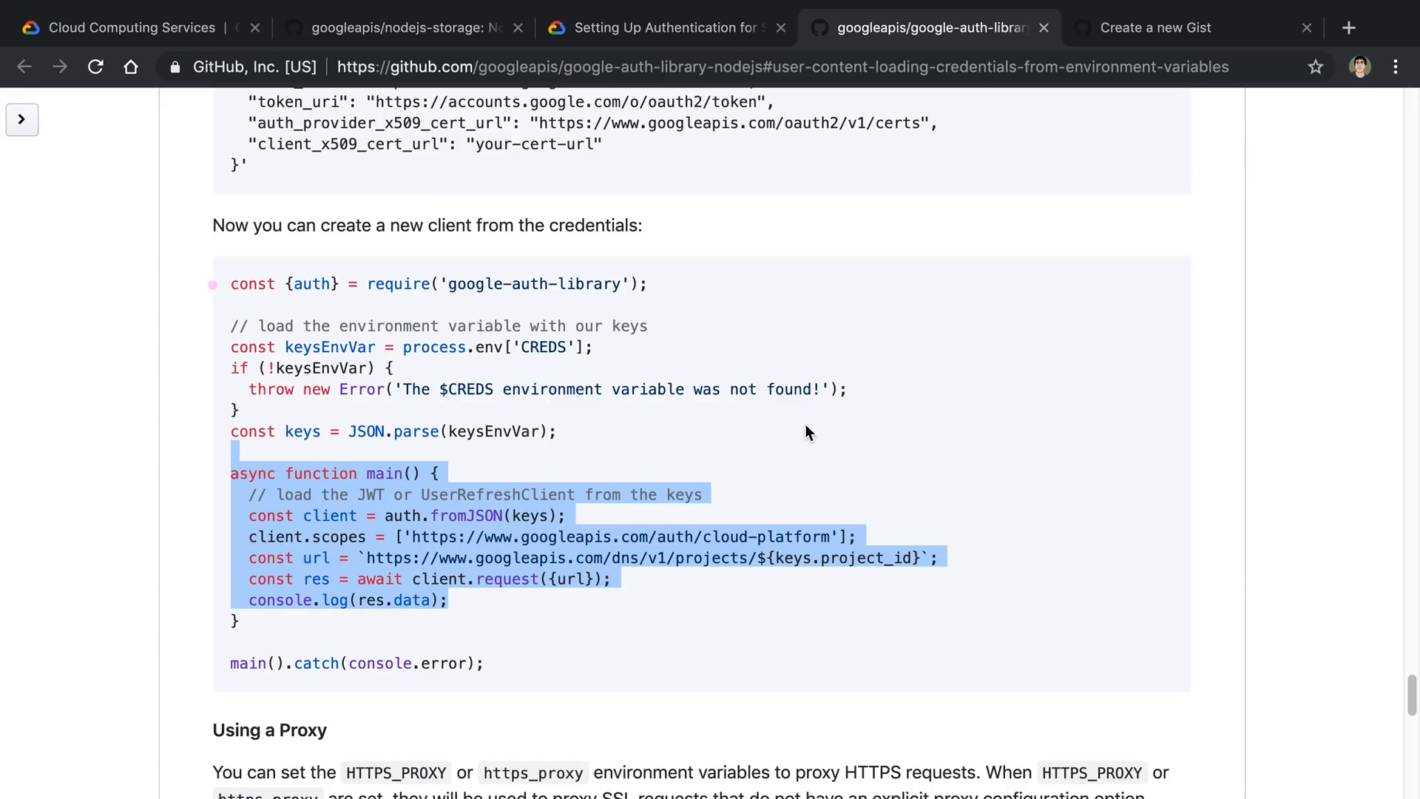
click(886, 431)
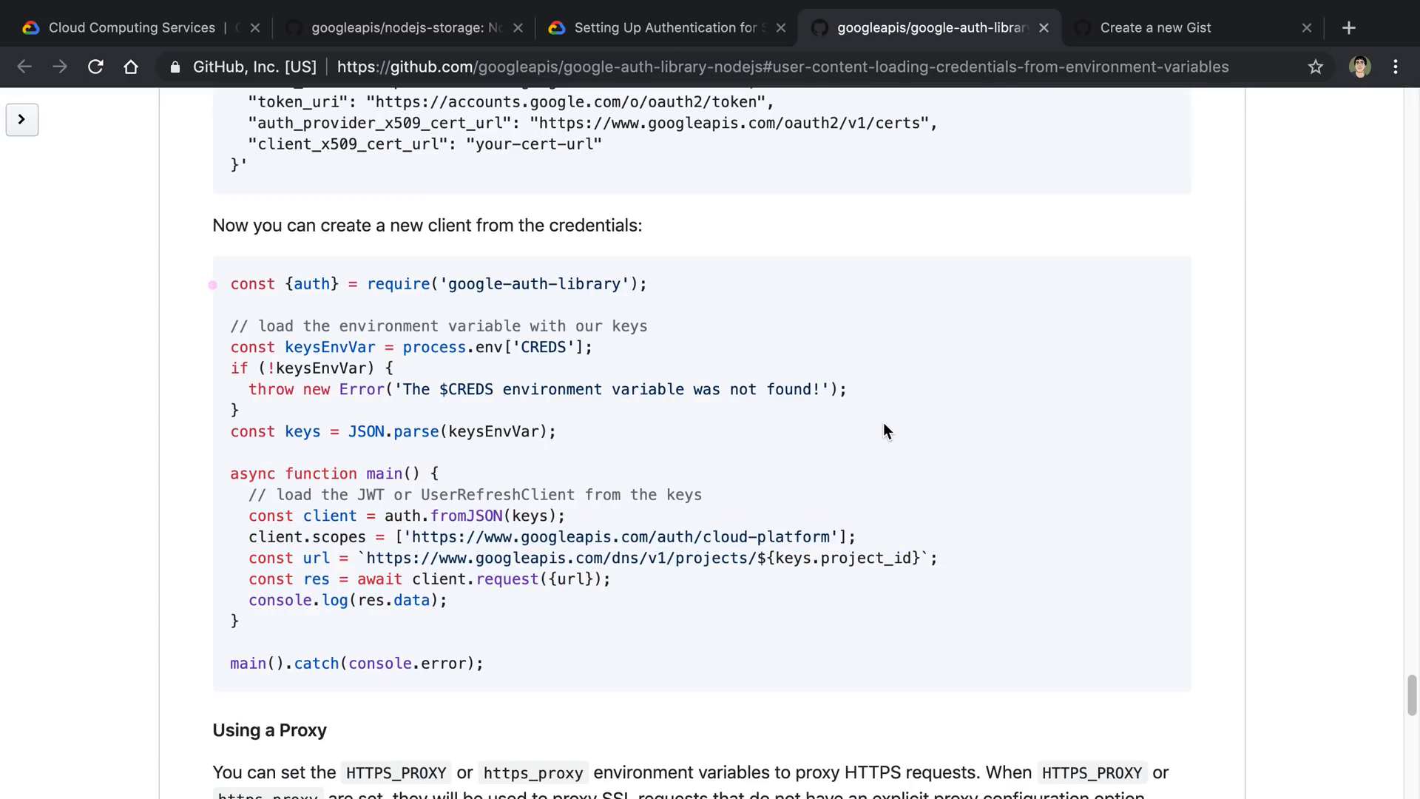
mouse_move(878, 454)
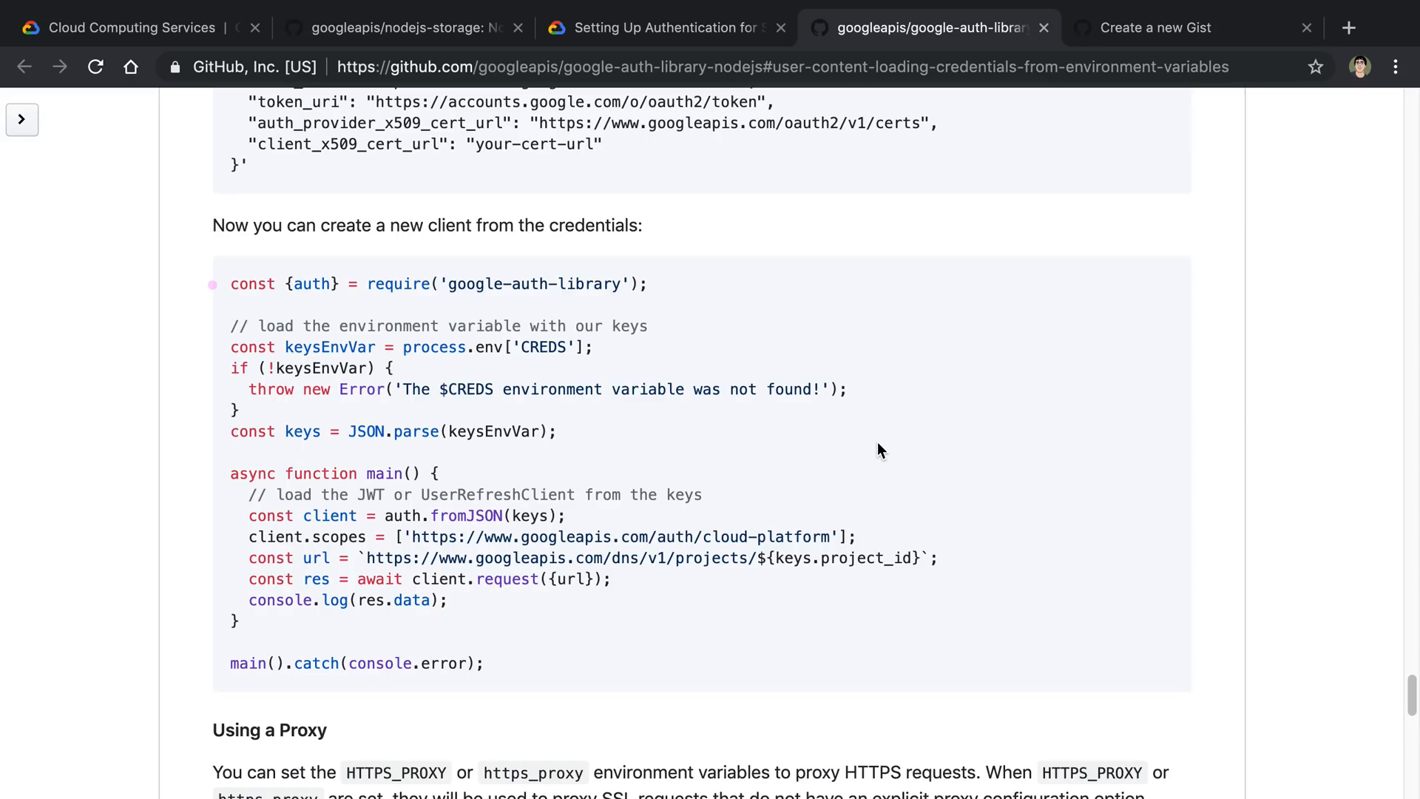
scroll(up, 3)
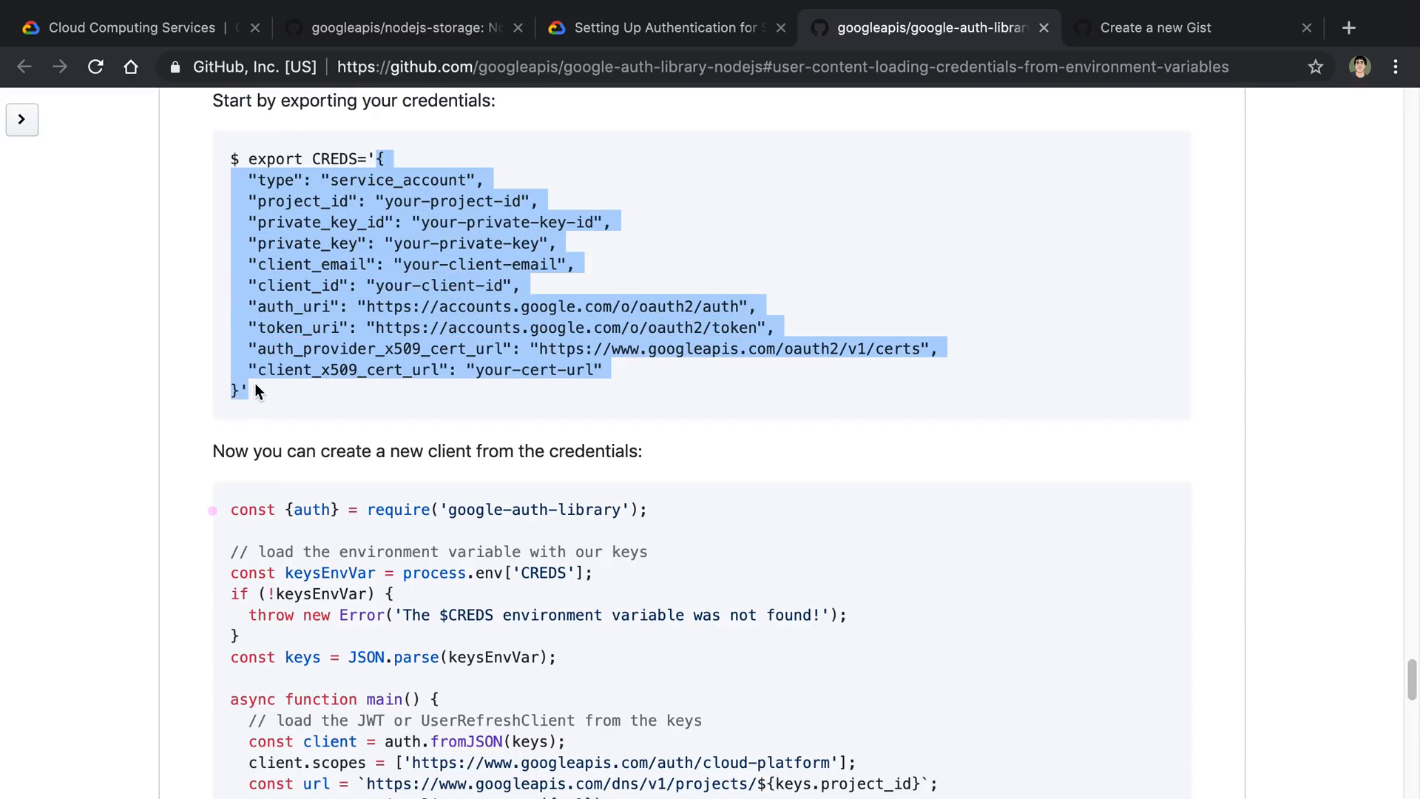
mouse_move(327, 158)
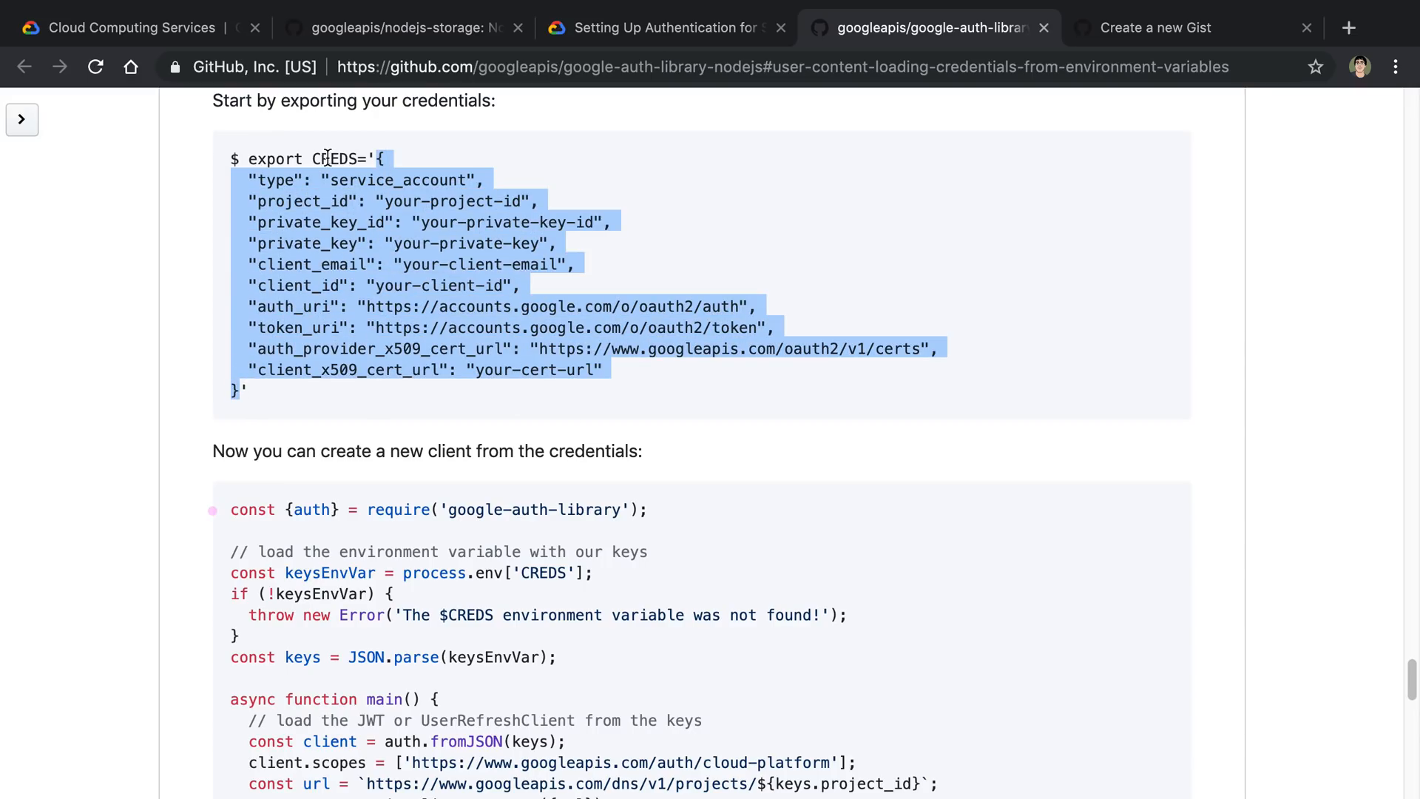
mouse_move(1056, 127)
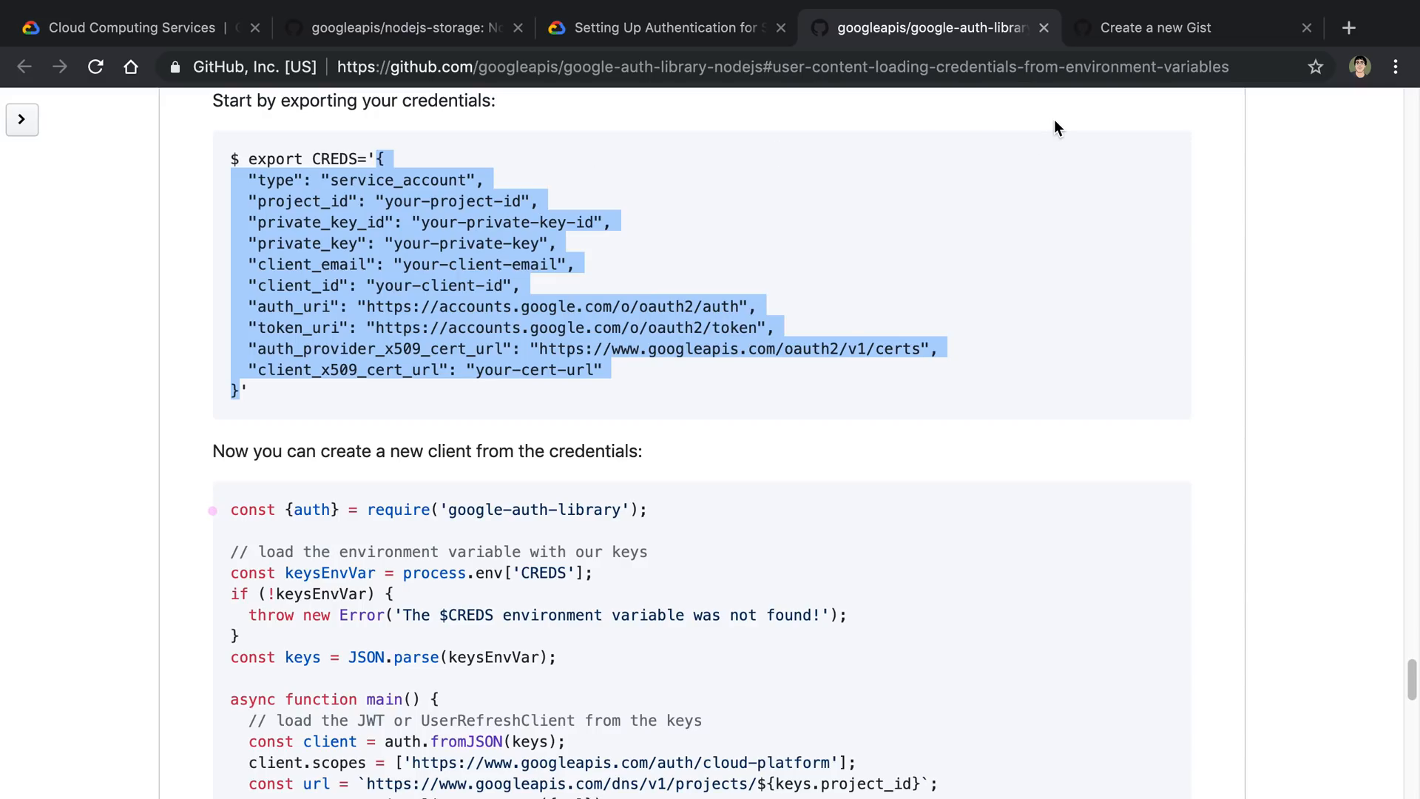
Step: Match CREDS in the package.json gist postinstall against the auth README, editing echo $CREDS > creds.json
click(1155, 27)
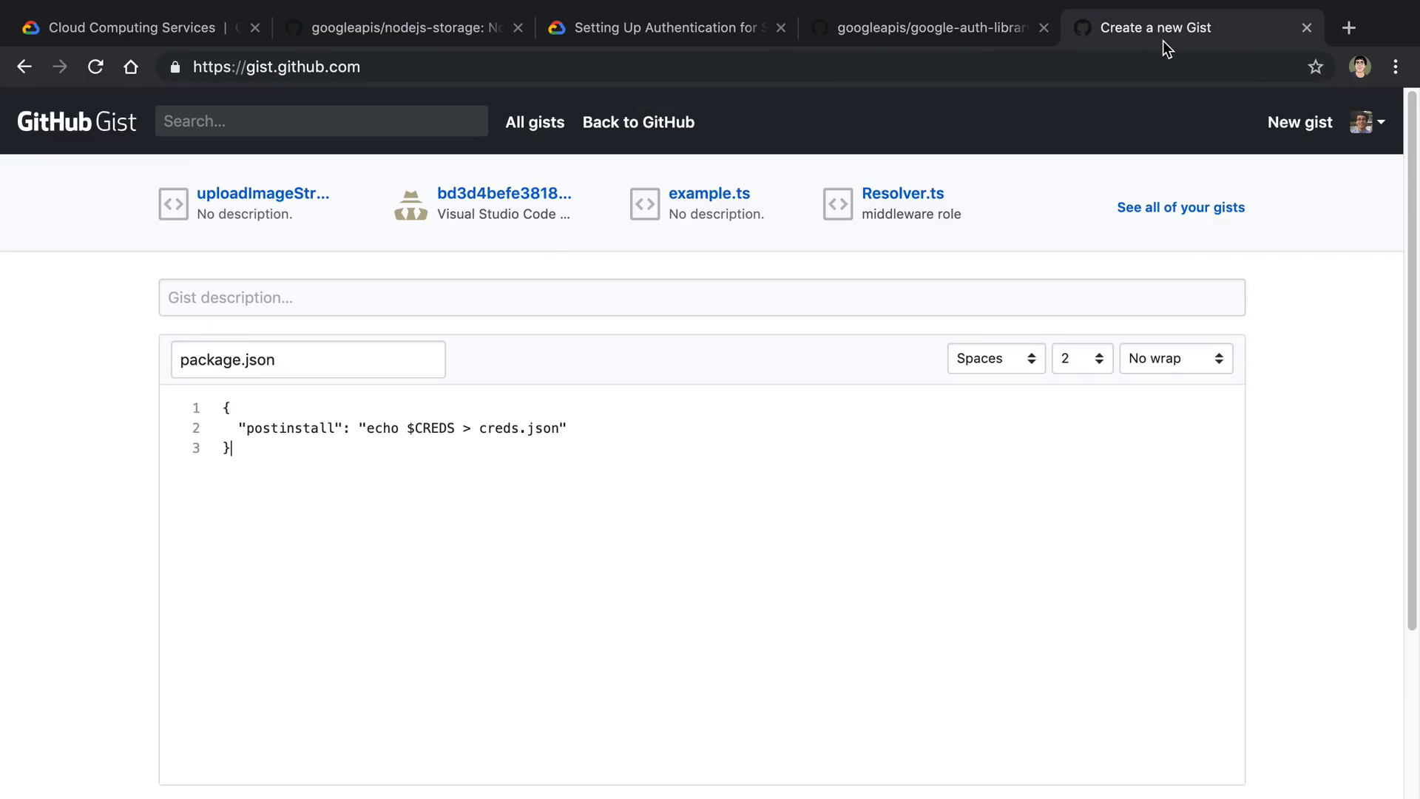
mouse_move(687, 598)
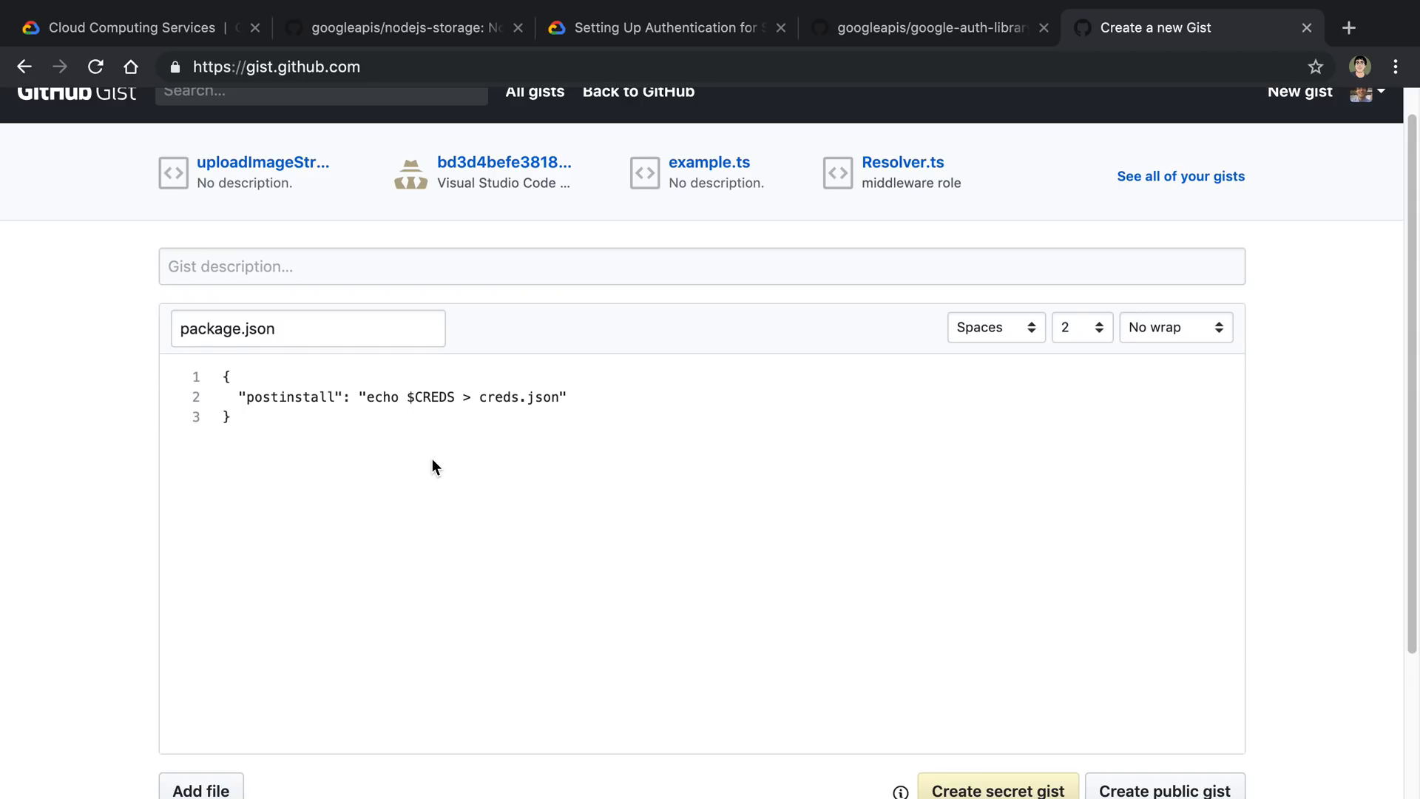
double_click(289, 396)
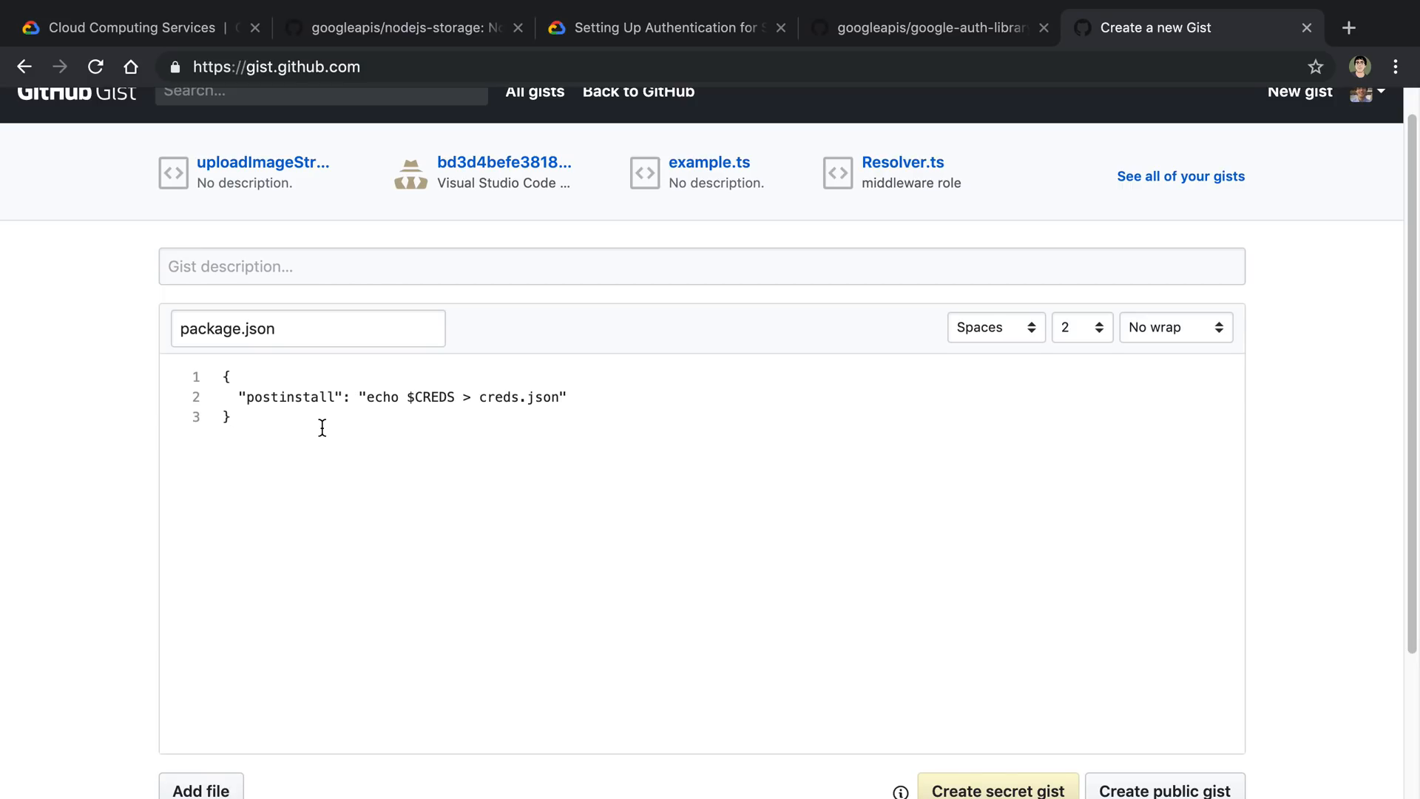
mouse_move(431, 396)
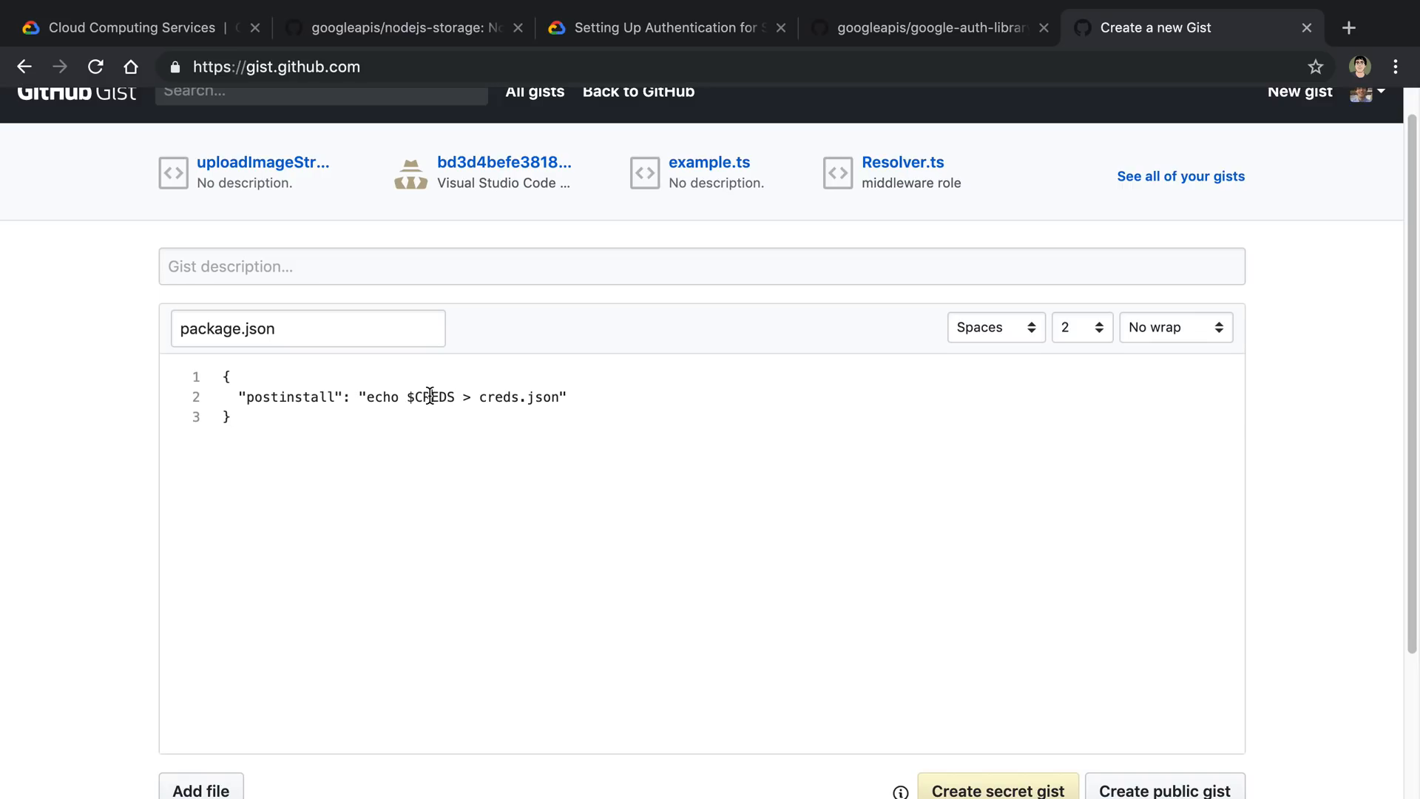
click(924, 27)
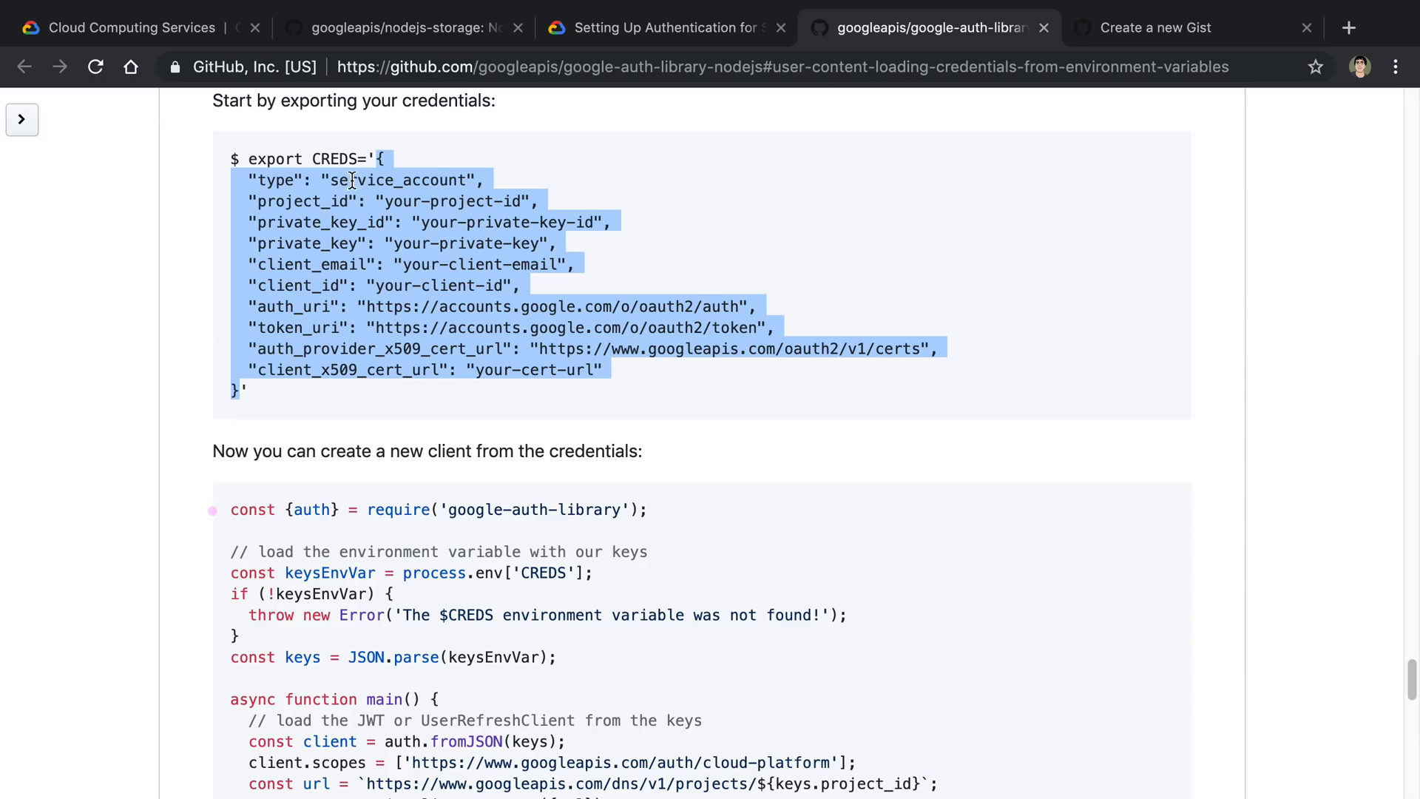
double_click(335, 158)
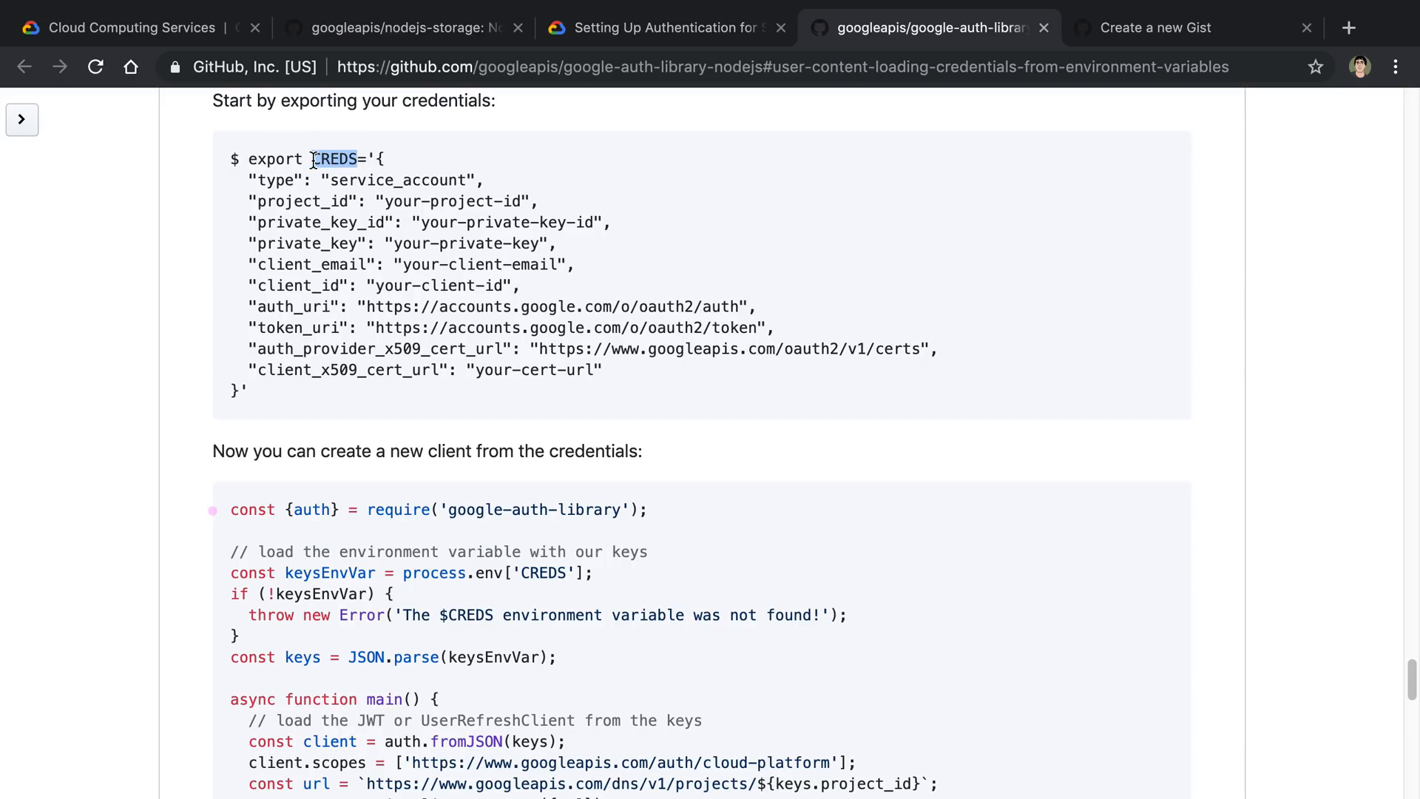
click(1156, 27)
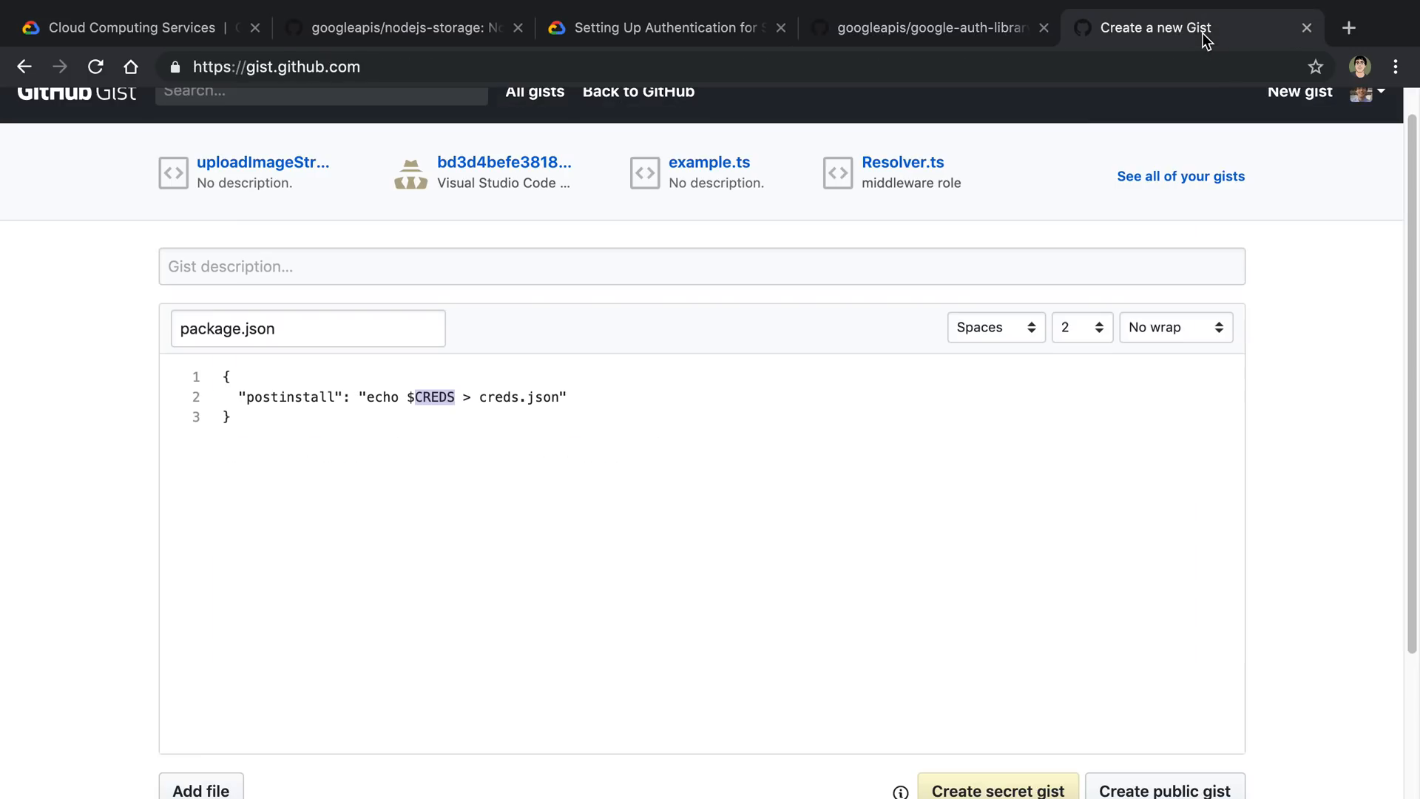
double_click(288, 397)
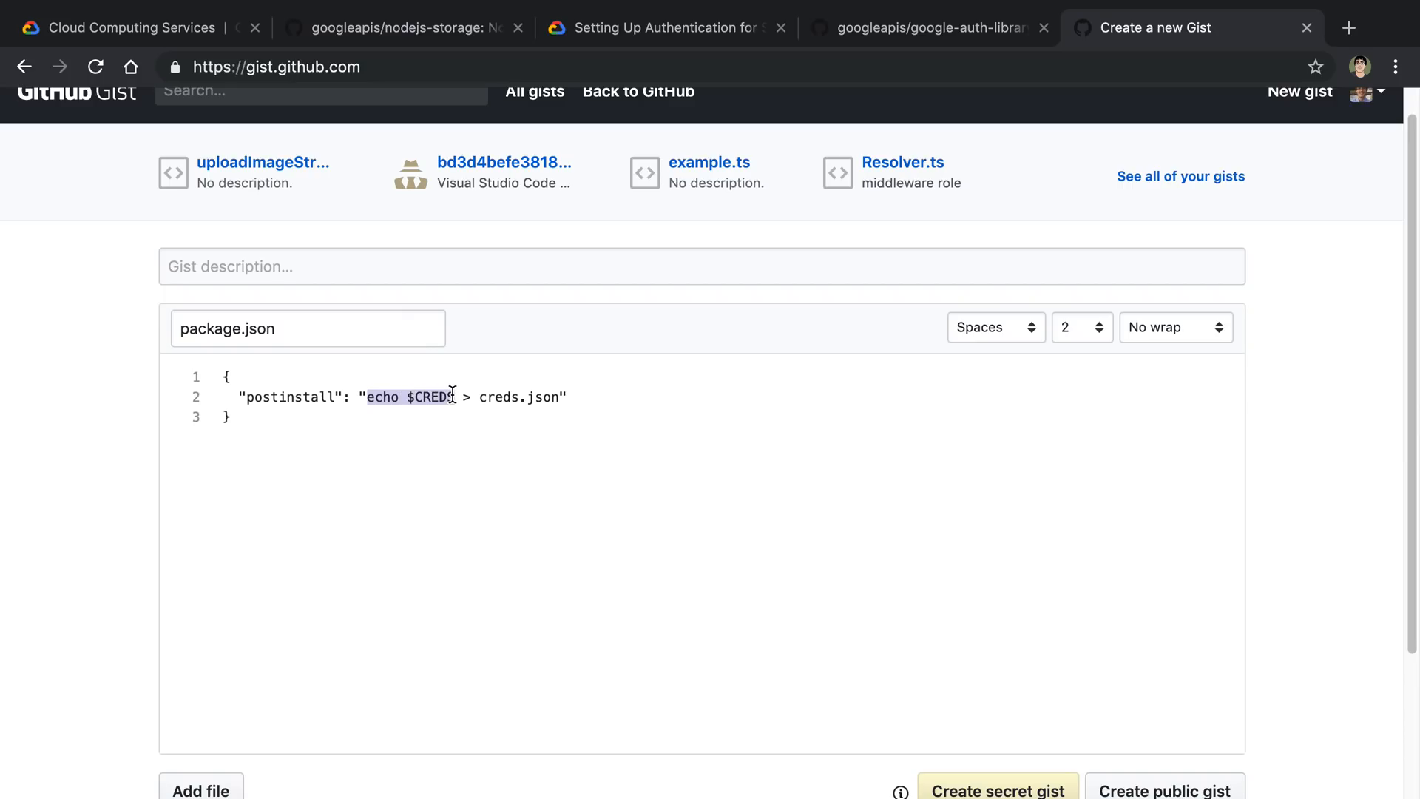
mouse_move(596, 471)
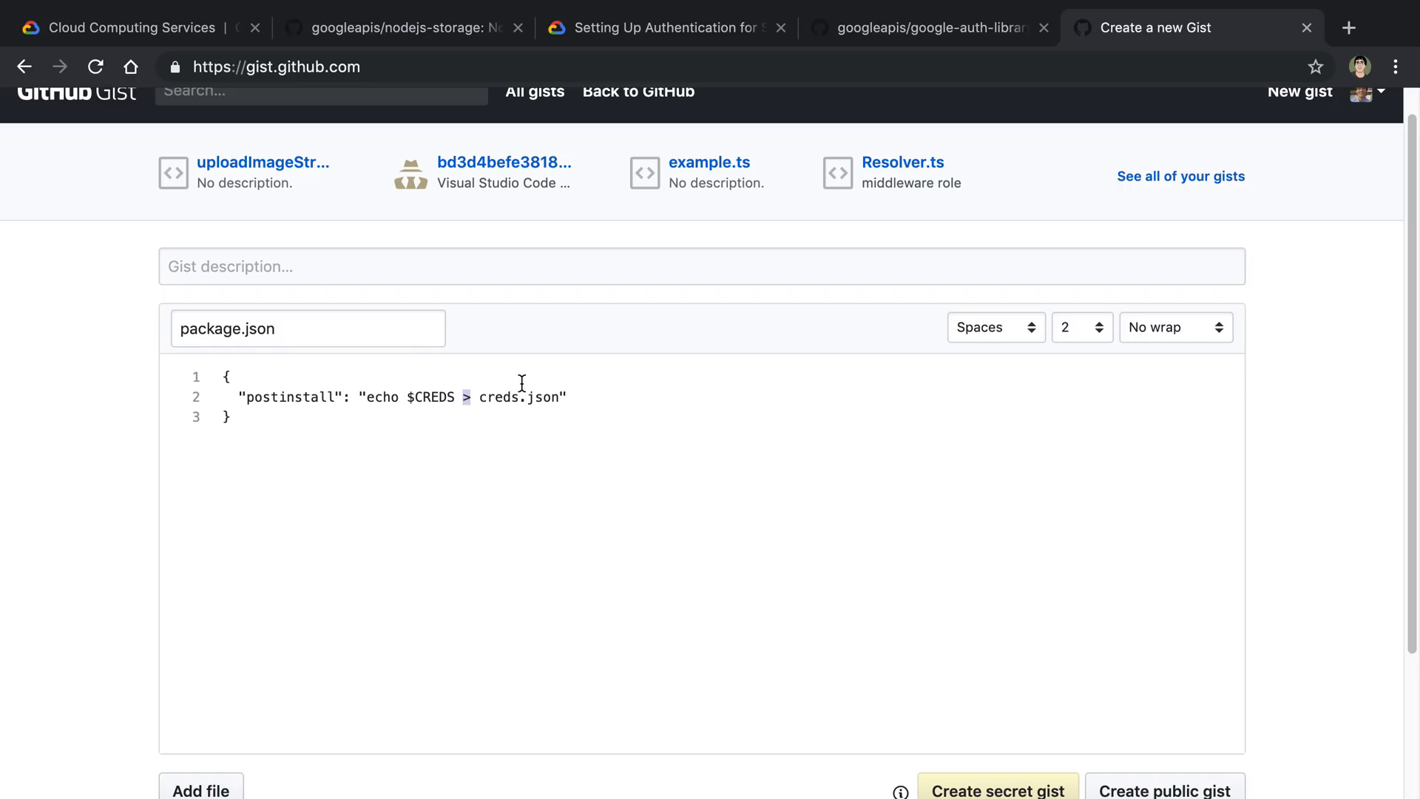
text(|)
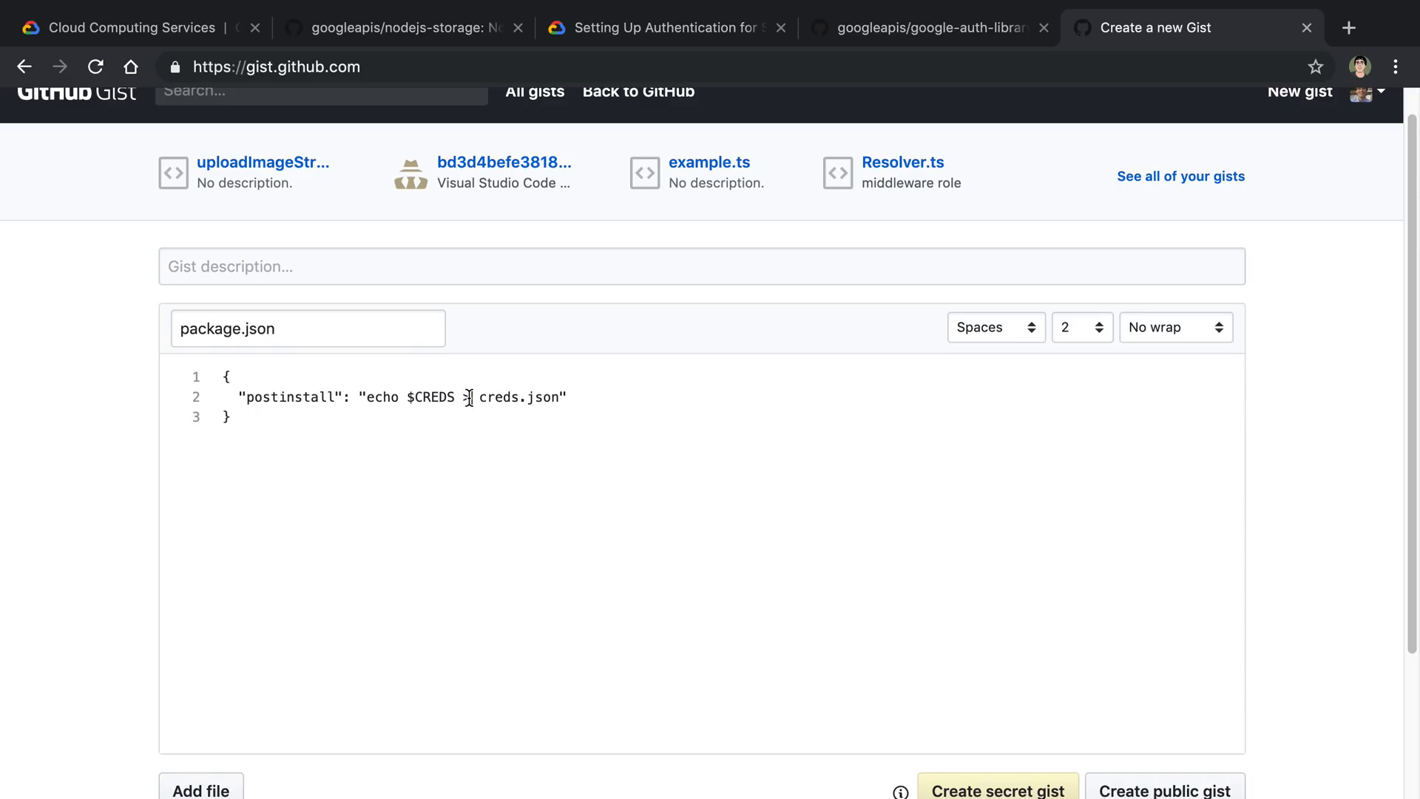
mouse_move(467, 409)
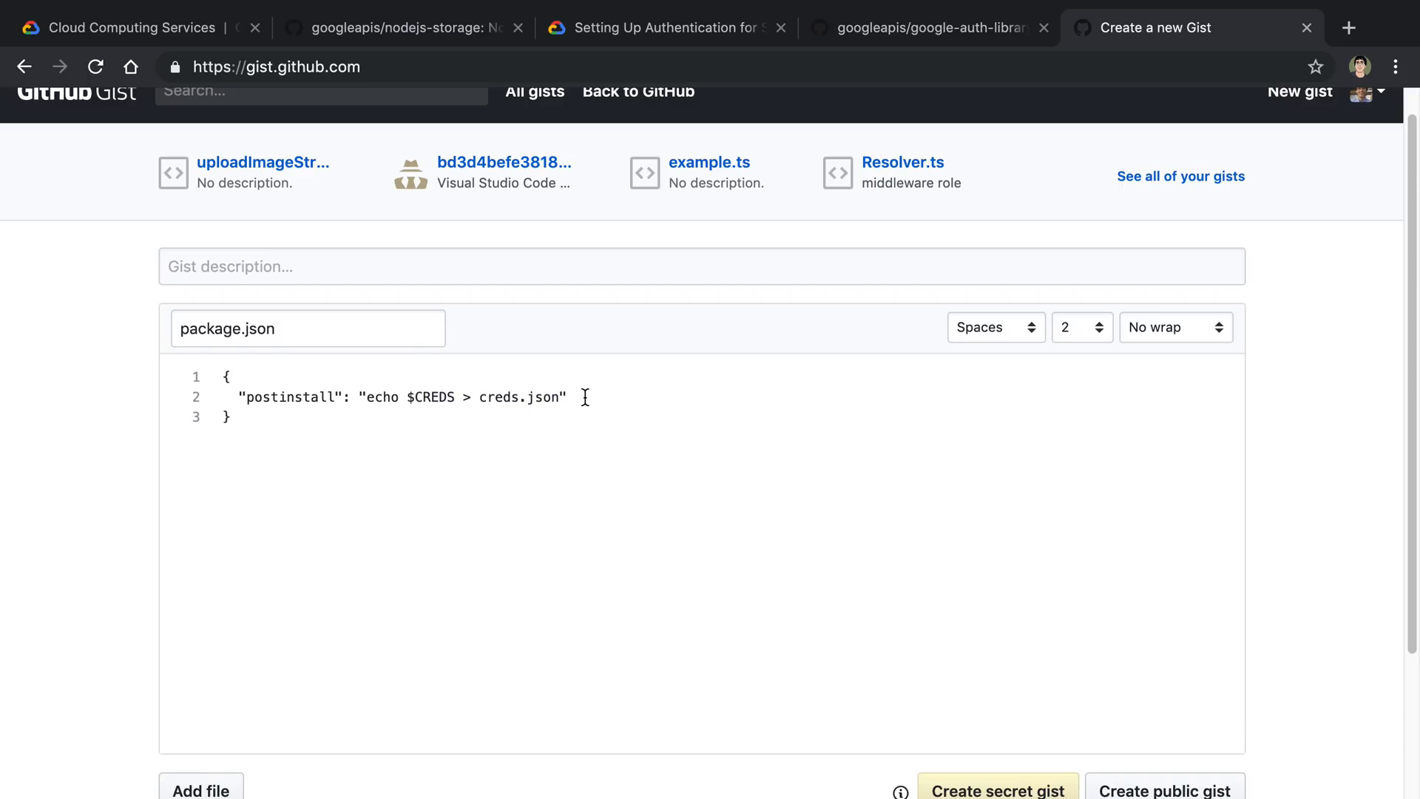
Step: Glance between the nodejs-storage README and the gist draft, ending on the Storage client sample
click(403, 27)
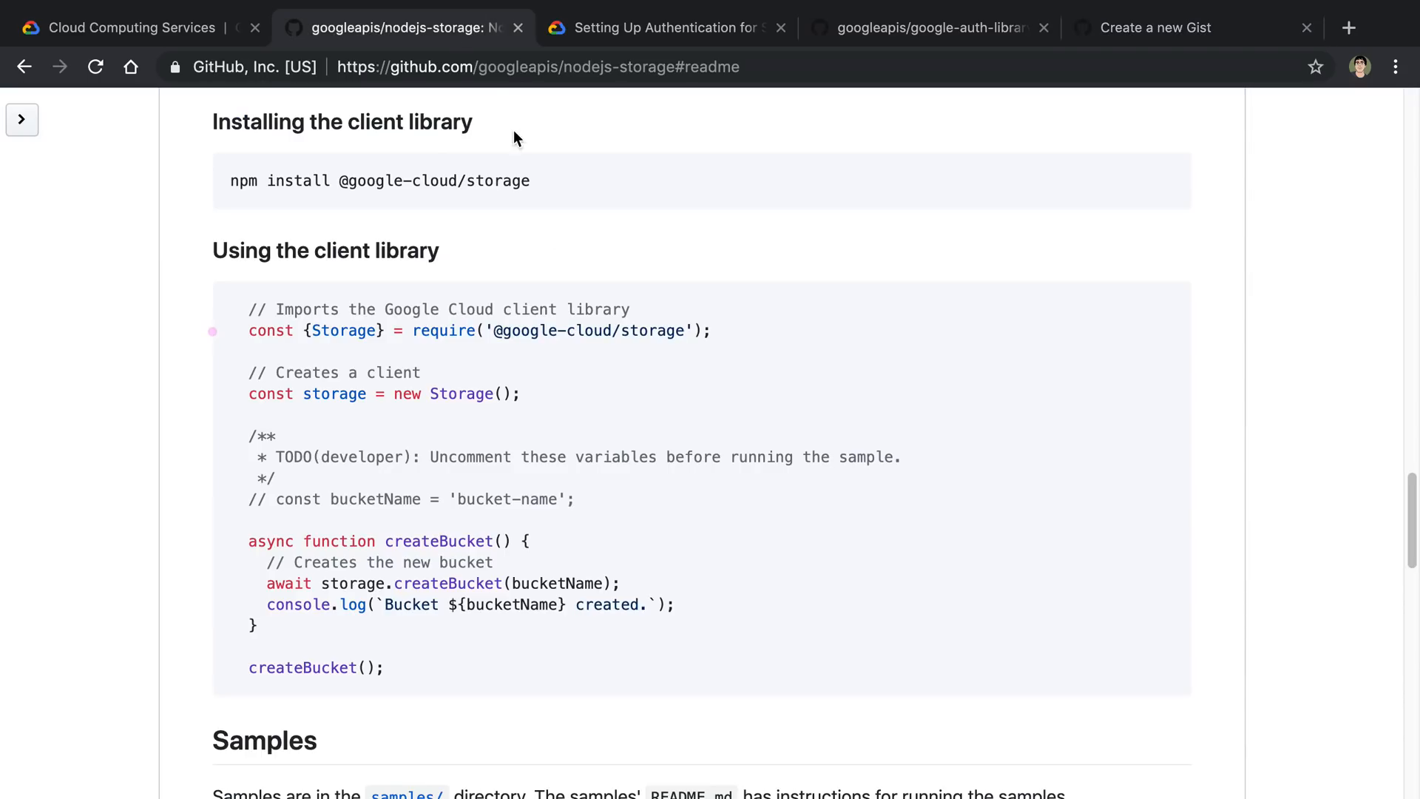
mouse_move(501, 393)
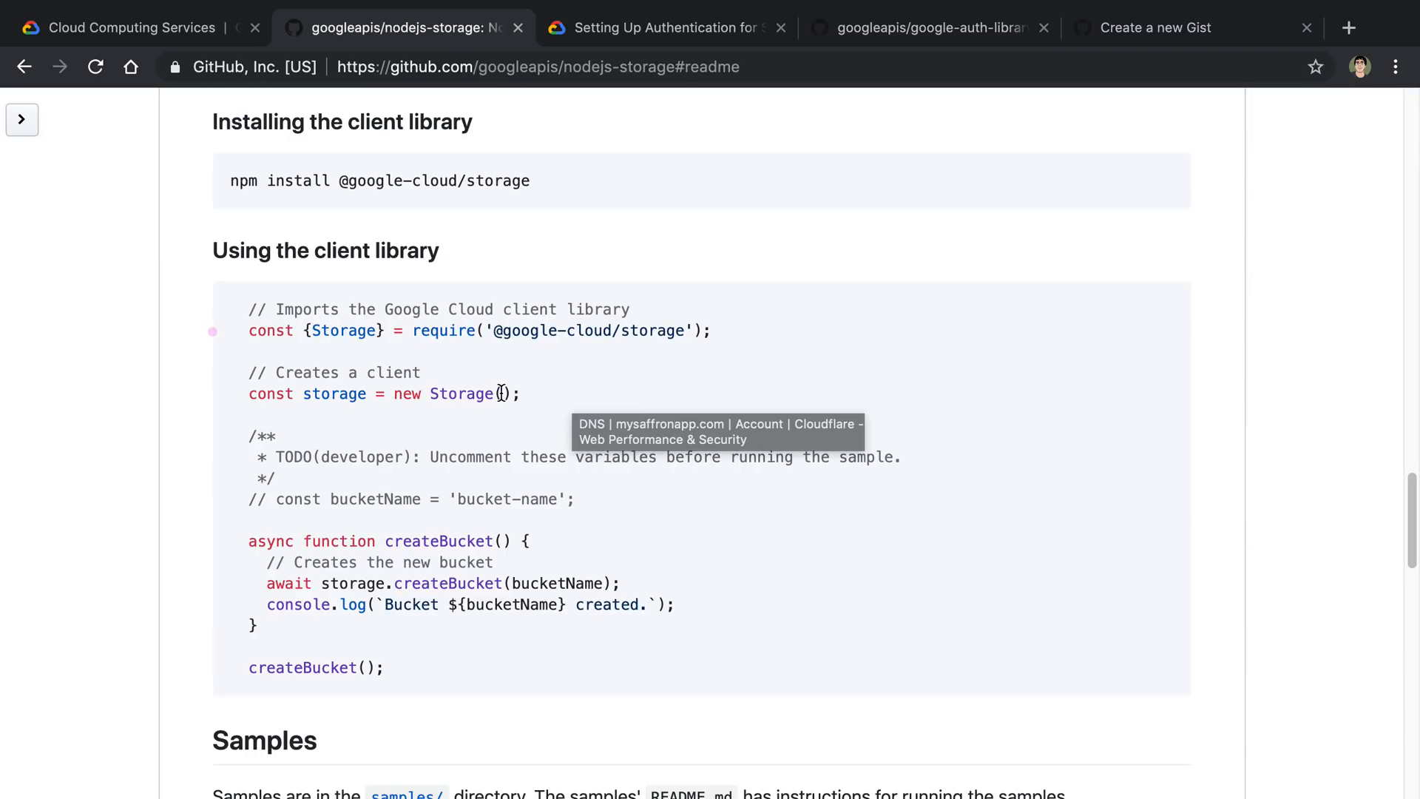
click(1155, 27)
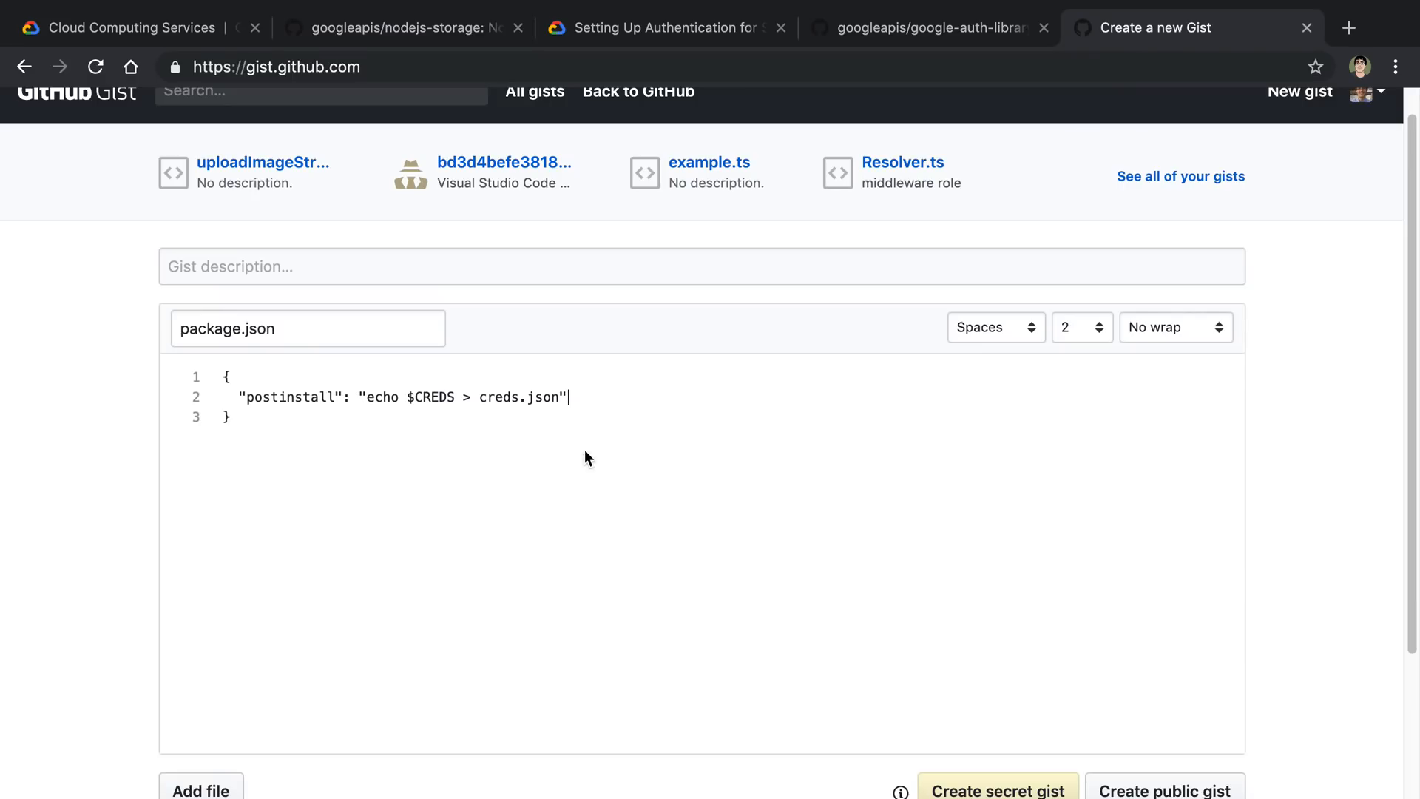
mouse_move(537, 400)
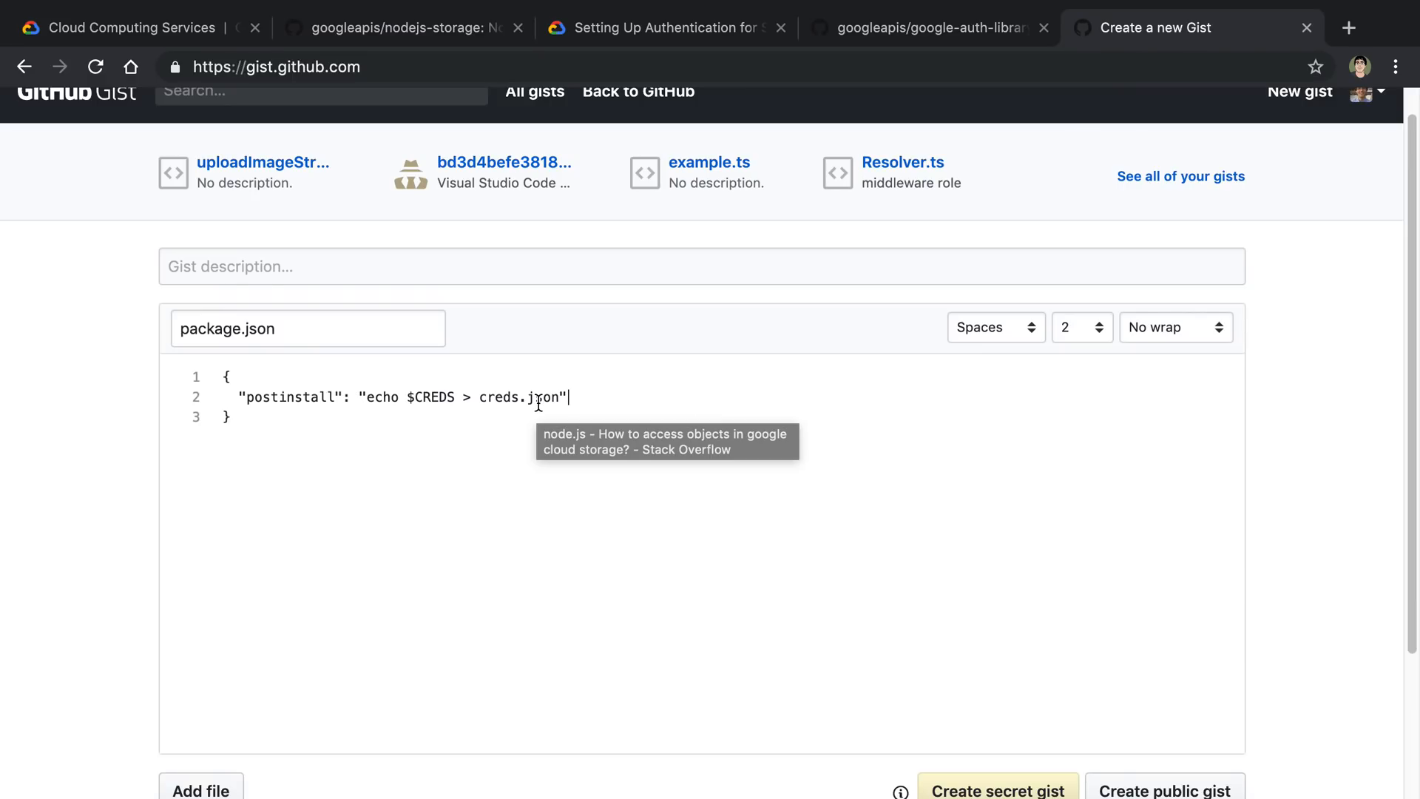
click(403, 27)
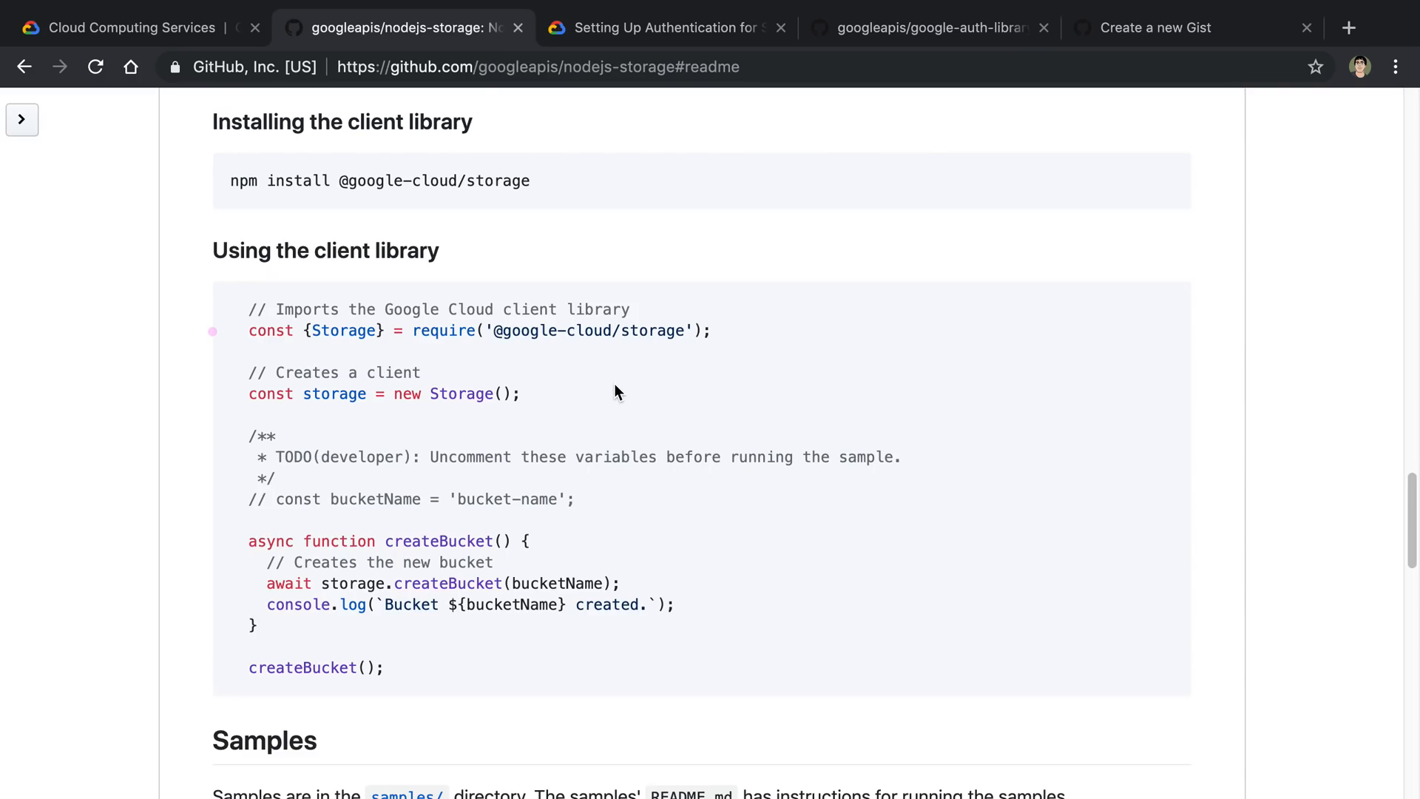
mouse_move(864, 371)
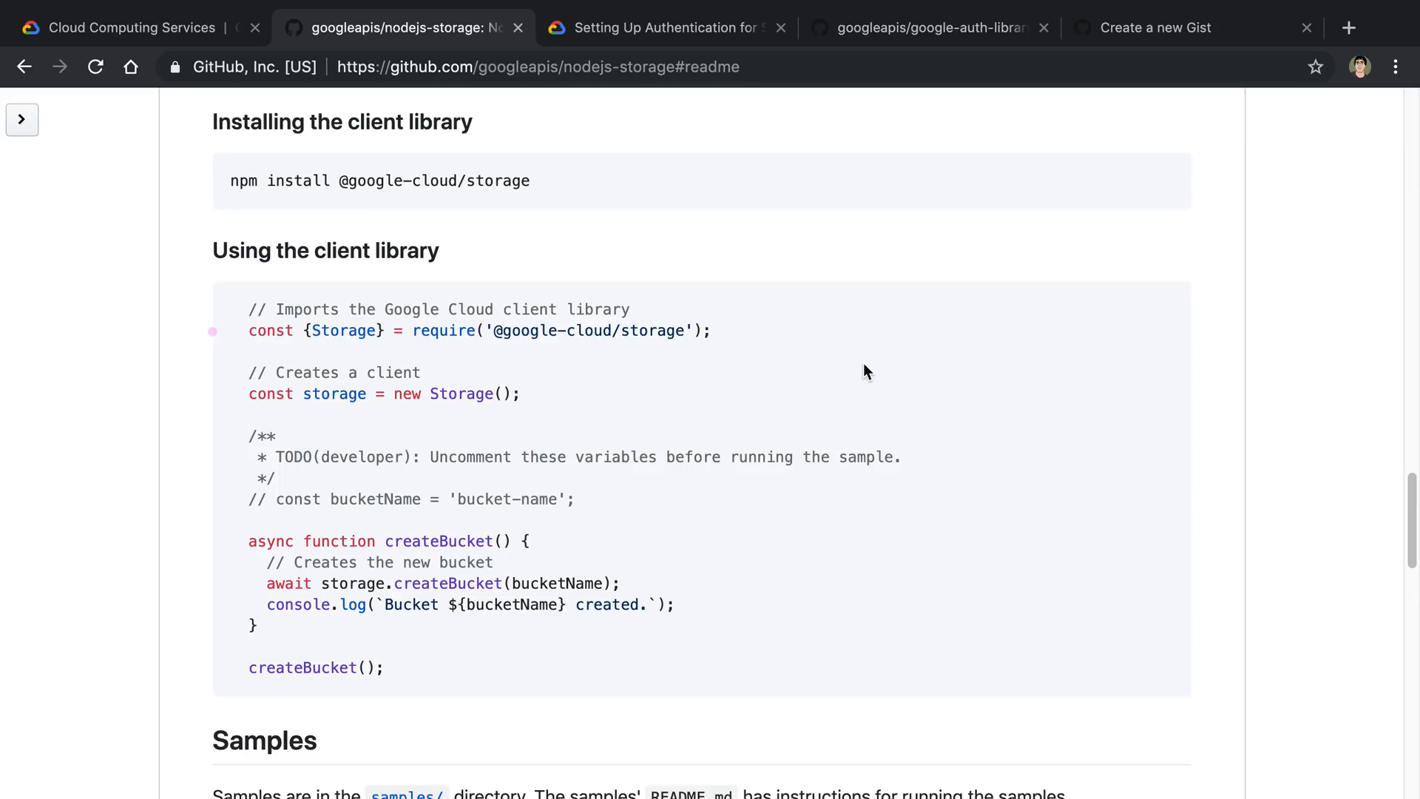
mouse_move(604, 395)
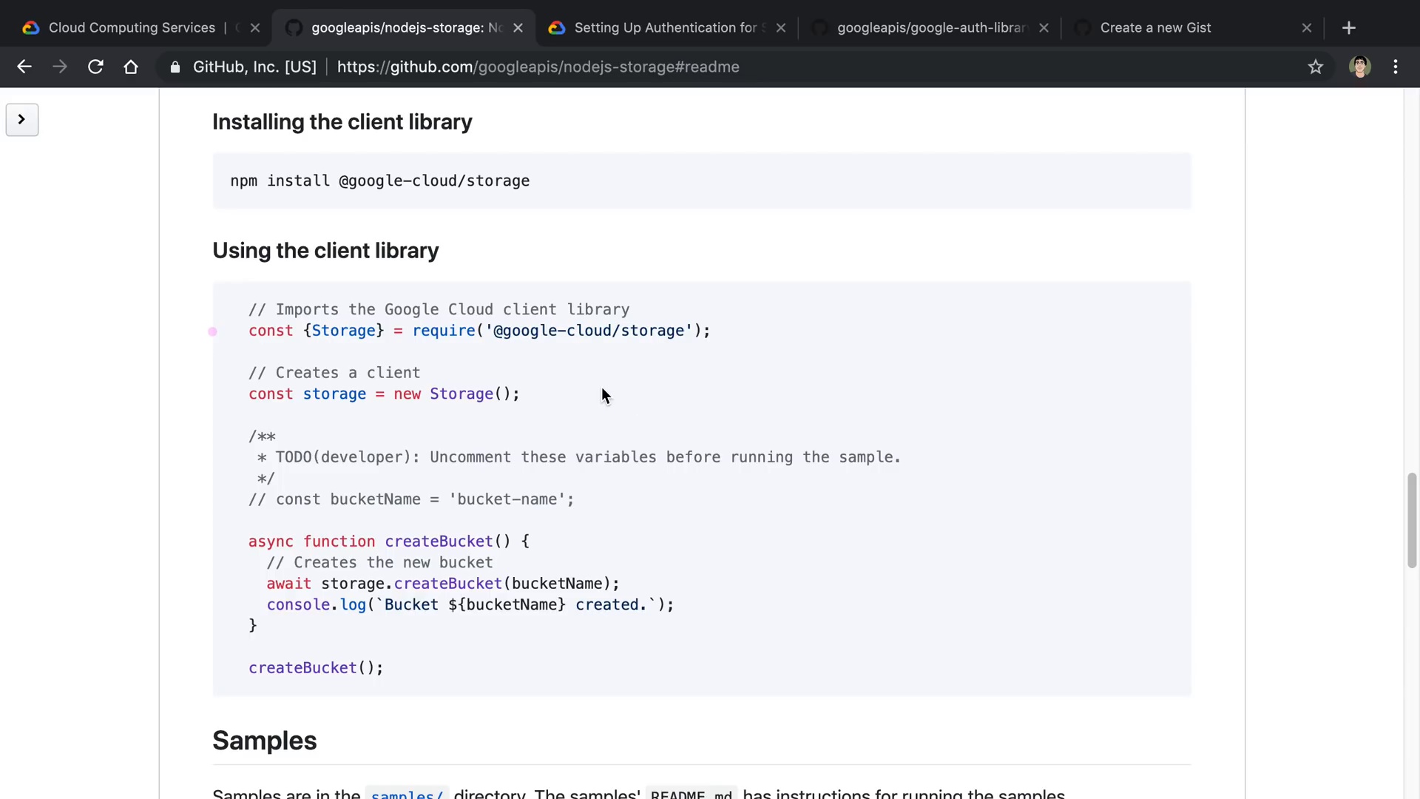
mouse_move(536, 400)
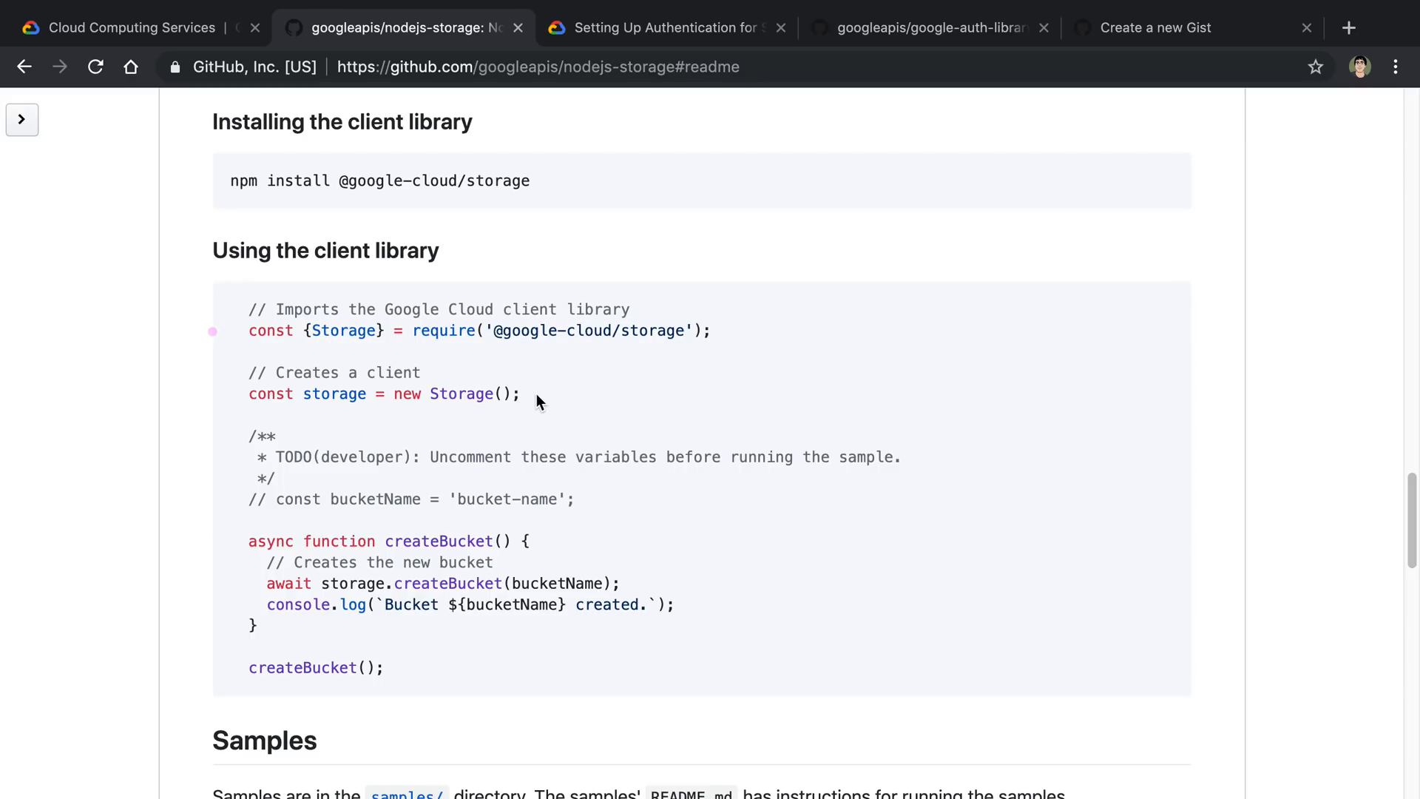
mouse_move(725, 144)
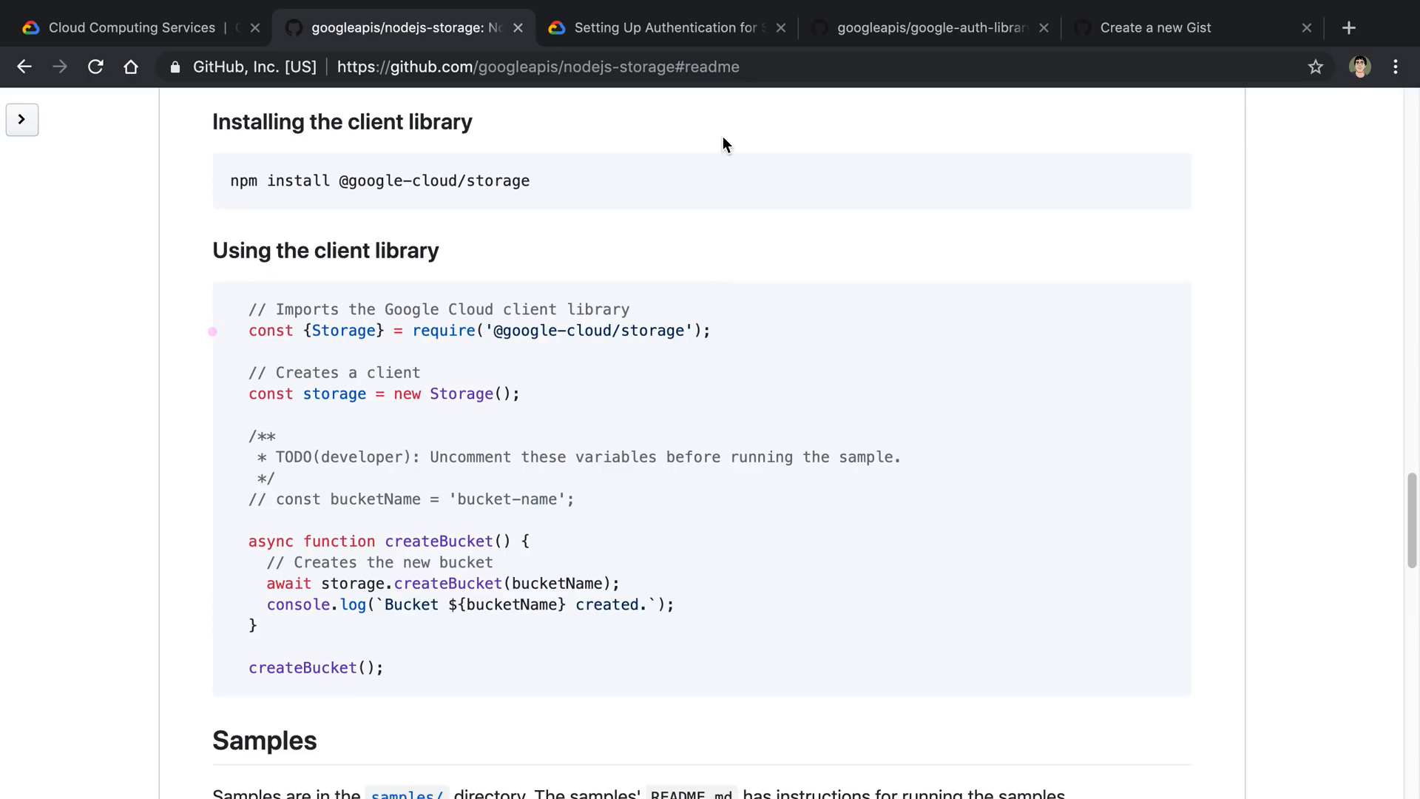
Step: Switch to the authentication docs and scroll to the Node.js keyFilename sample
click(665, 27)
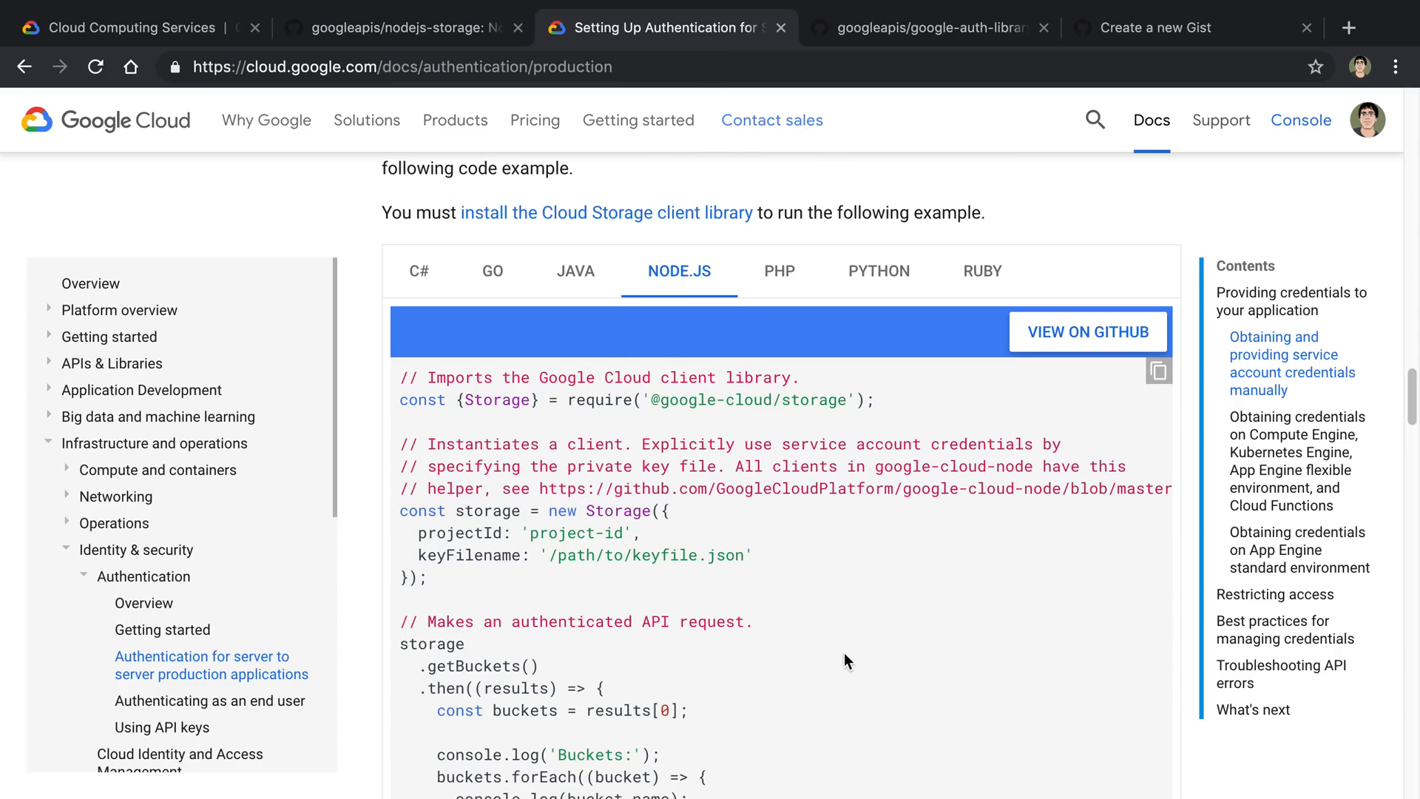
scroll(down, 3)
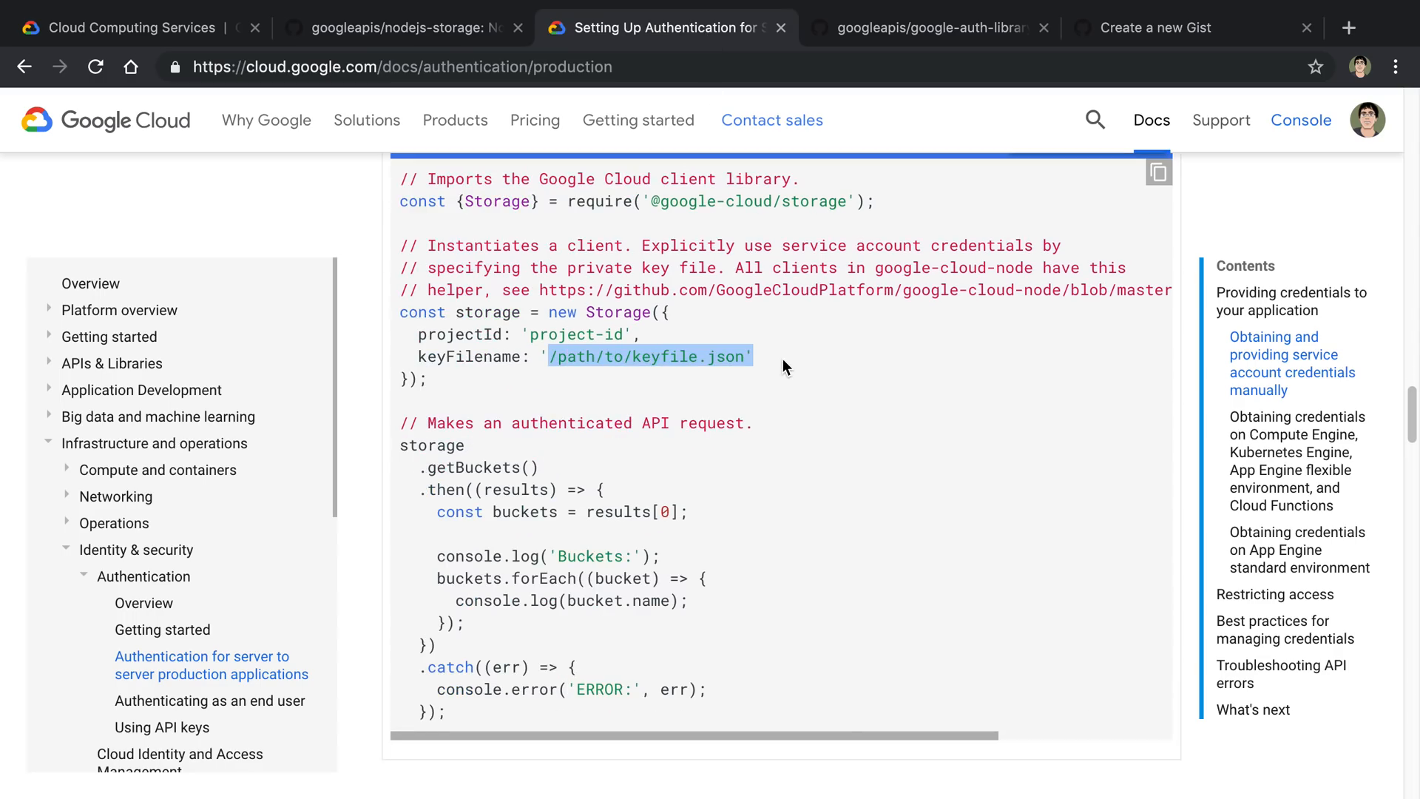
click(788, 356)
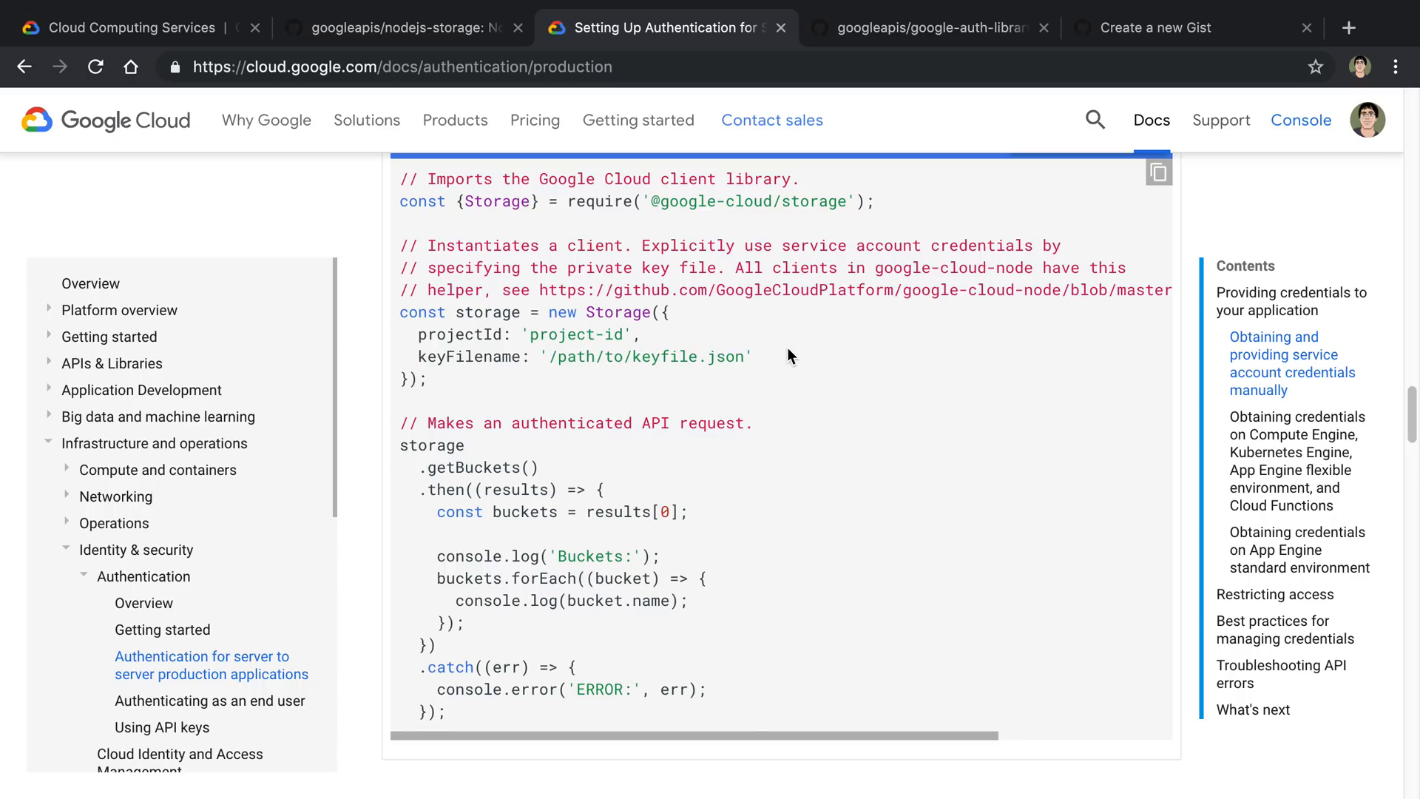
Step: Check the package.json gist draft, return to the docs, and select 'Storage' in the sample
click(1154, 27)
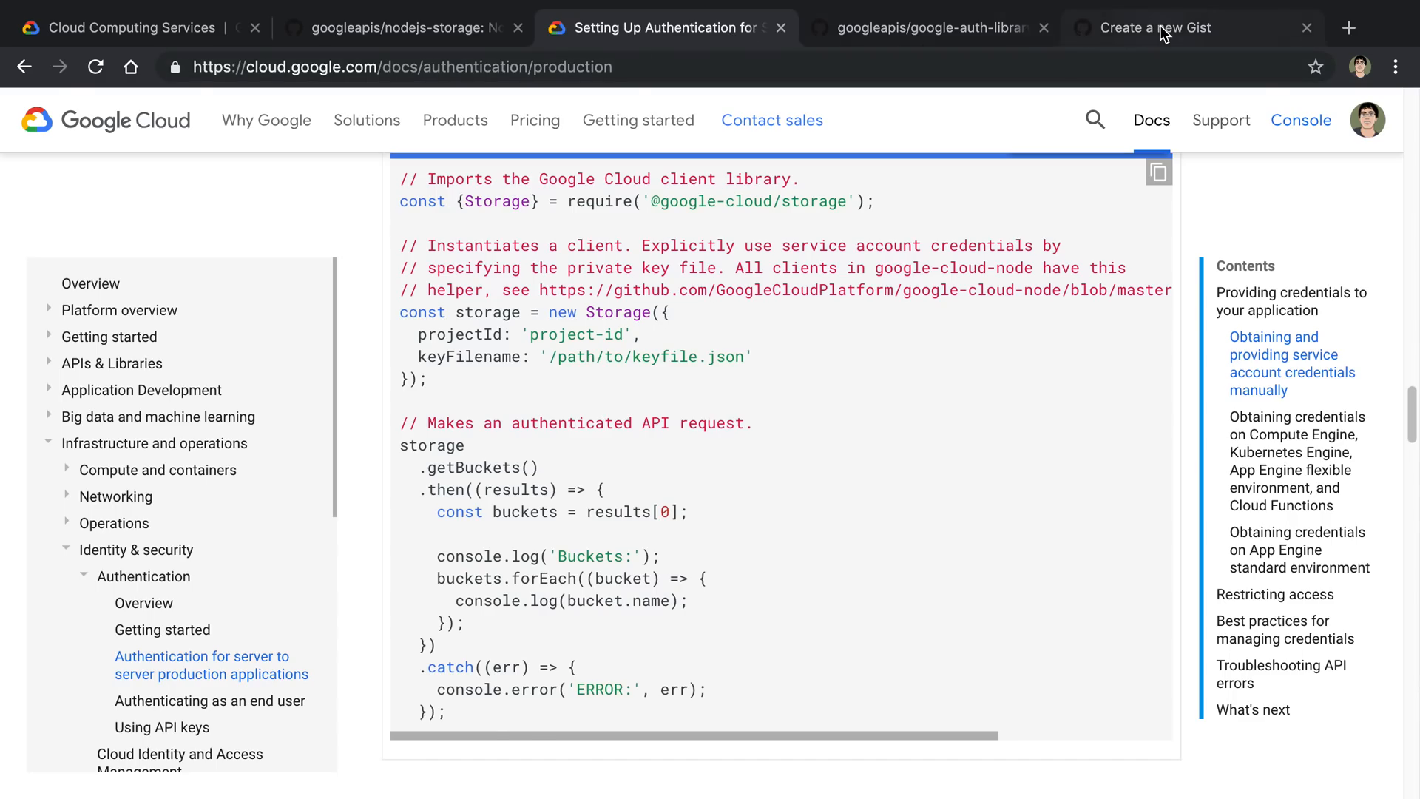
click(1158, 27)
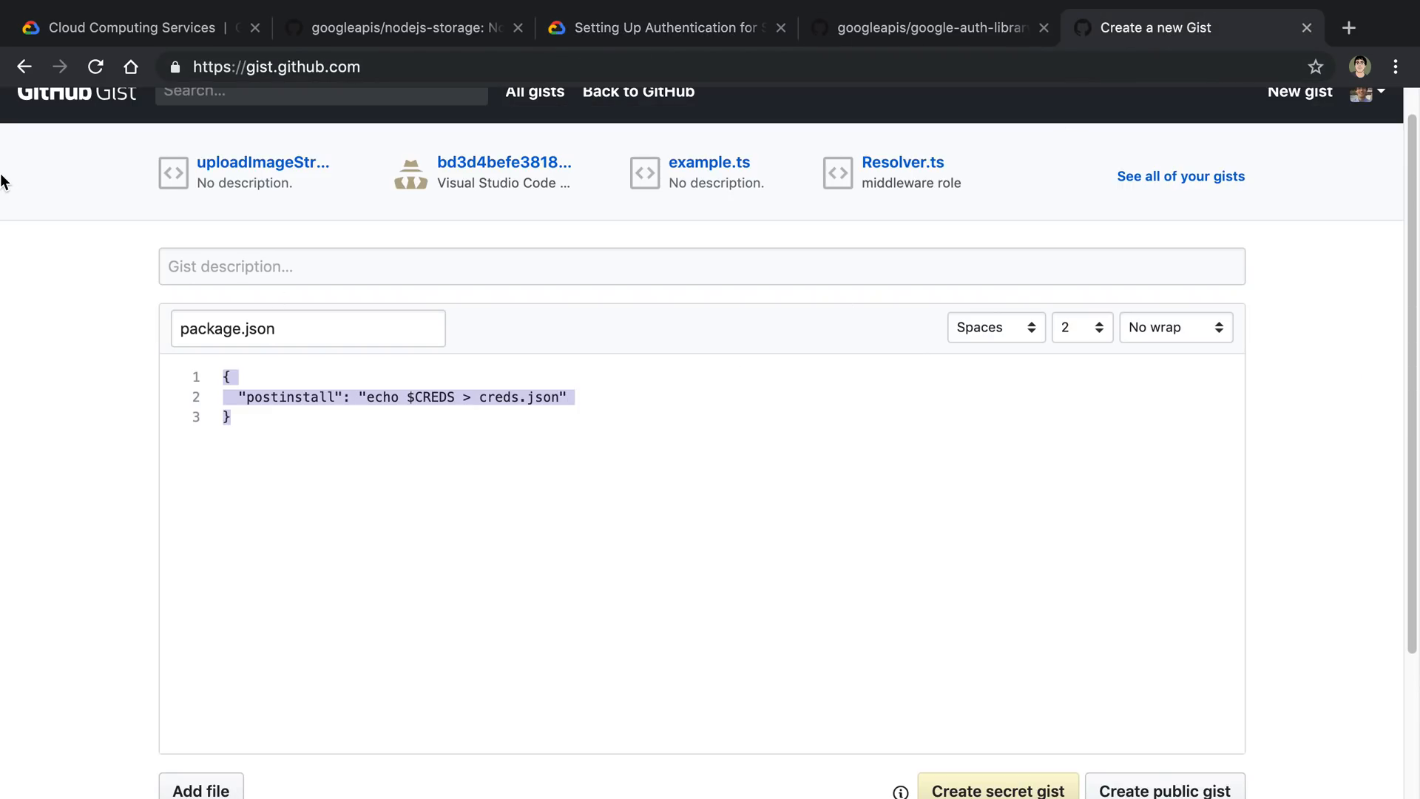
click(348, 419)
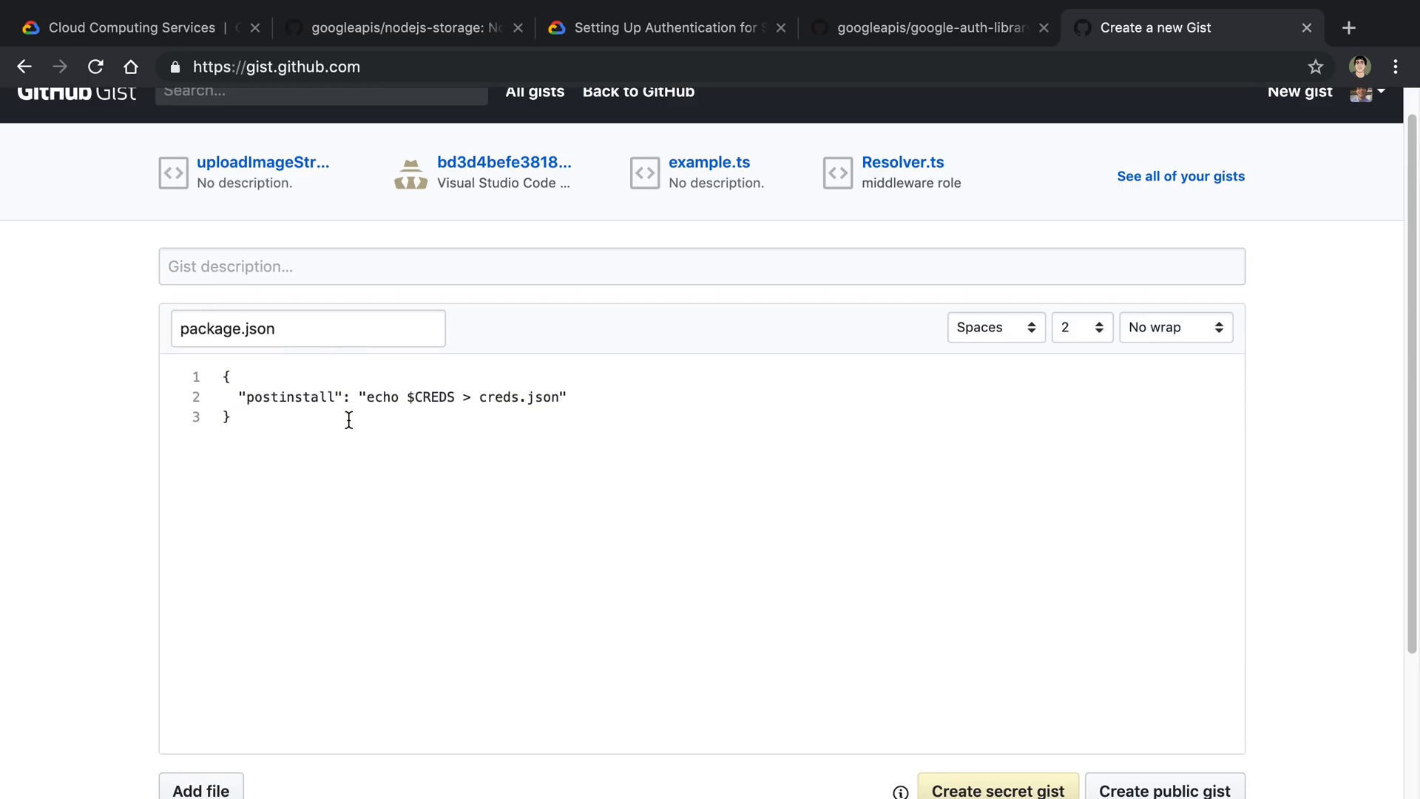
click(661, 28)
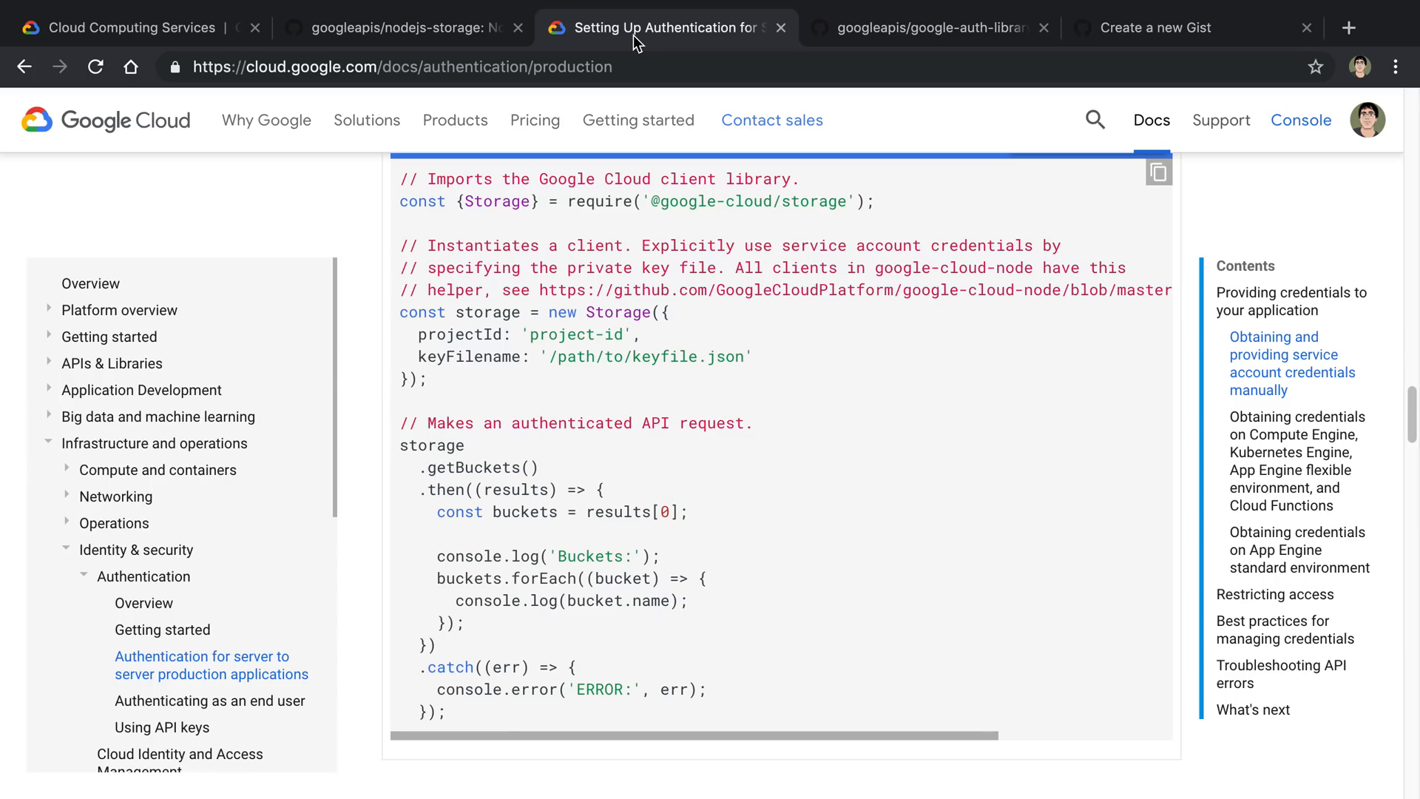
mouse_move(631, 42)
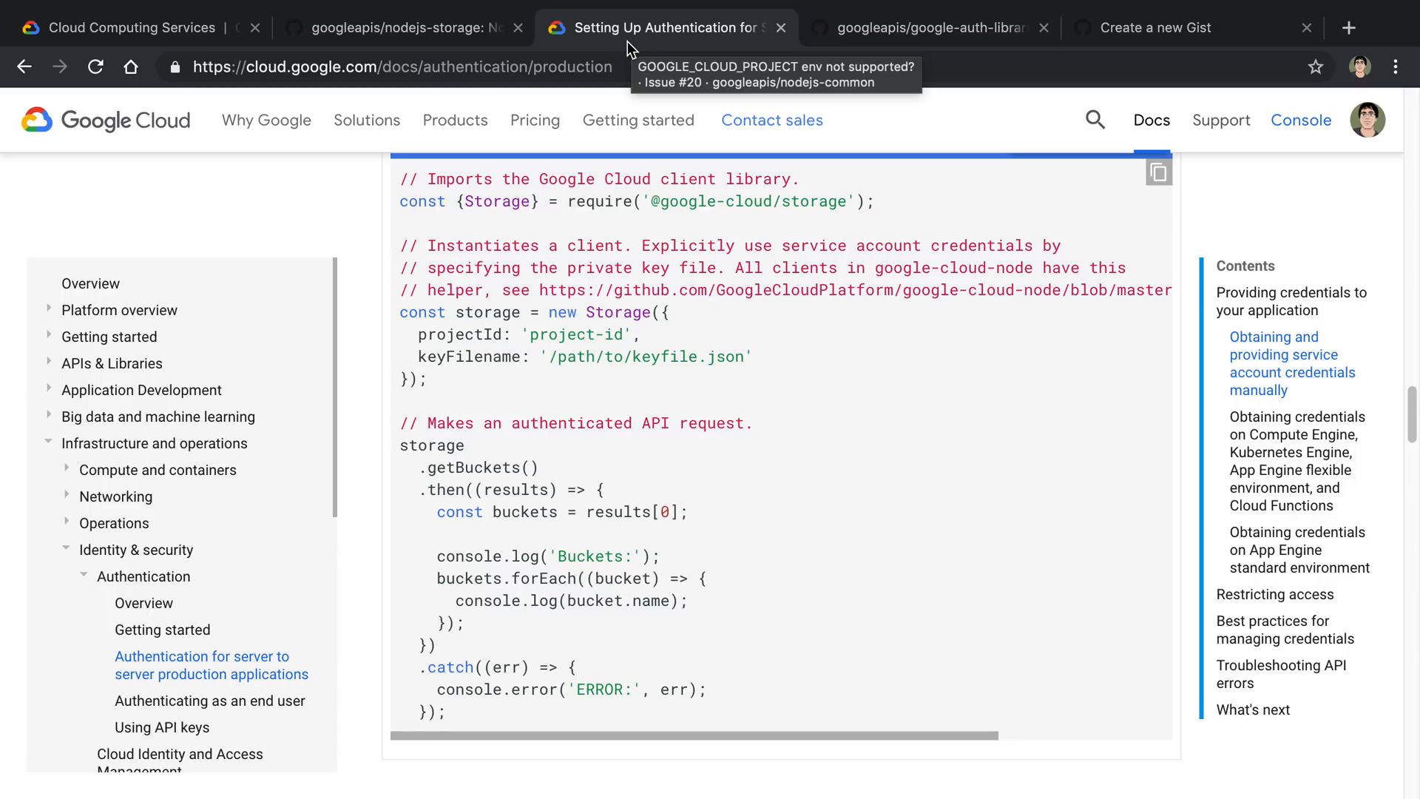
mouse_move(521, 387)
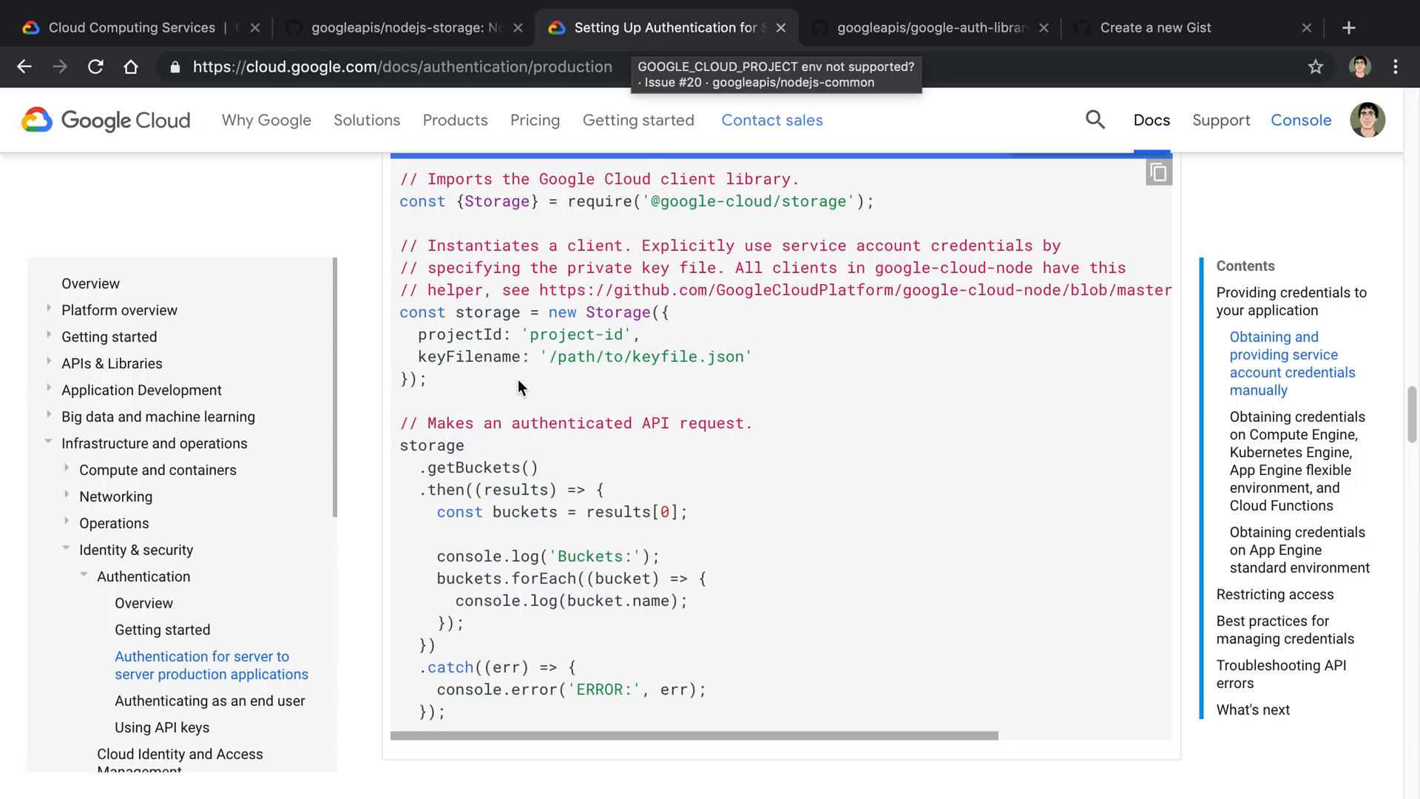
double_click(468, 355)
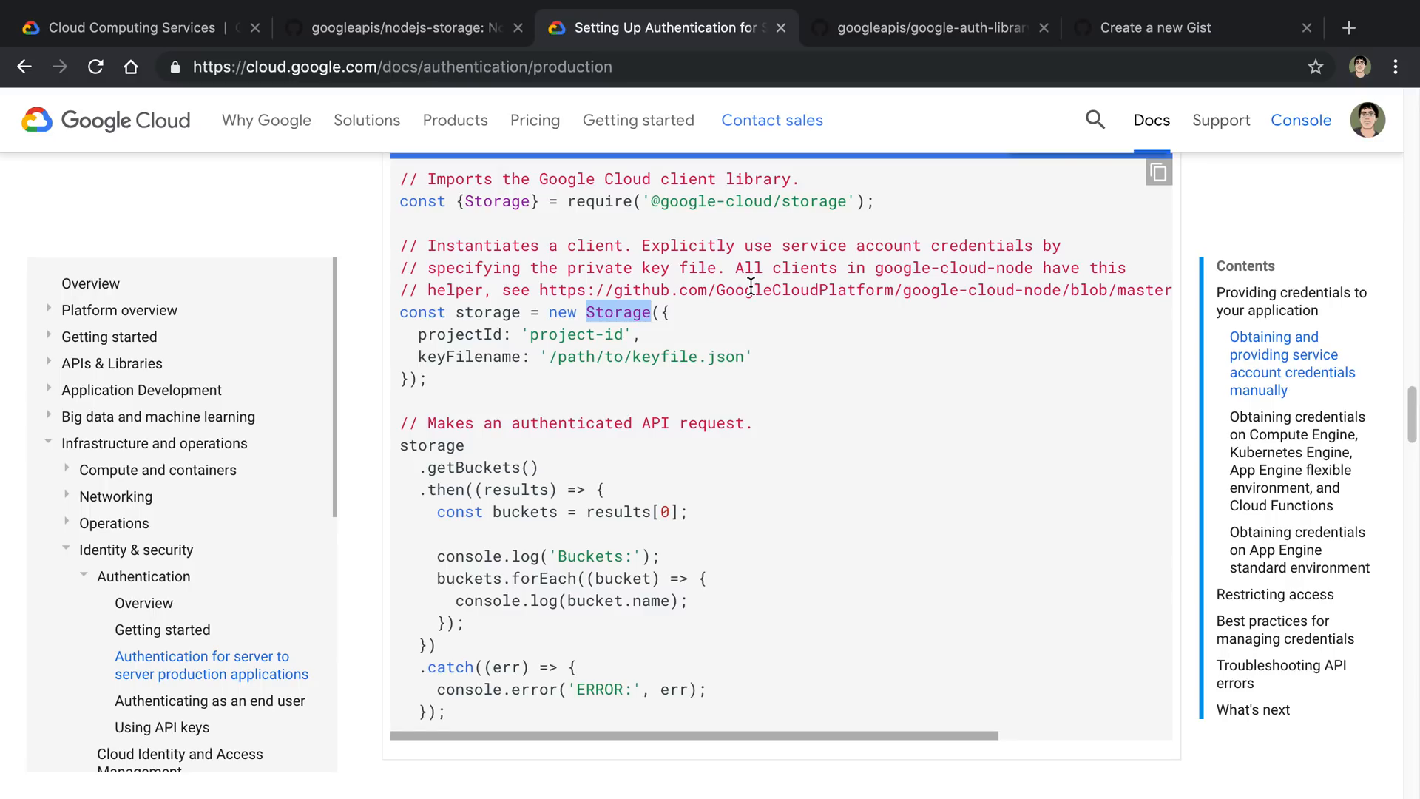
mouse_move(749, 315)
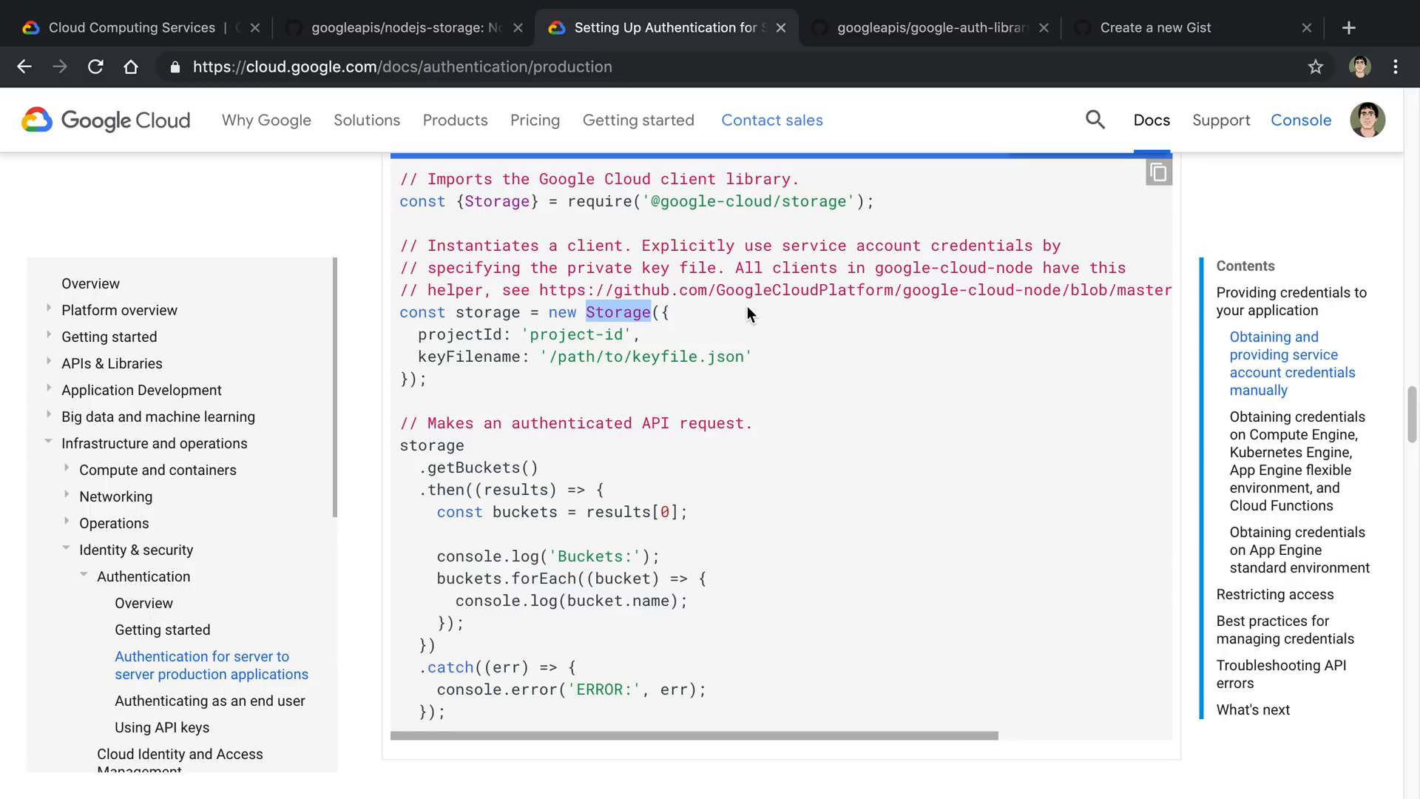
mouse_move(761, 281)
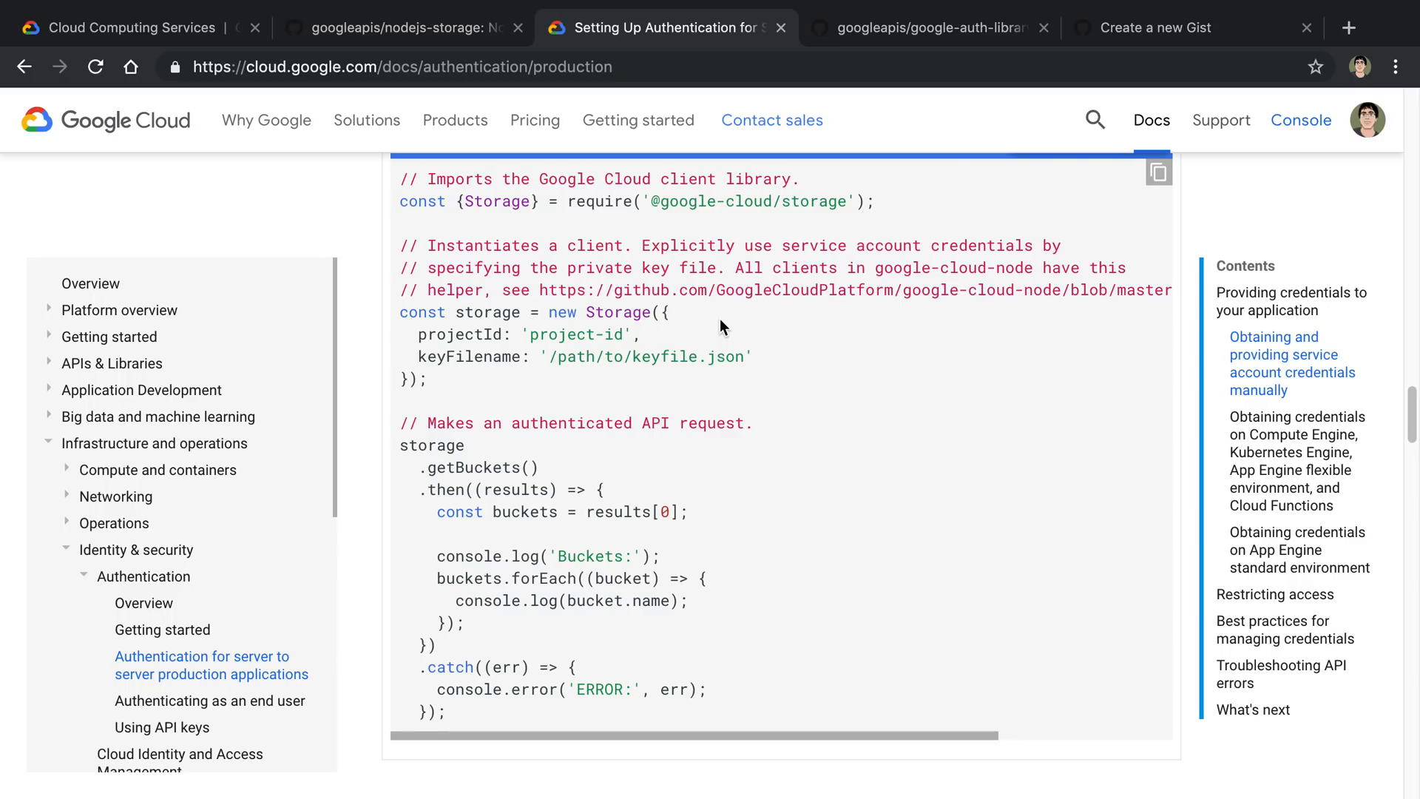
mouse_move(759, 339)
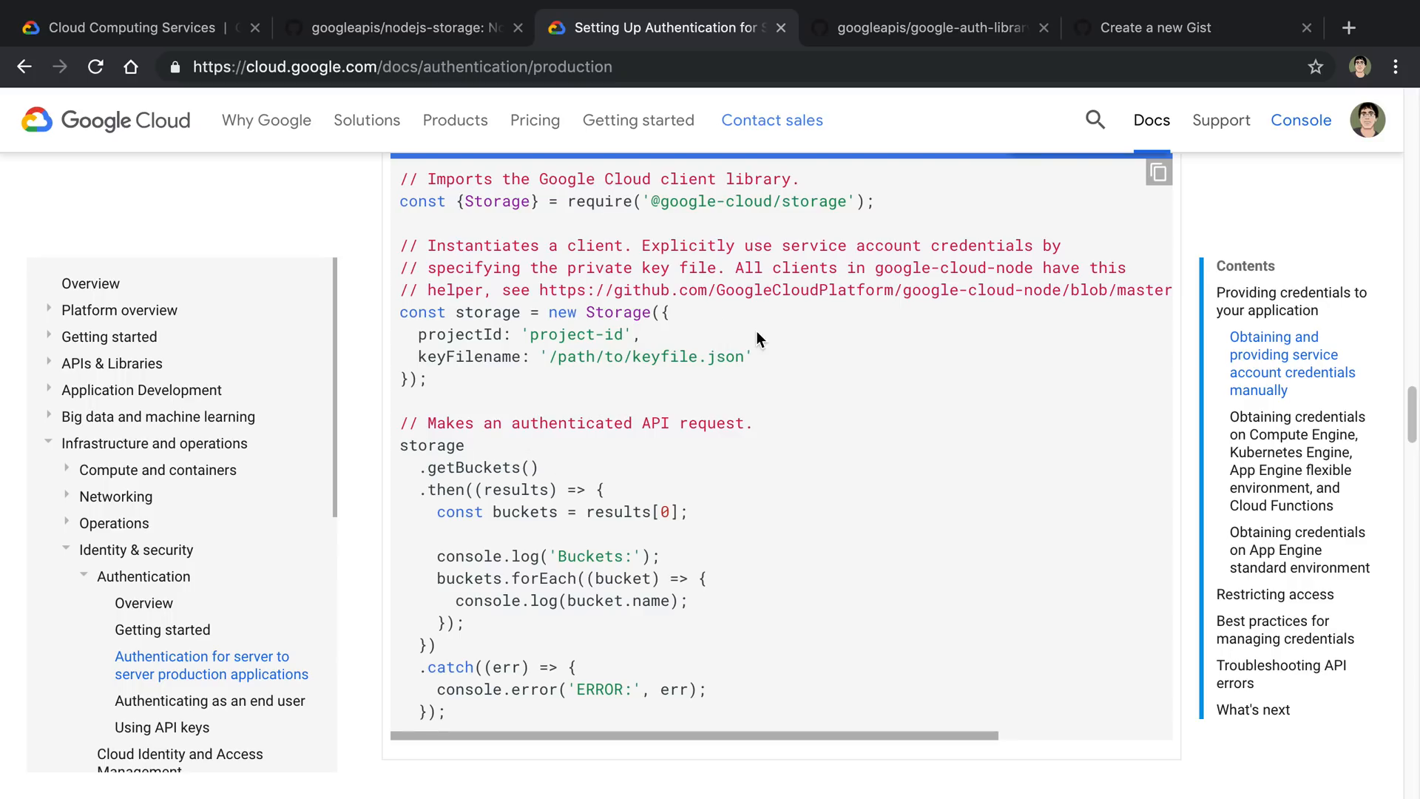
mouse_move(816, 360)
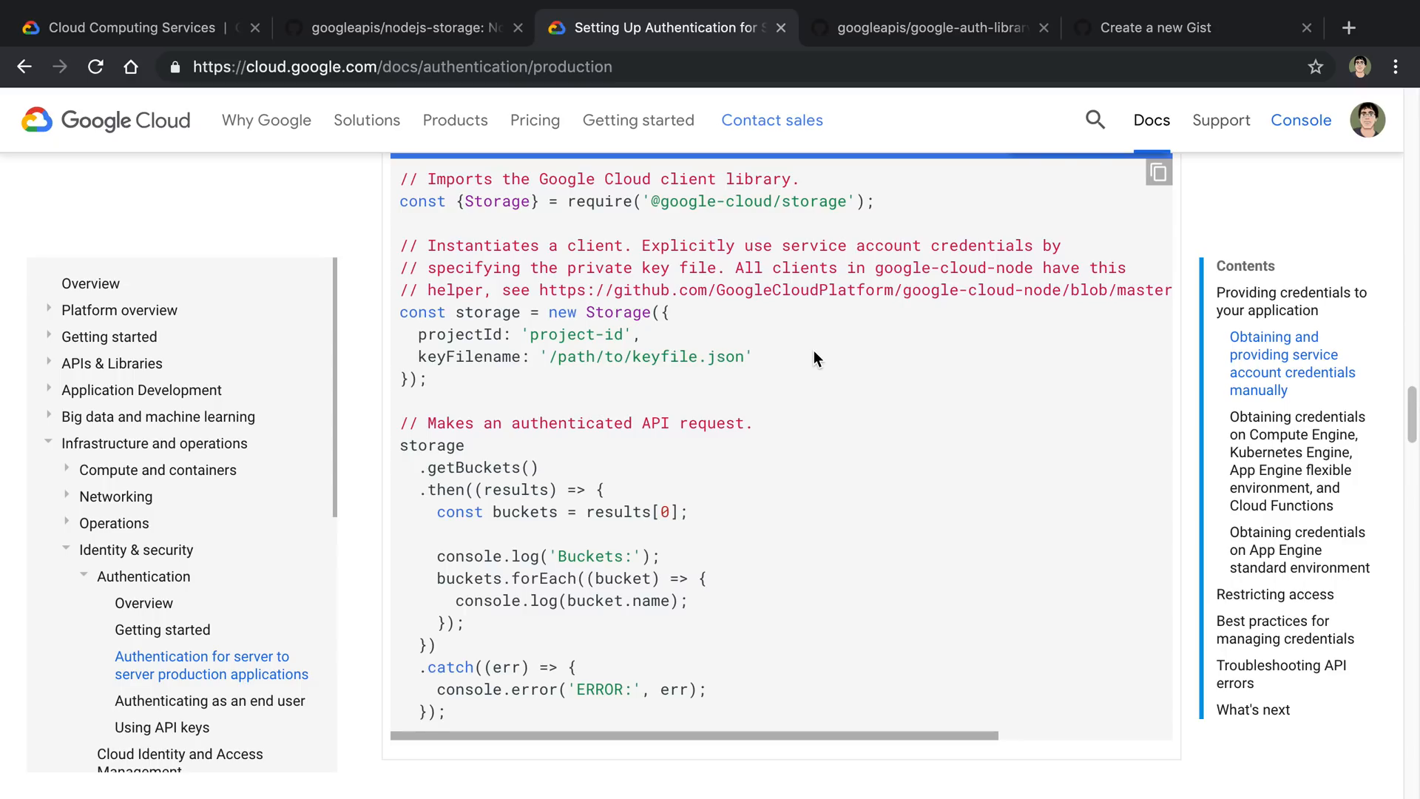
mouse_move(915, 185)
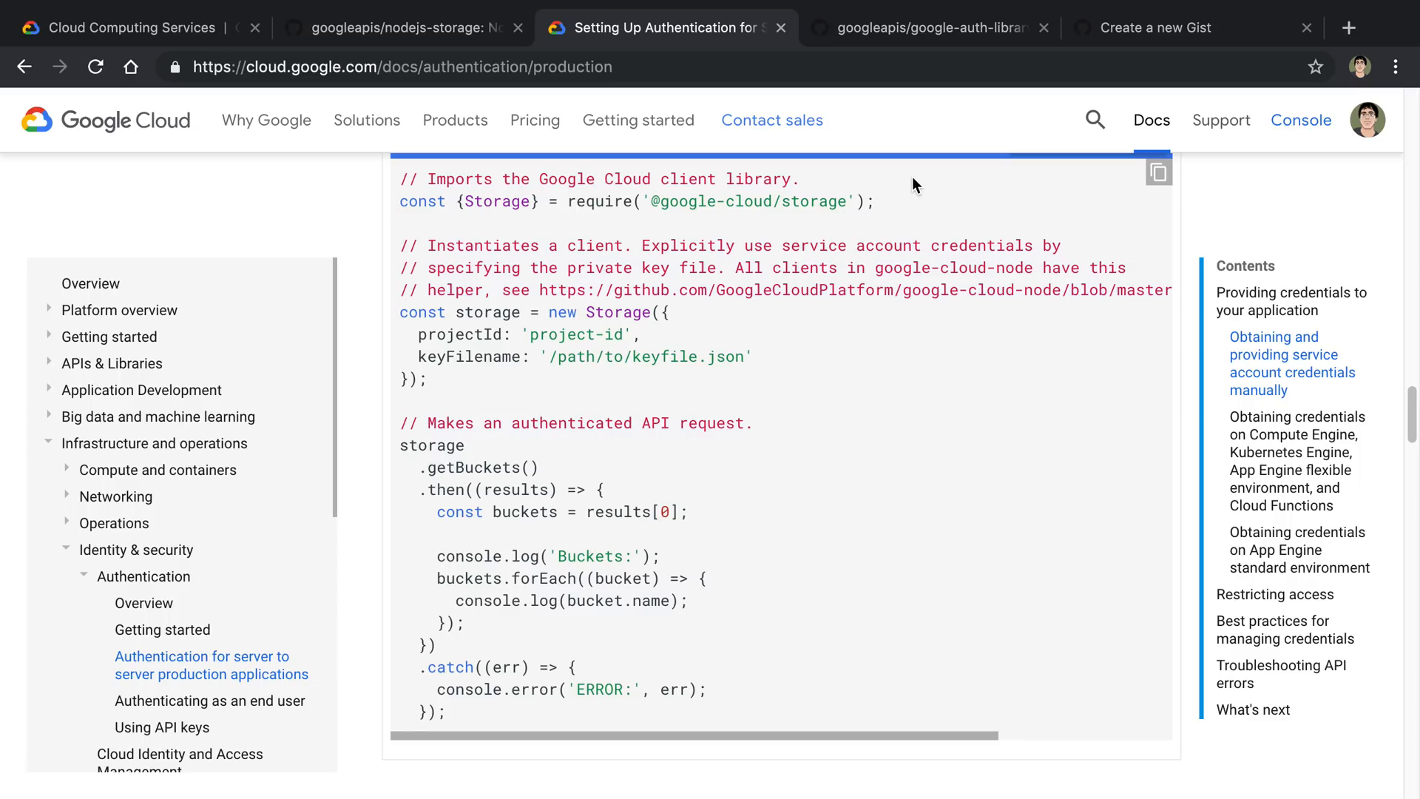
mouse_move(939, 187)
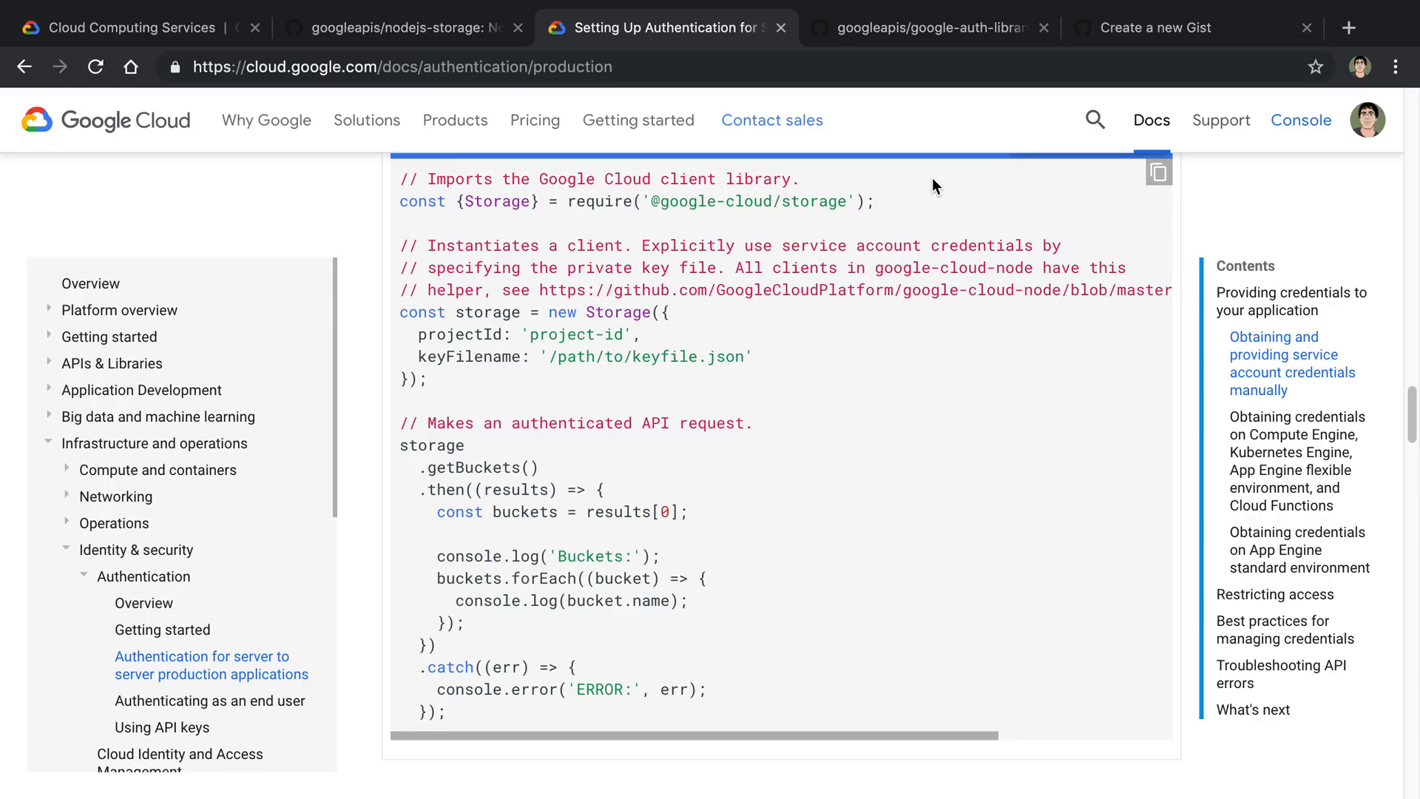
mouse_move(948, 177)
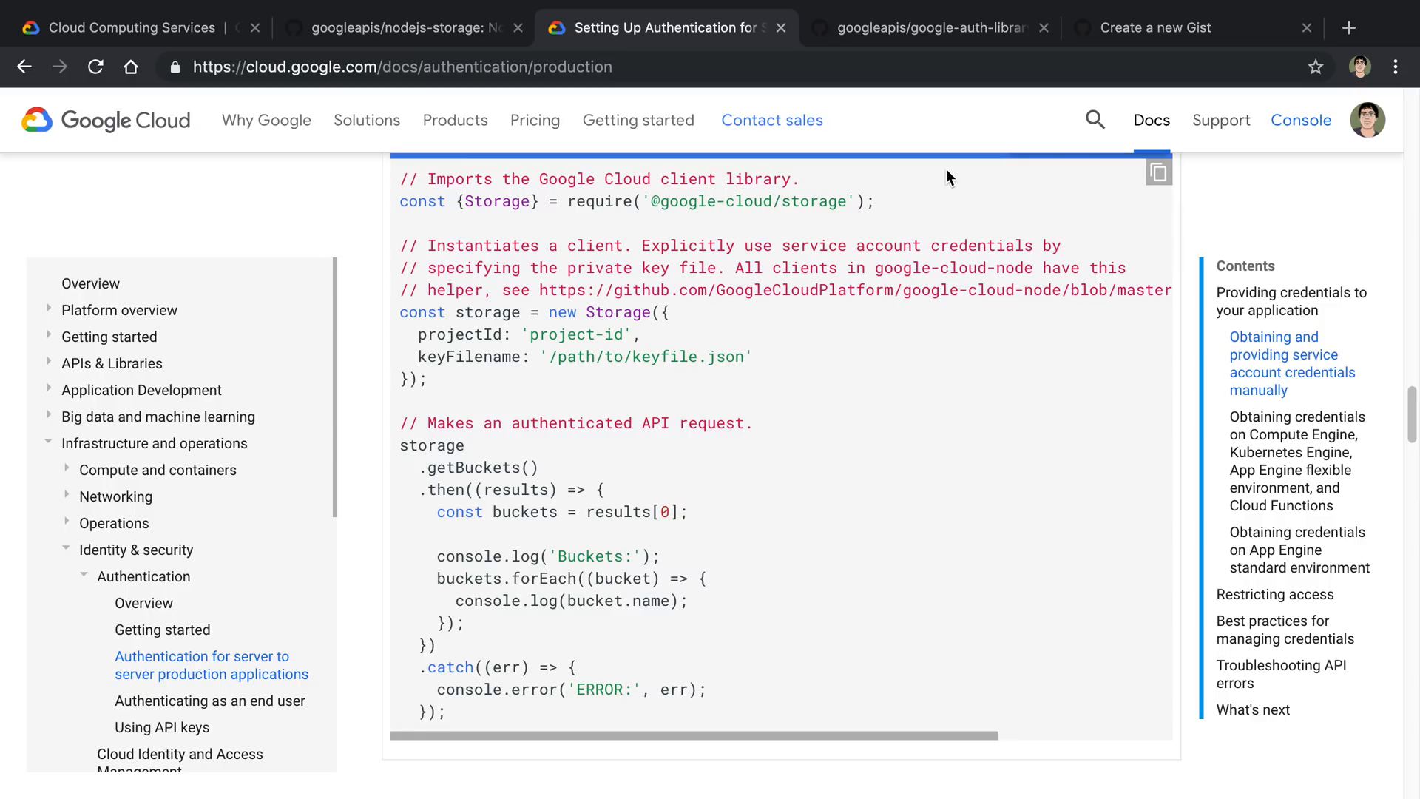